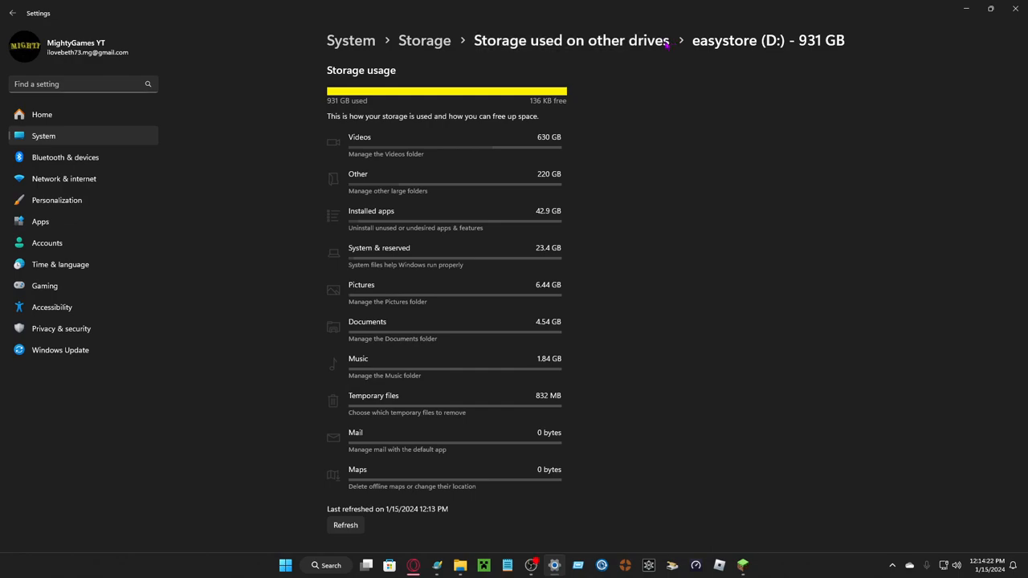
- Show the Videos storage breakdown for the easystore (D:) drive
left_click(357, 173)
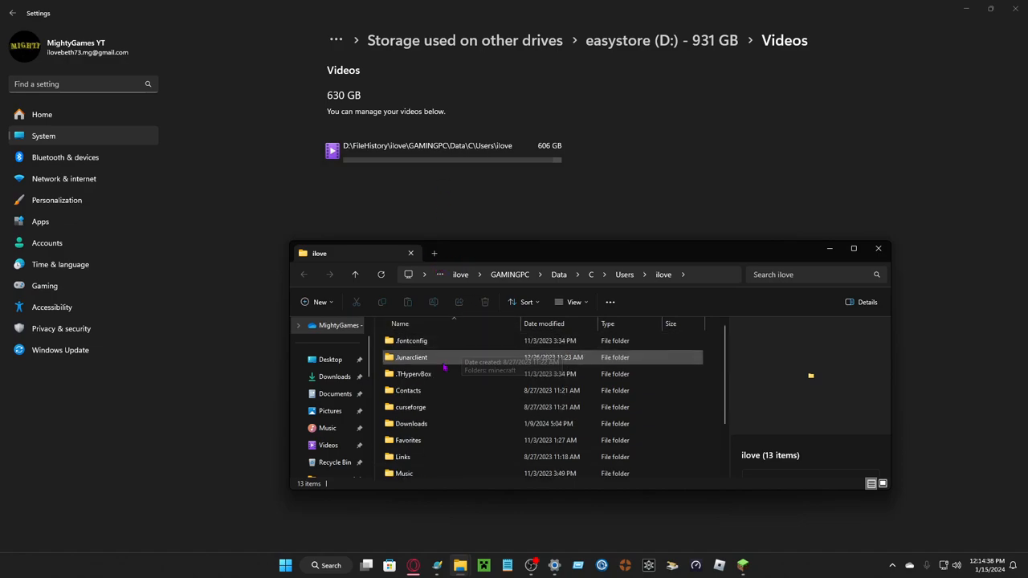
- Browse Junaclient's logs, game logs, game-cache and blog-post-images subfolders, returning to Junaclient
double_click(411, 341)
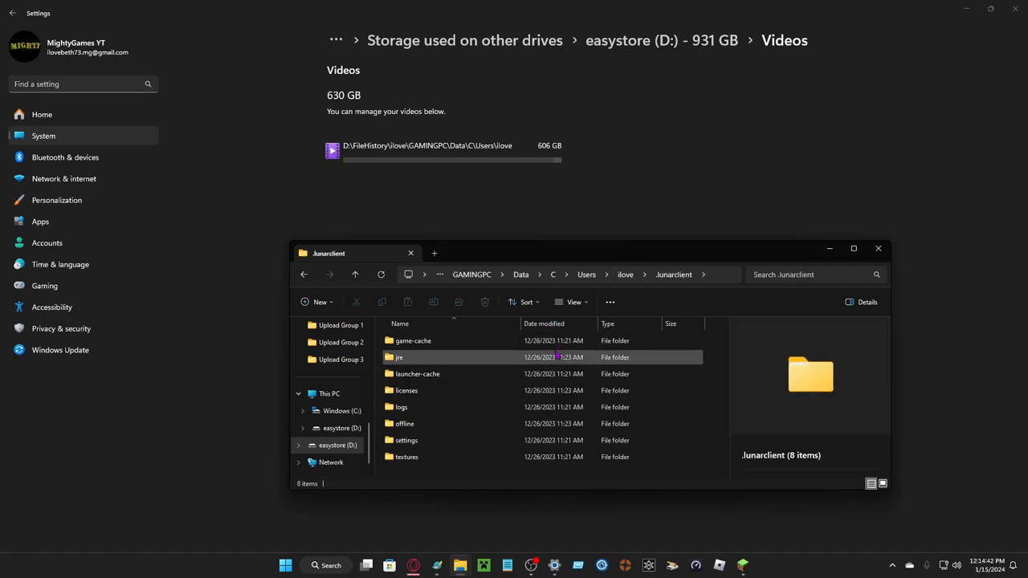
double_click(401, 408)
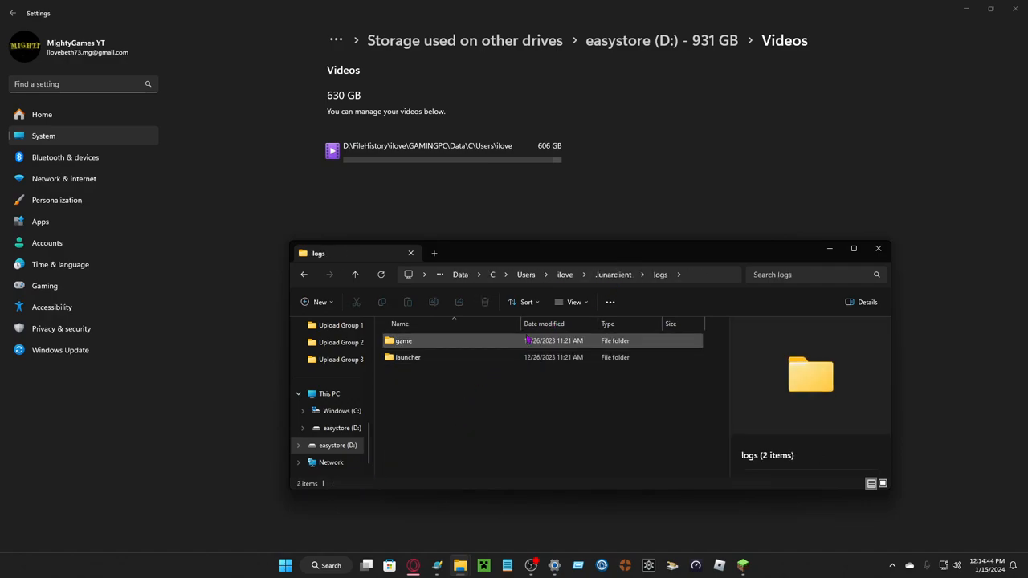
double_click(408, 356)
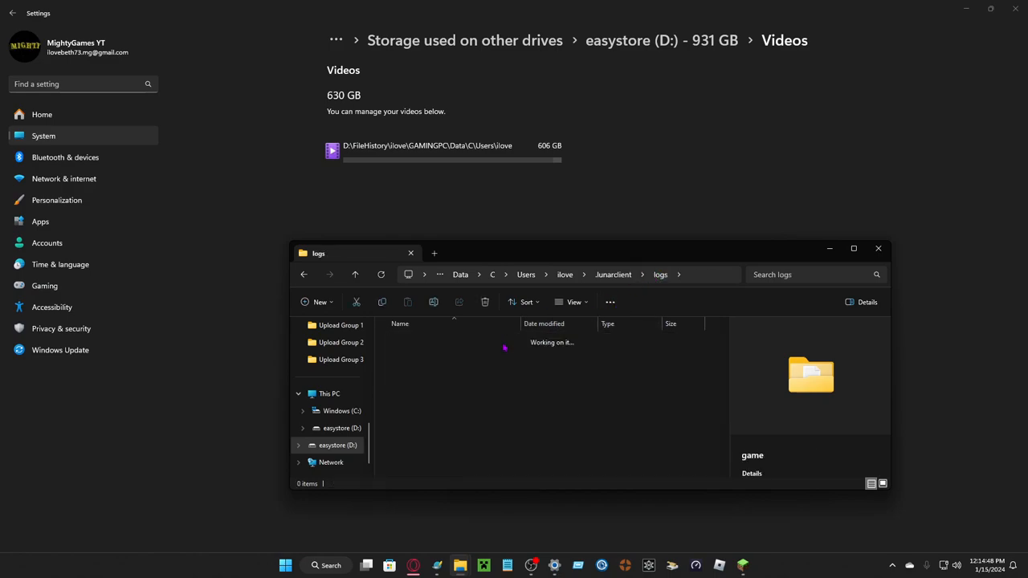
left_click(613, 273)
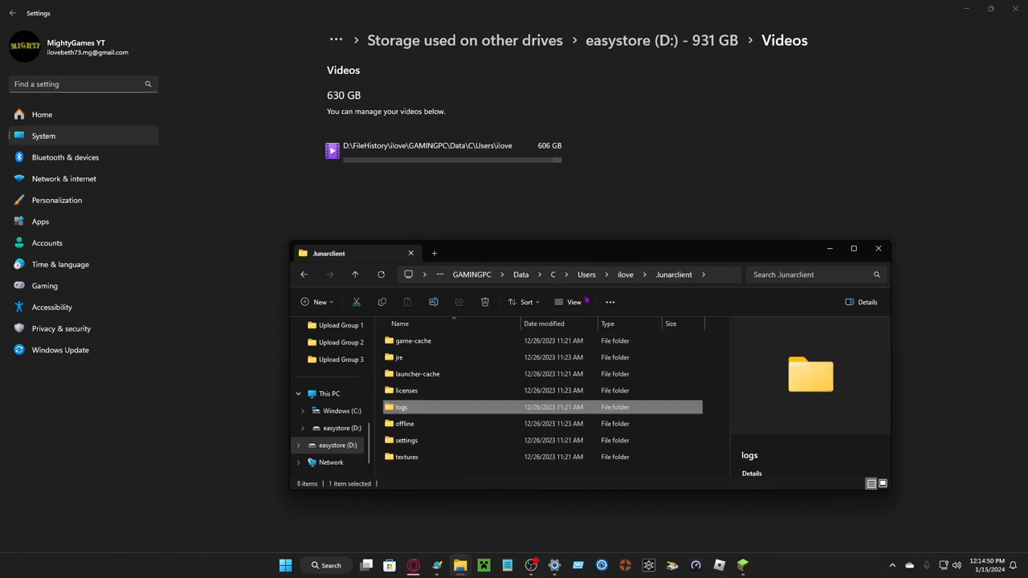
double_click(412, 341)
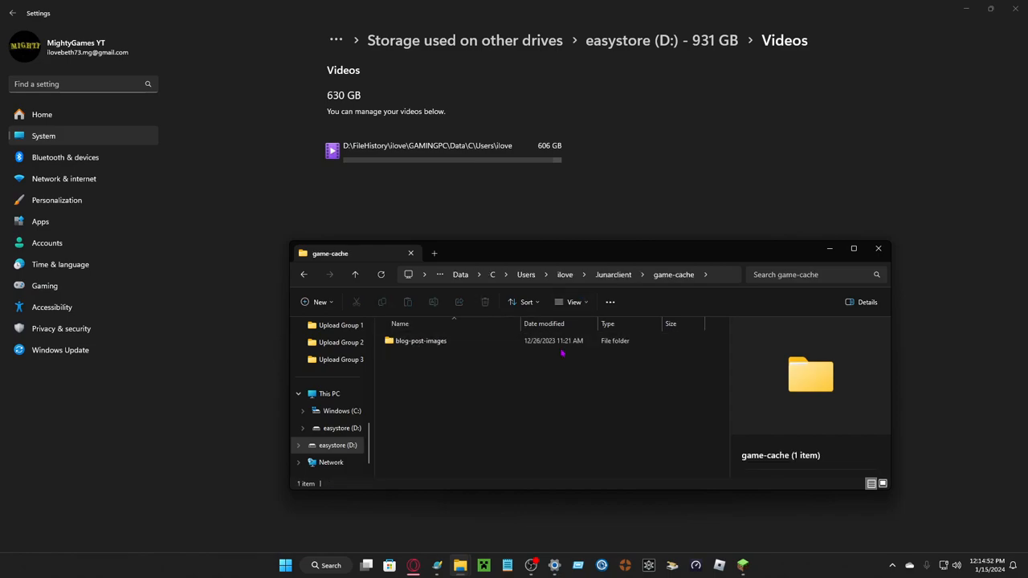
double_click(421, 341)
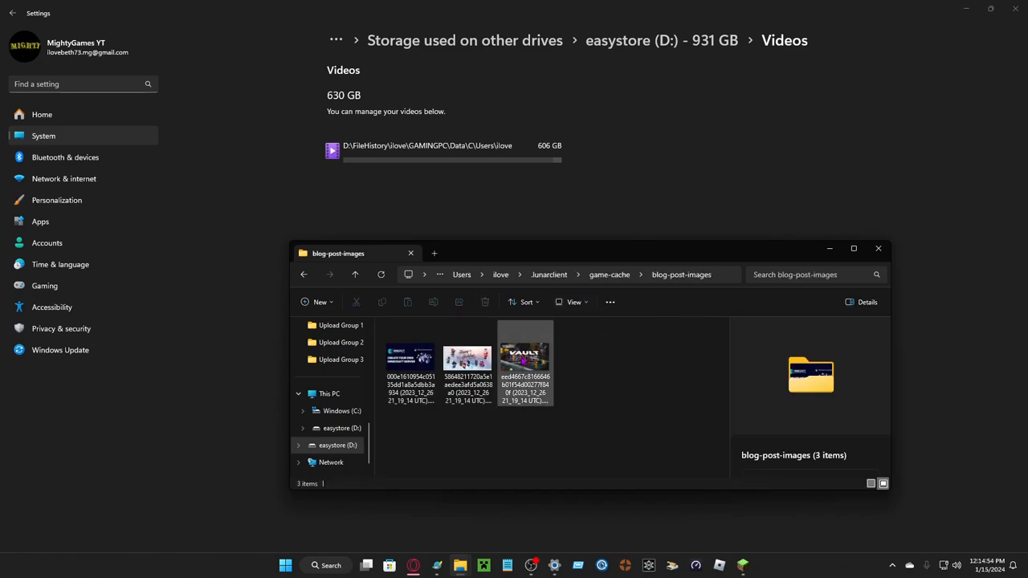
left_click(467, 361)
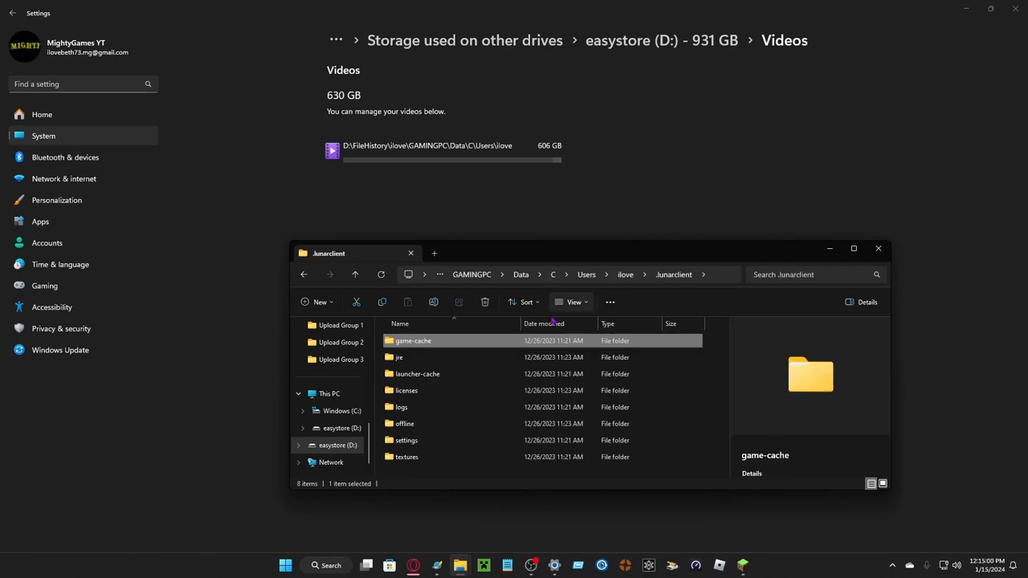
mouse_move(441, 424)
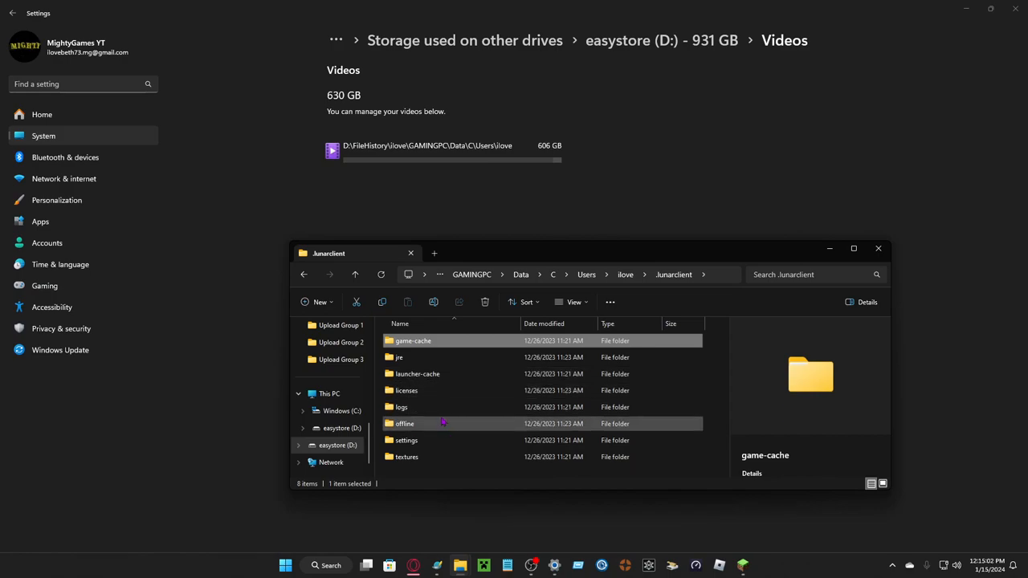
- Return to ilove, look inside the curseforge folder and reach the backed-up Downloads folder
double_click(406, 456)
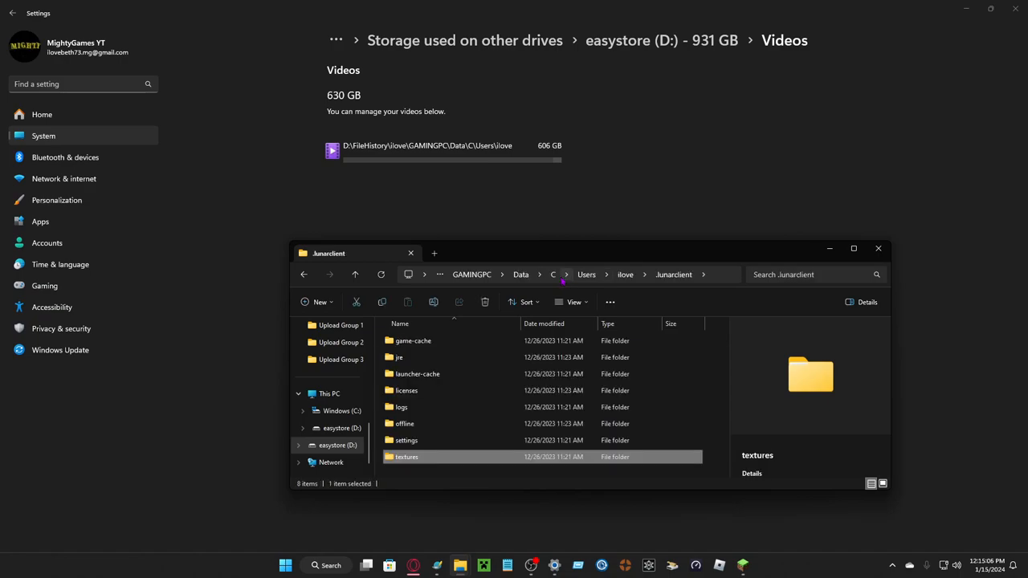
left_click(625, 273)
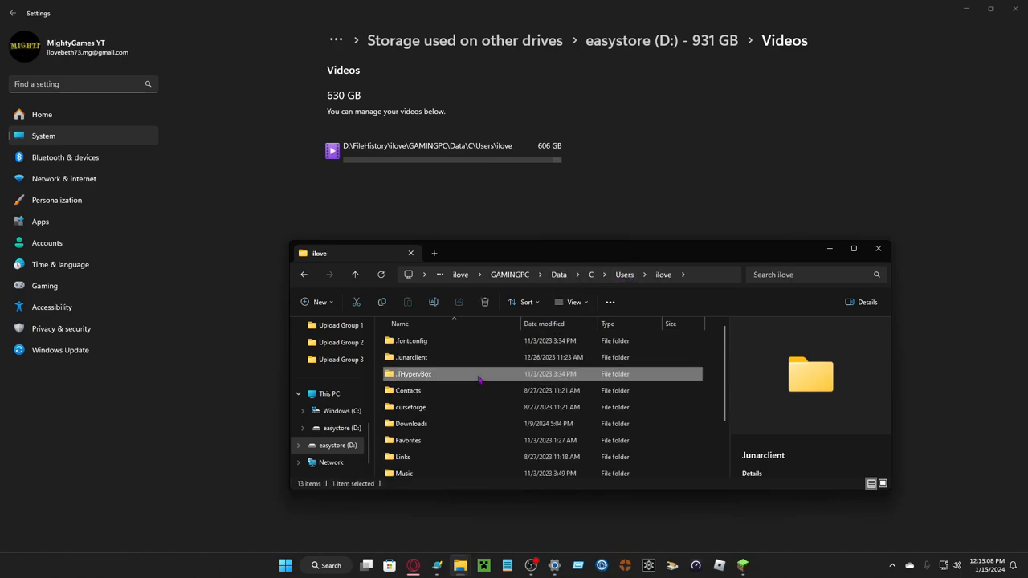
double_click(414, 372)
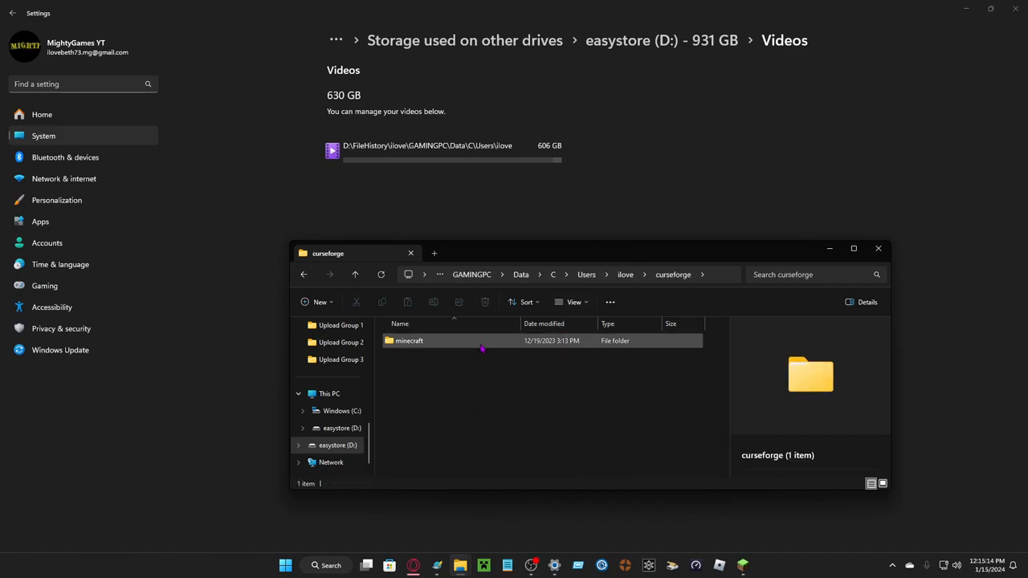
left_click(408, 341)
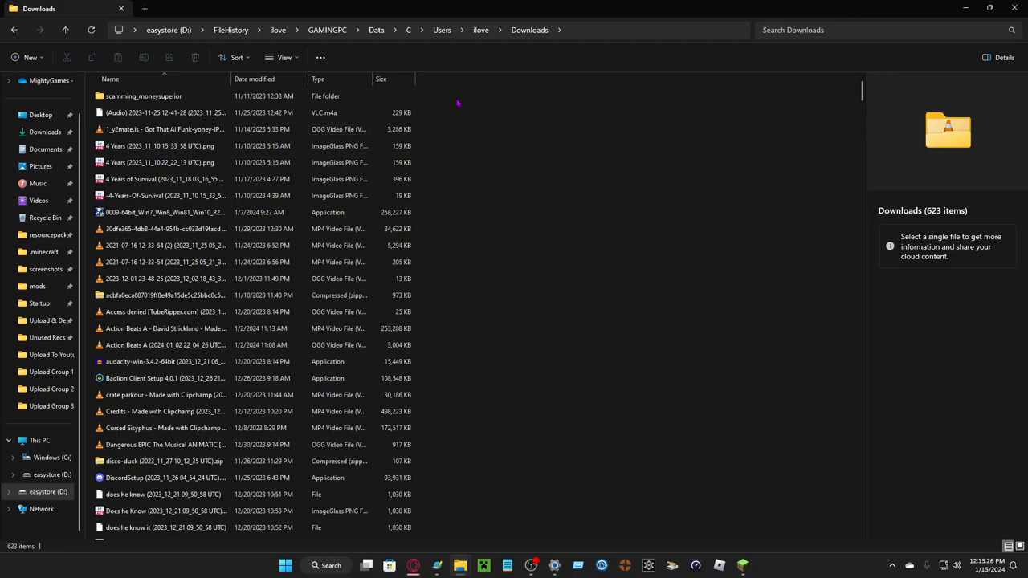
- Delete the scamming_moneysuperior folder and select the Windows installer and Credits video
left_click(145, 96)
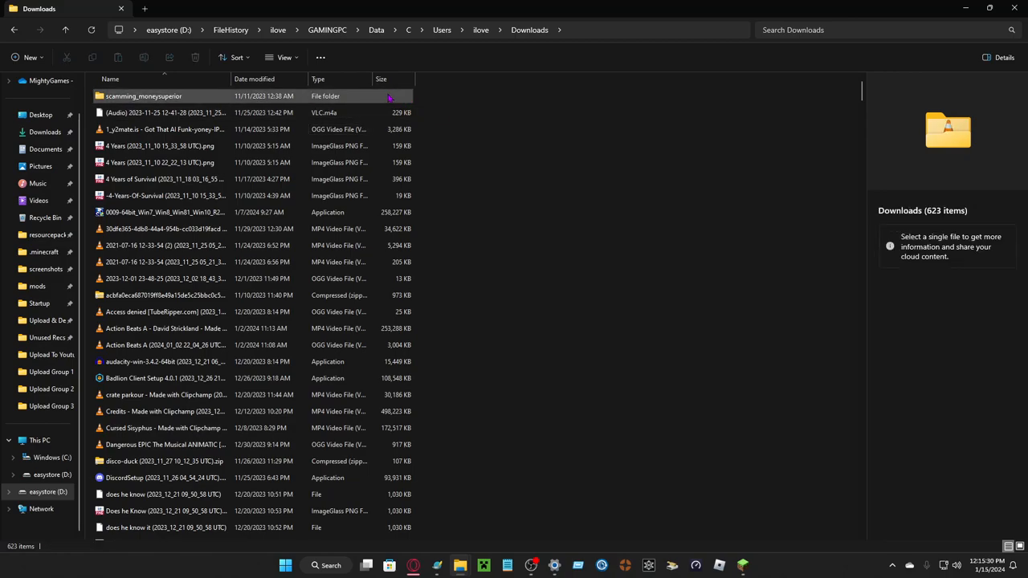
left_click(145, 97)
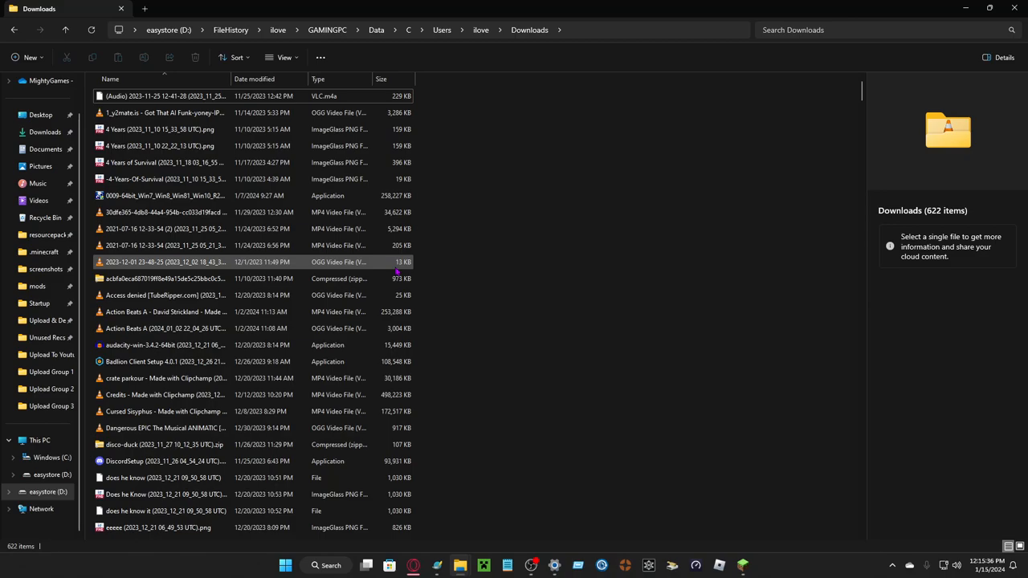
left_click(164, 196)
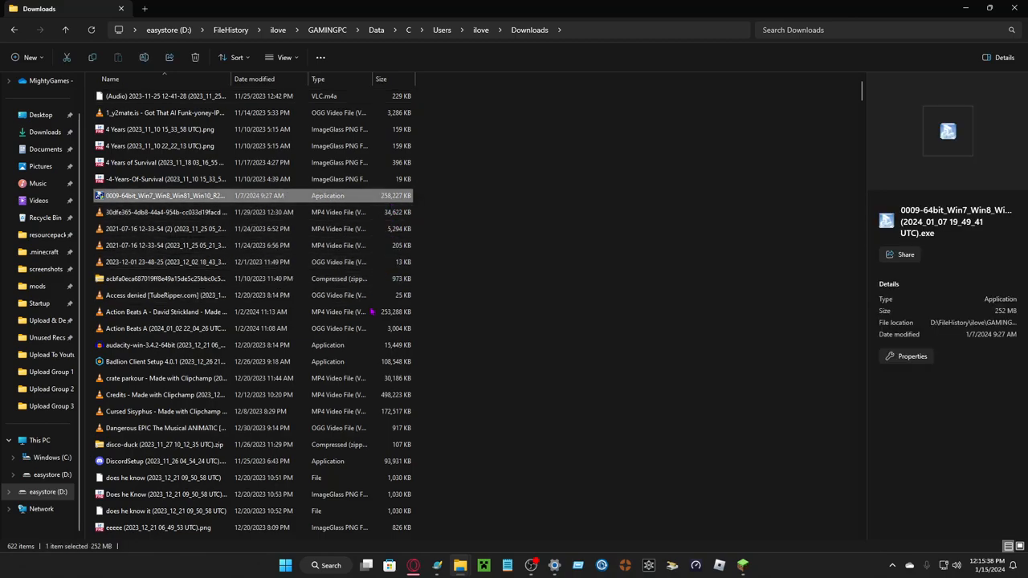
mouse_move(366, 312)
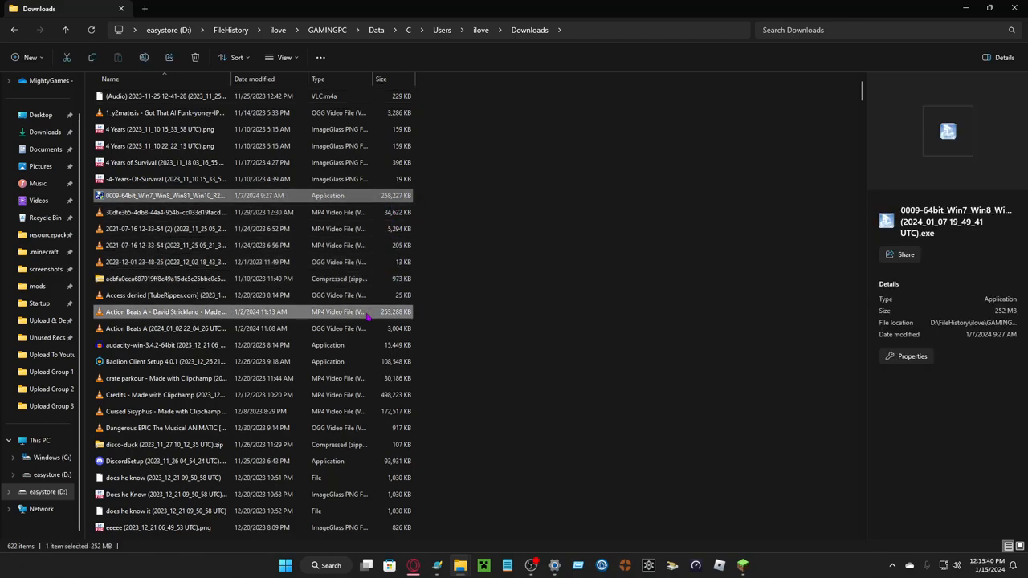
left_click(163, 395)
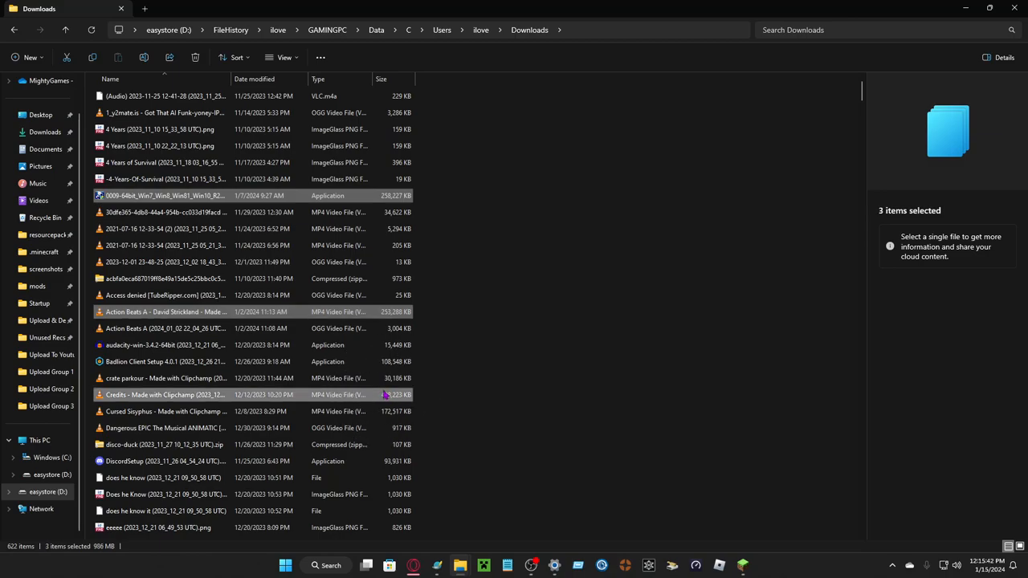
- Scroll further down Downloads and add the Nextbots Round 3 video to the selection
scroll("down", 3)
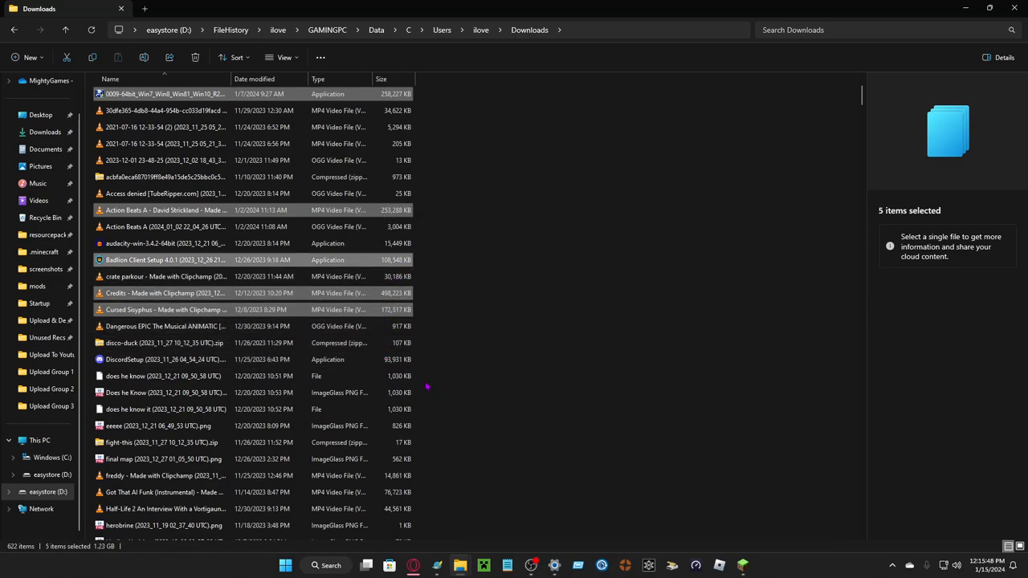
scroll("down", 3)
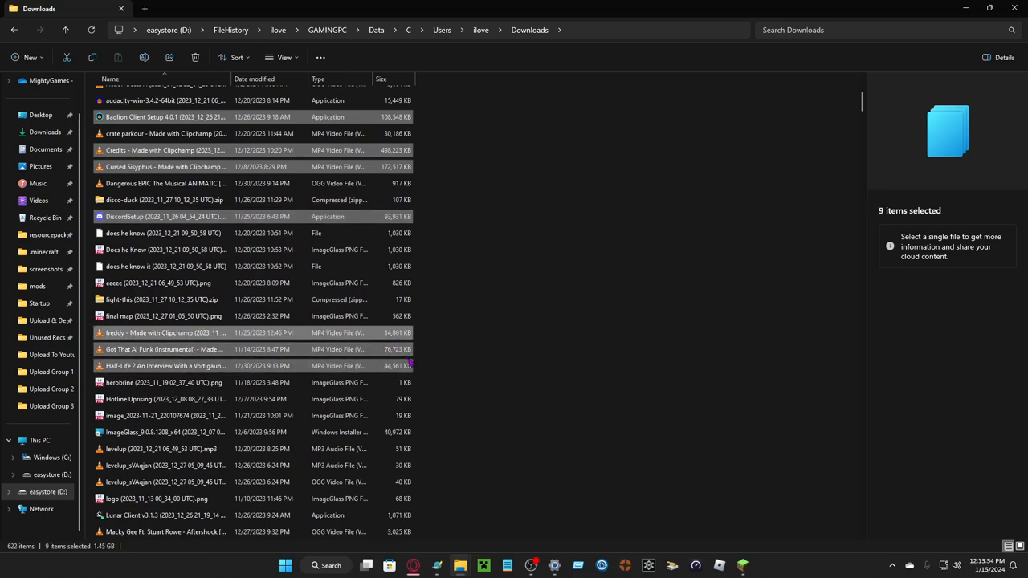
scroll("down", 3)
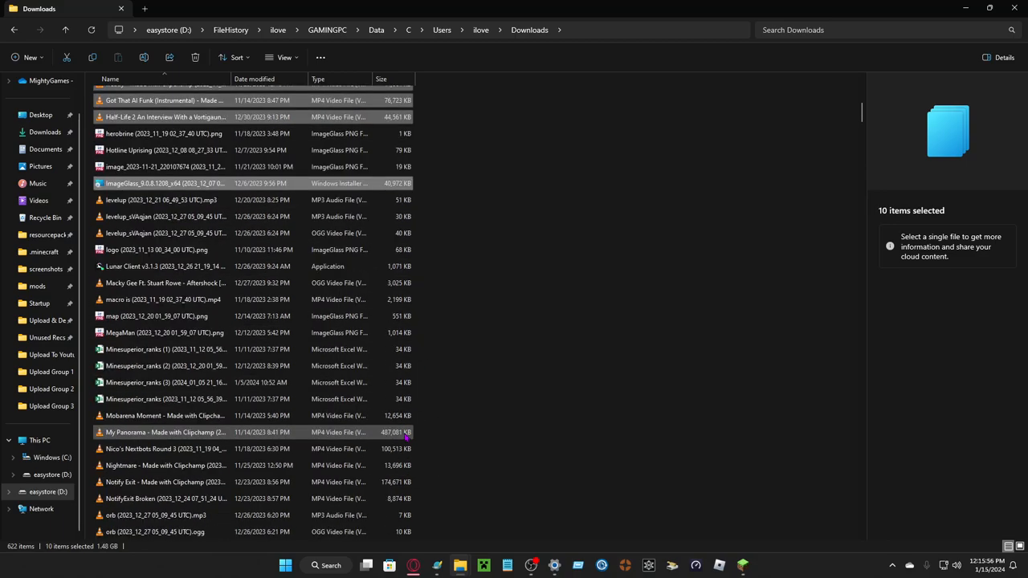
left_click(167, 450)
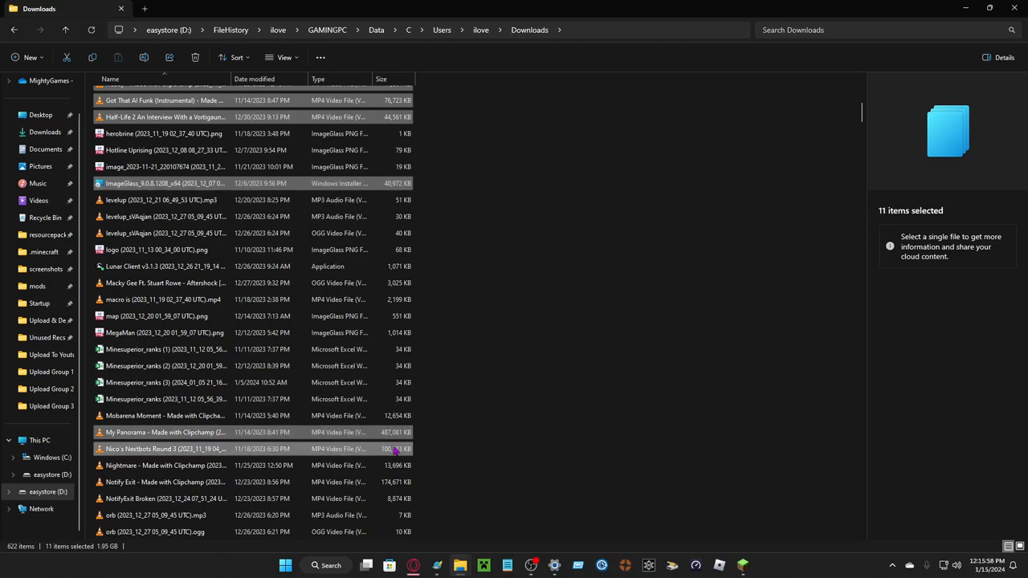
- Scroll through Downloads adding more large files until 25 items, about 6.15 GB, are selected
scroll("down", 3)
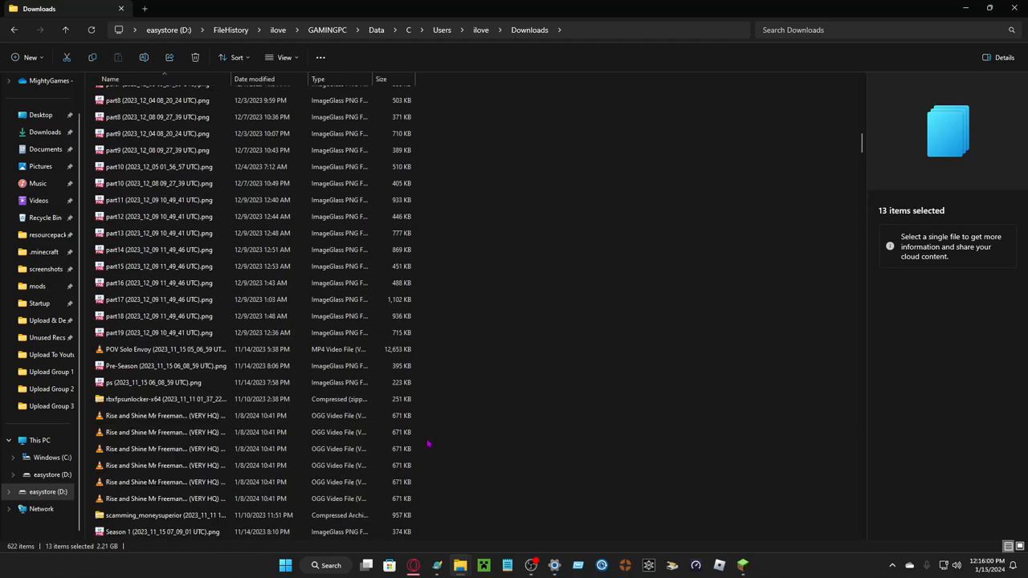
scroll("down", 3)
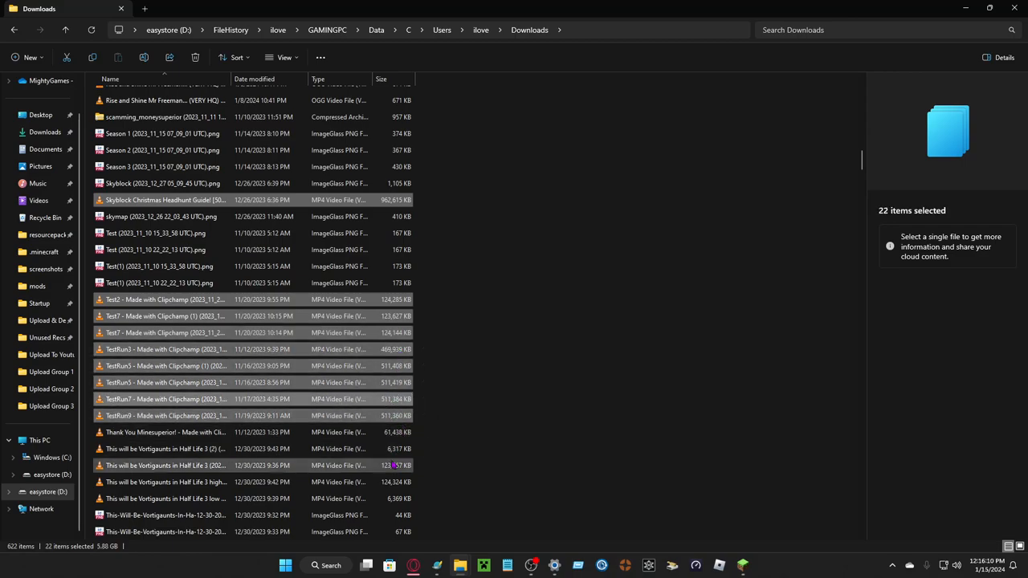
scroll("down", 3)
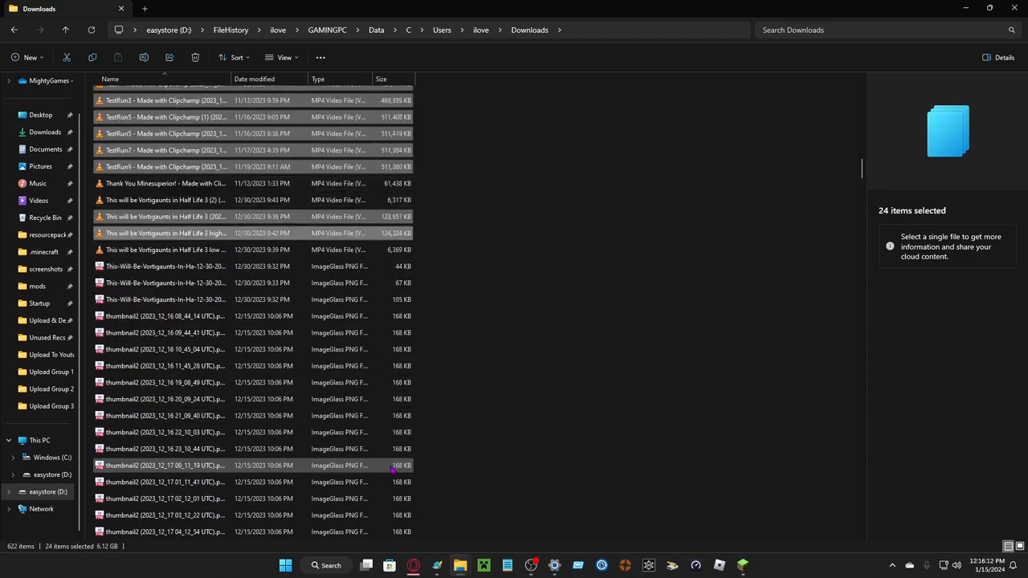
scroll("down", 3)
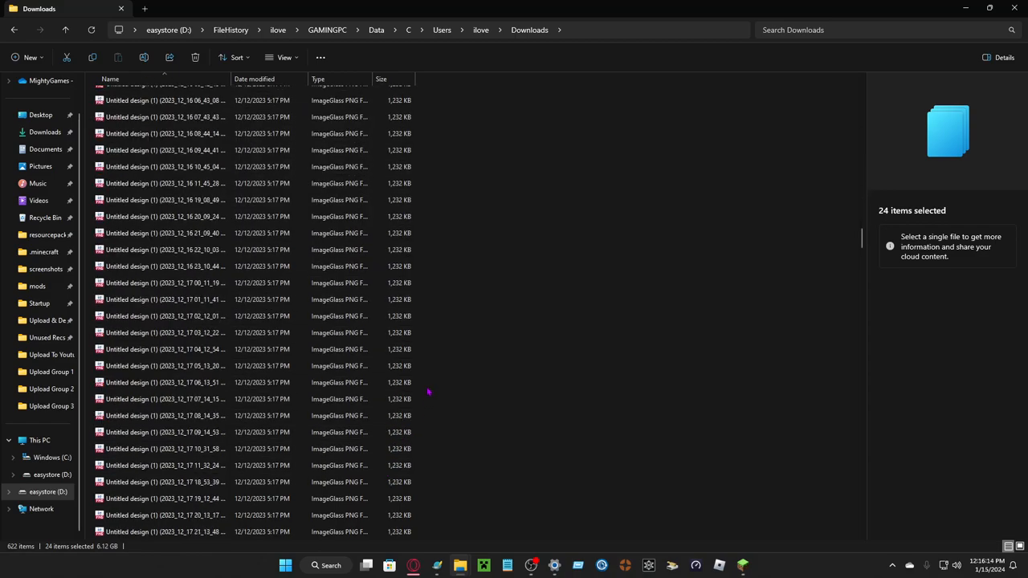
scroll("down", 3)
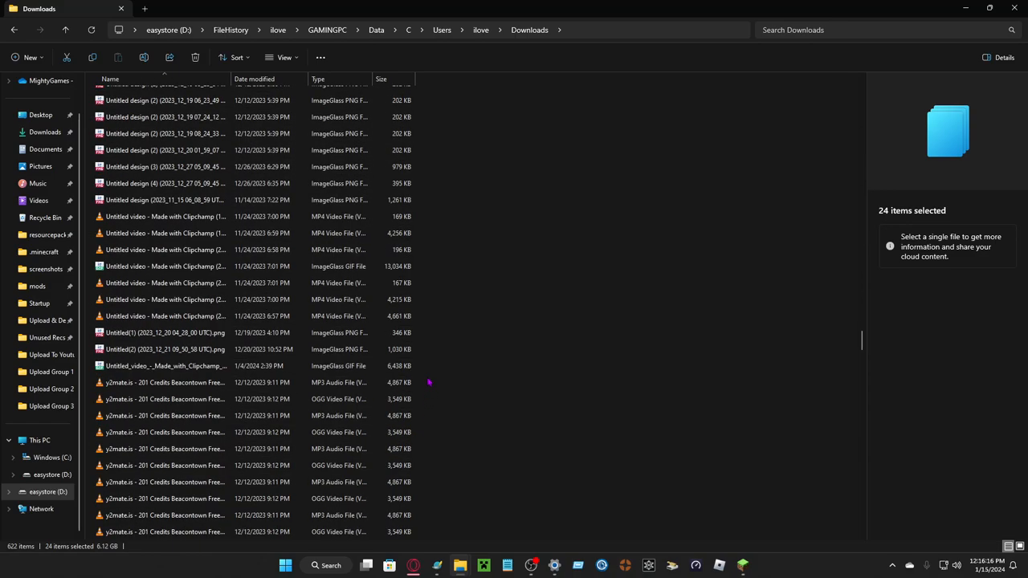
scroll("down", 3)
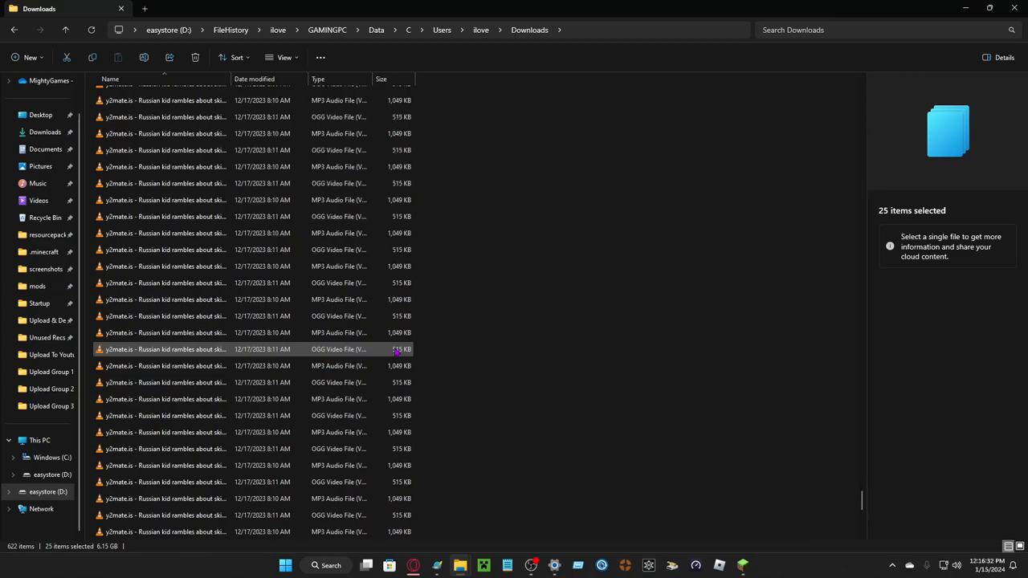
scroll("down", 3)
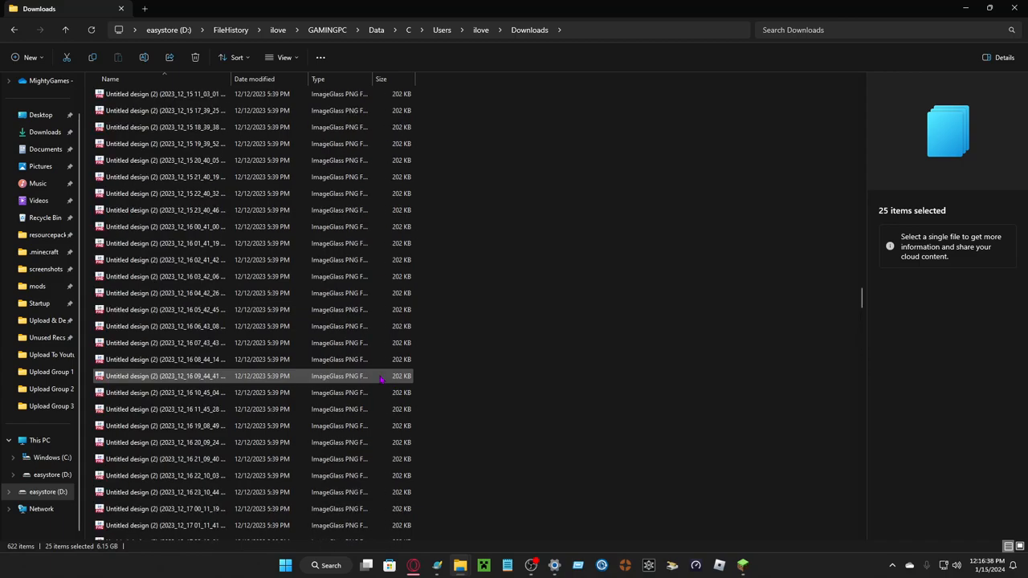
scroll("down", 3)
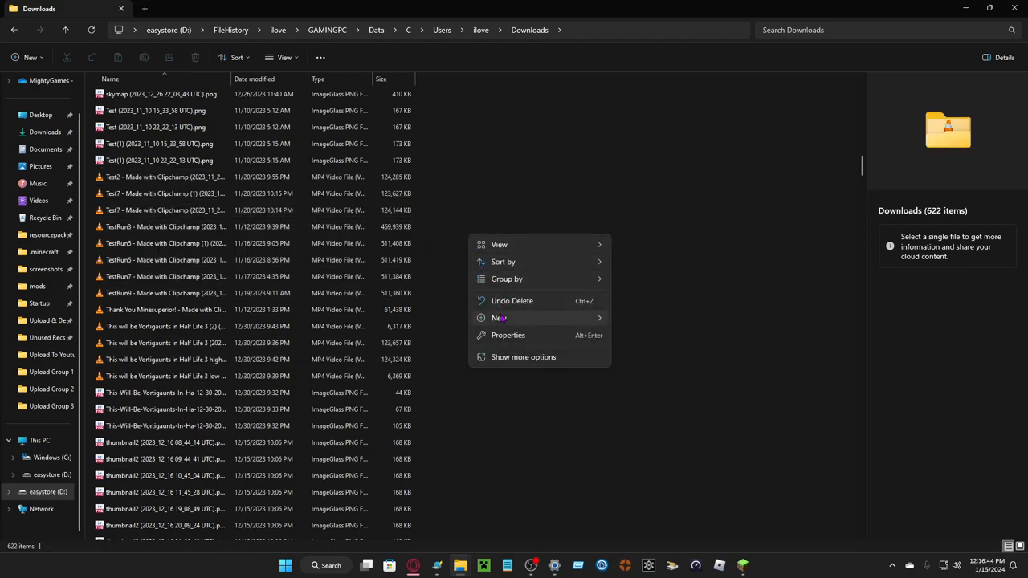
- Create a new folder named Delete in Downloads and start selecting unwanted files
left_click(499, 318)
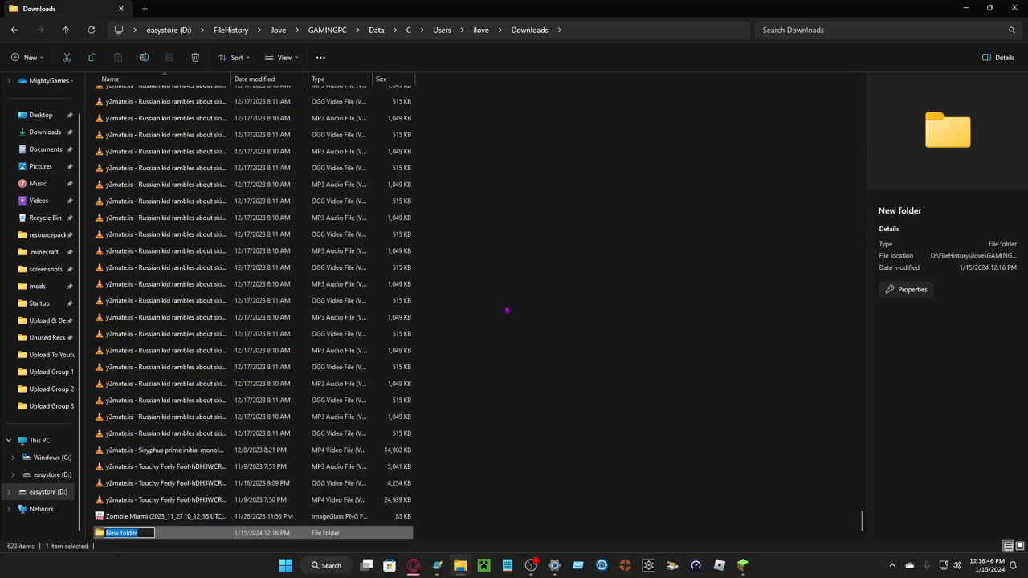
type("Delete")
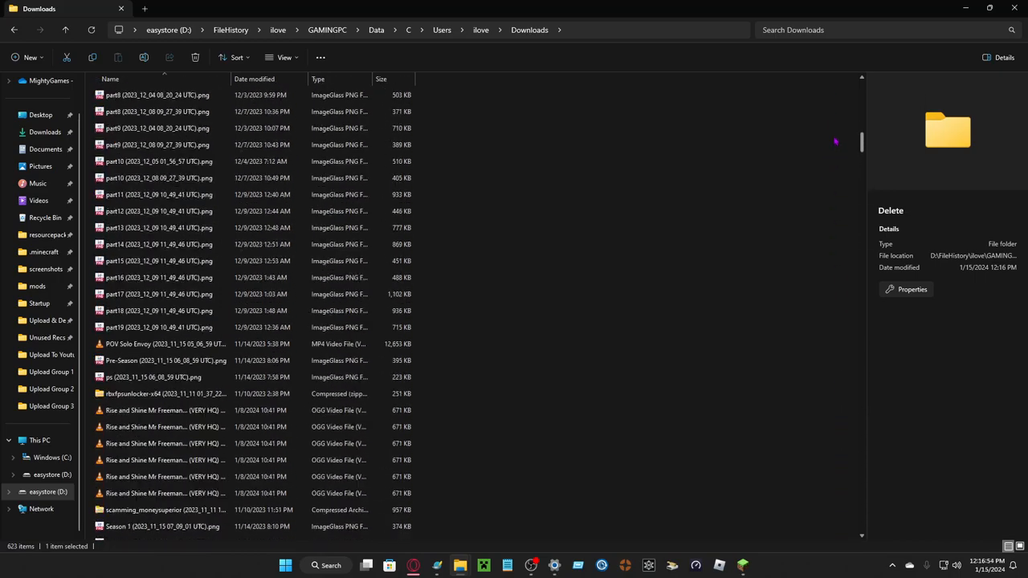
scroll("down", 3)
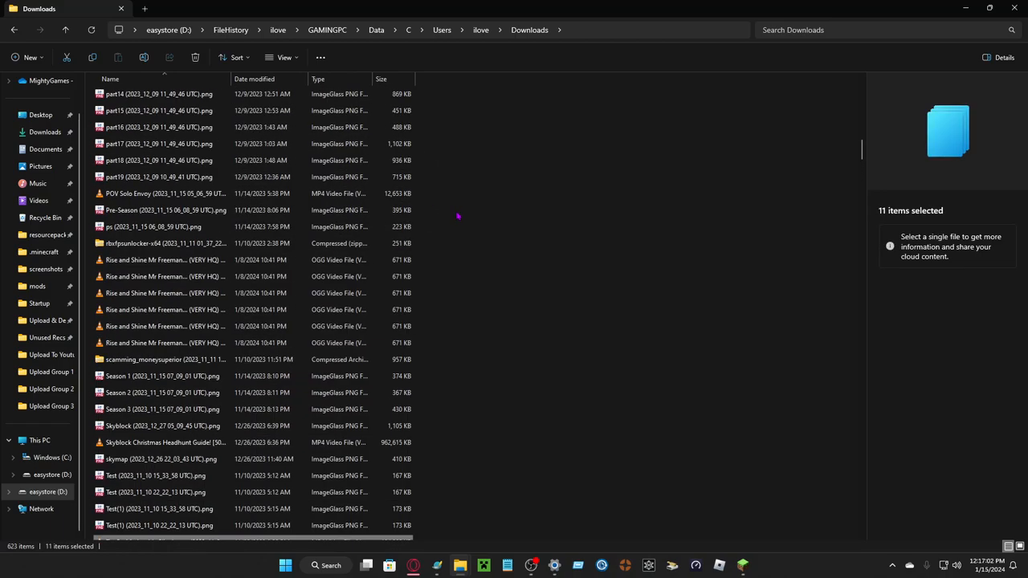
- Add more unwanted files to the selection, rubber-band selecting groups in the Downloads list
left_click(160, 443)
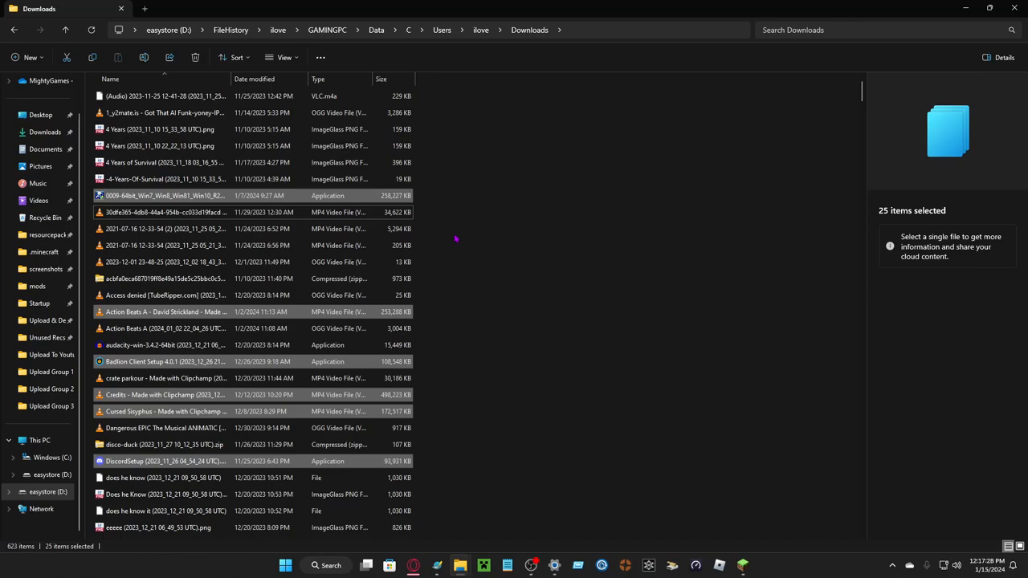
scroll("down", 3)
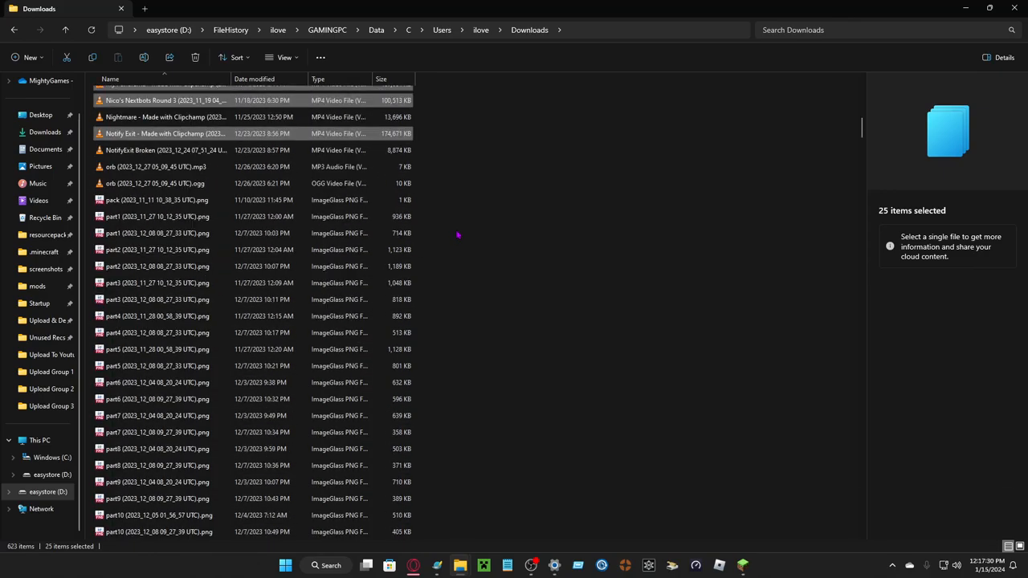
scroll("down", 3)
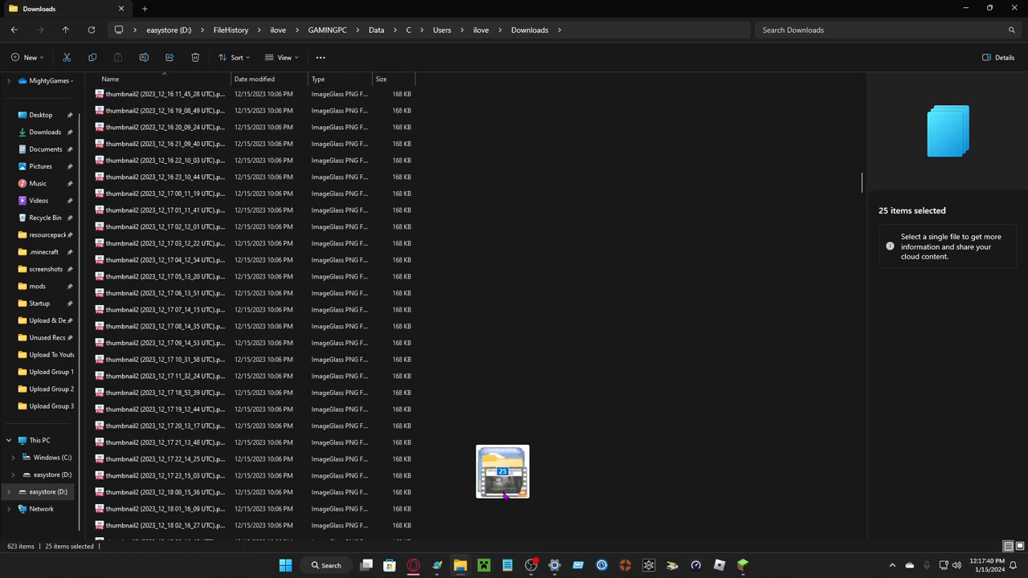
left_click_drag(501, 473, 484, 356)
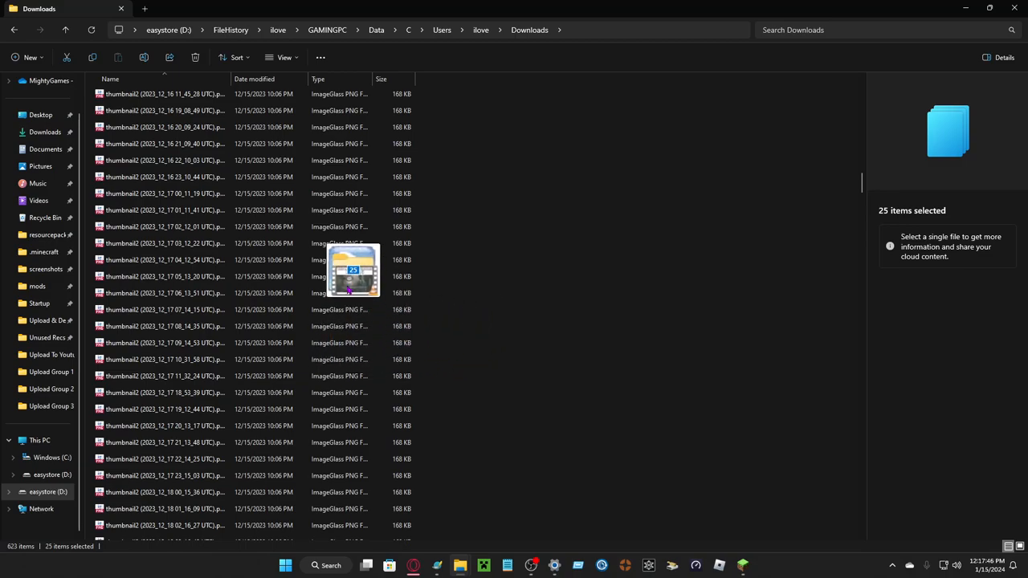
left_click_drag(352, 273, 77, 345)
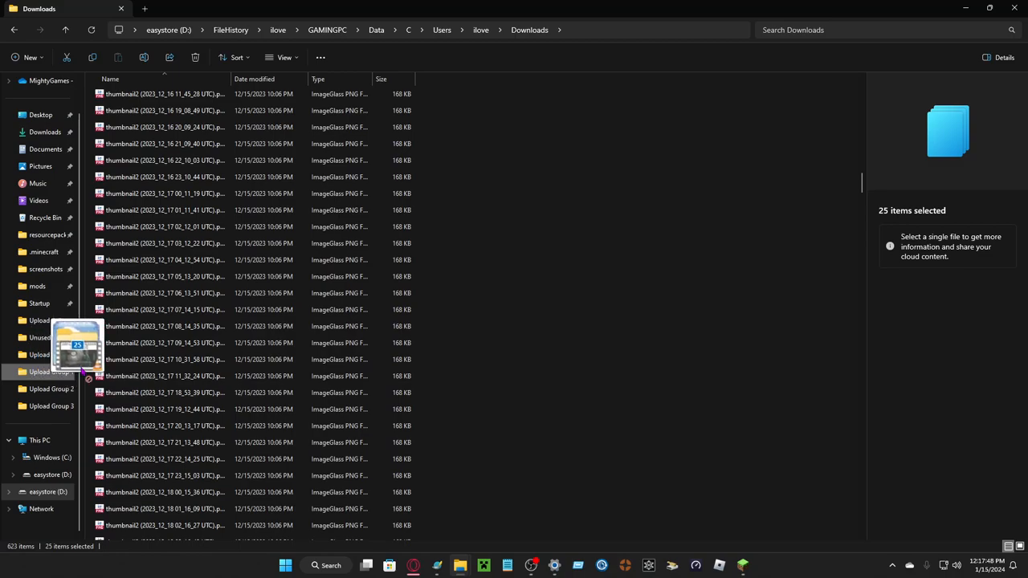
left_click_drag(77, 345, 490, 302)
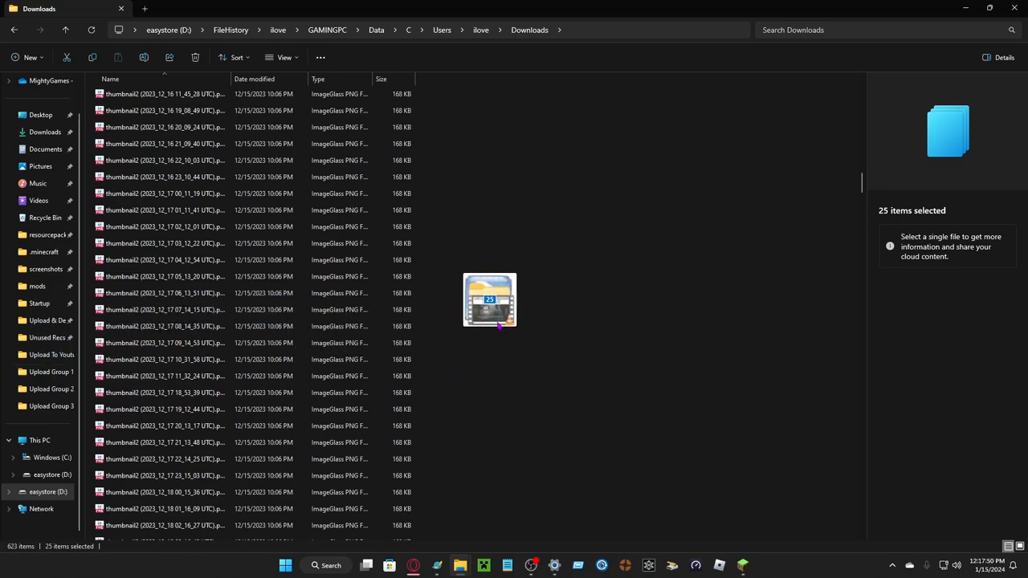
left_click_drag(490, 300, 476, 443)
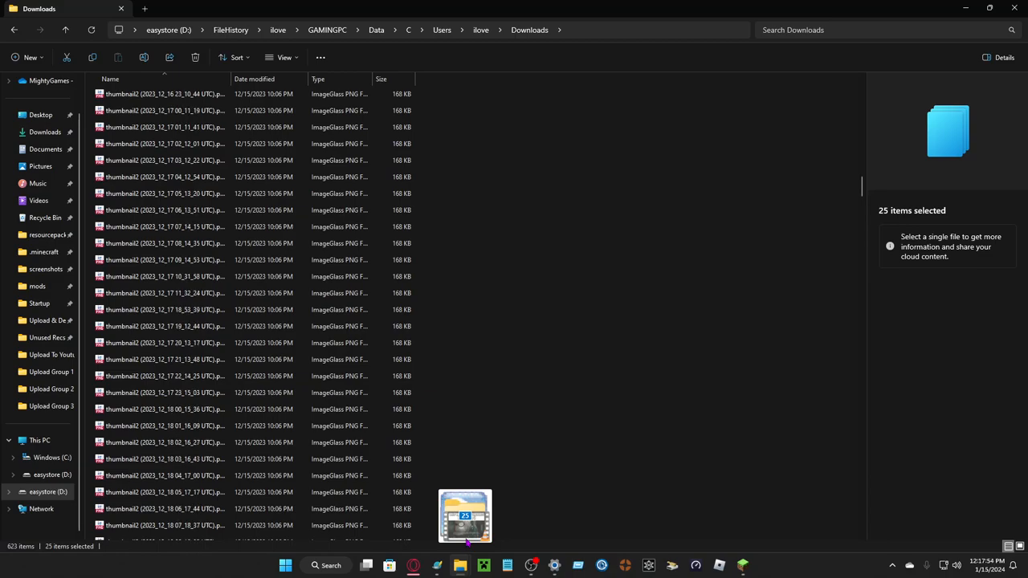
- Scroll down Downloads adding image files until 26 items are selected and dragged toward Delete
scroll("down", 3)
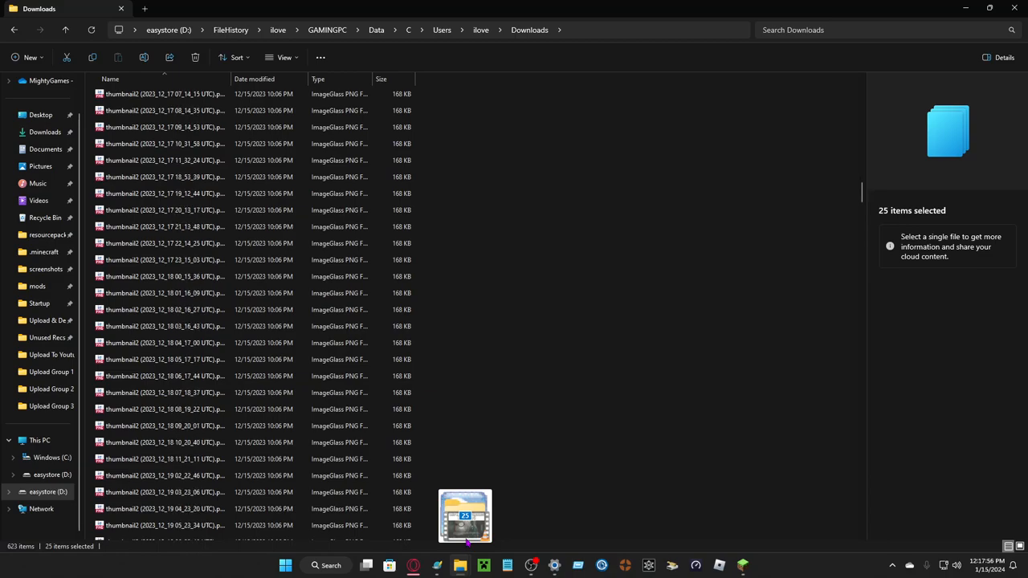
scroll("down", 3)
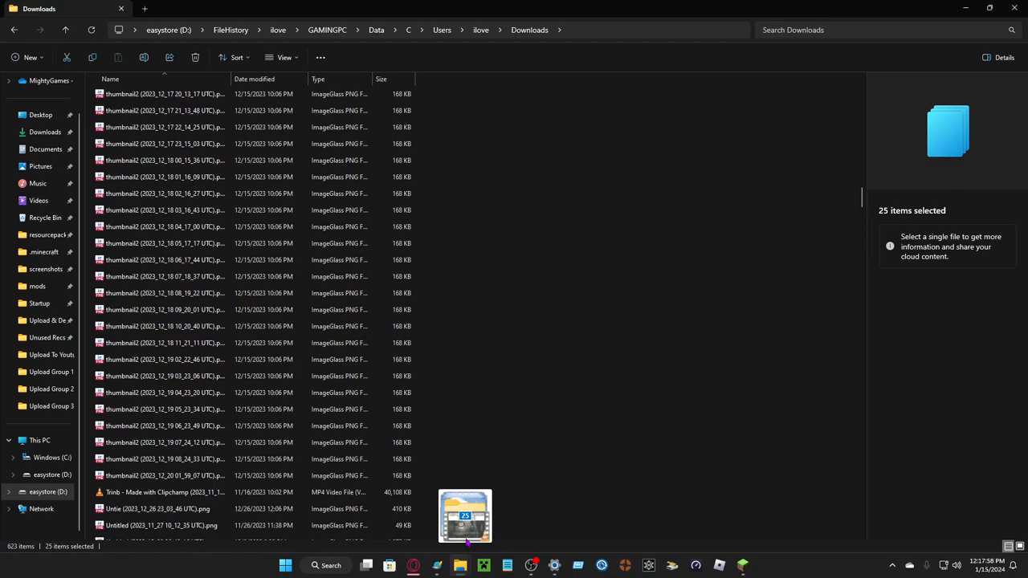
scroll("down", 3)
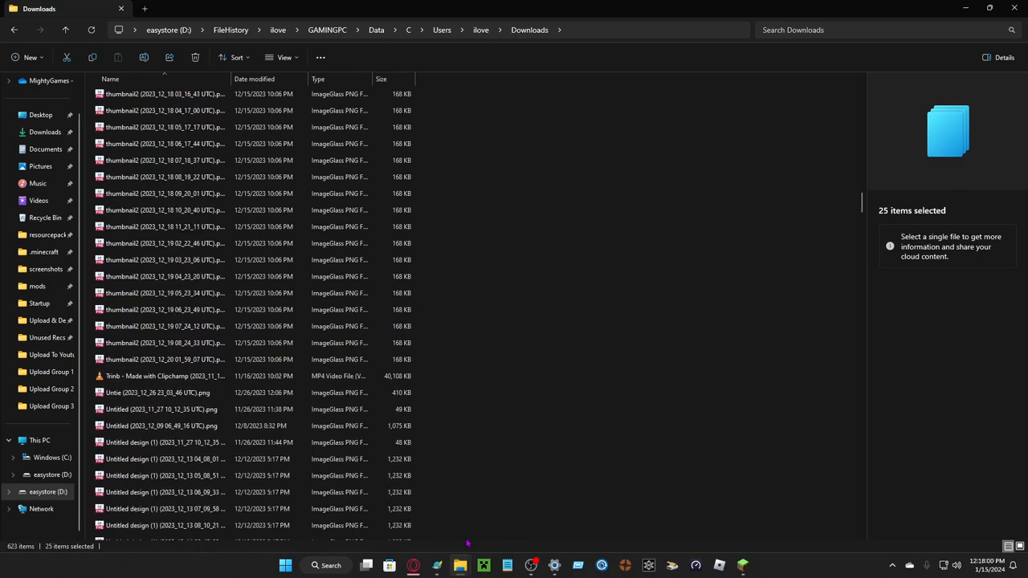
mouse_move(325, 392)
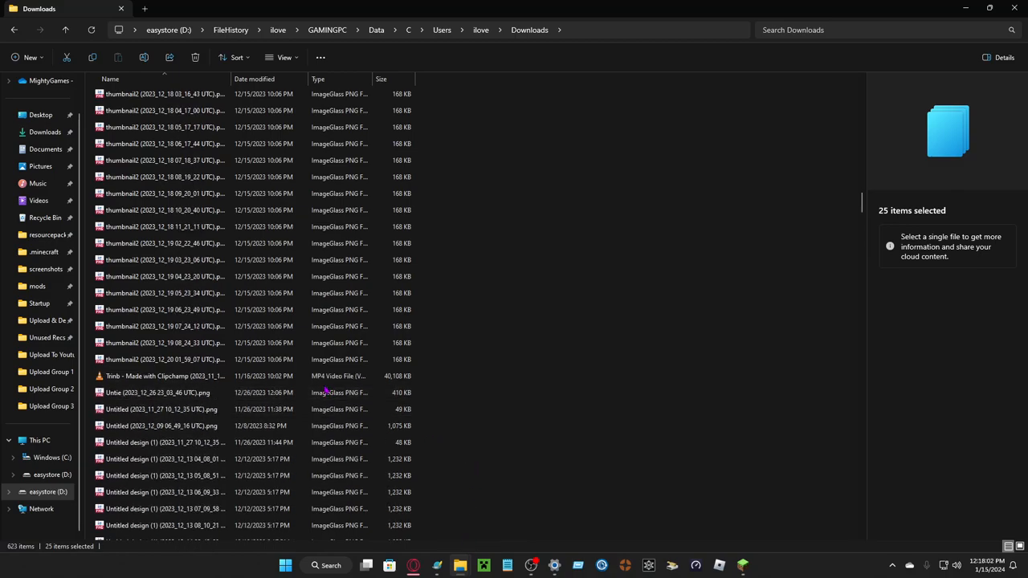
left_click(160, 425)
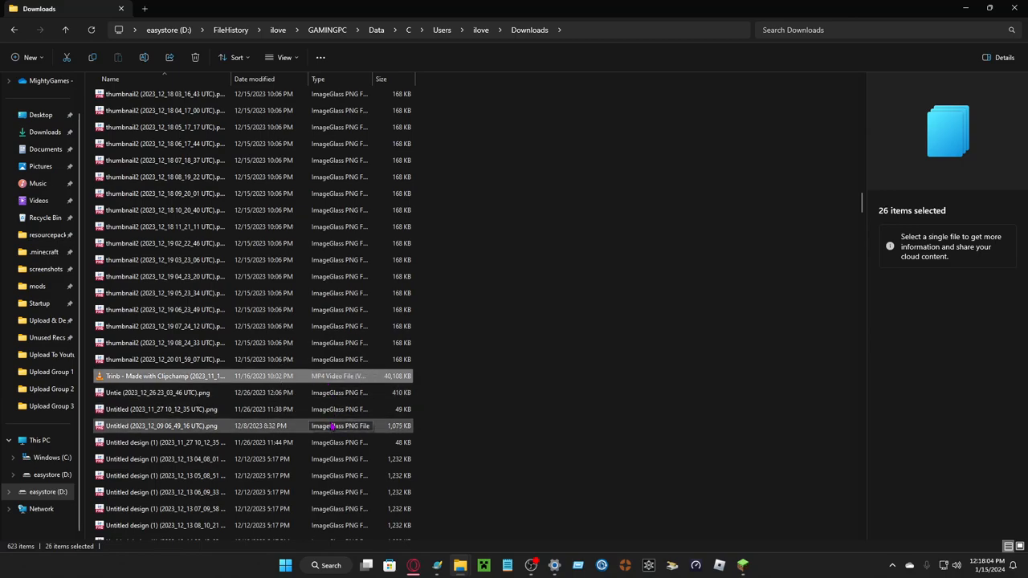
scroll("down", 3)
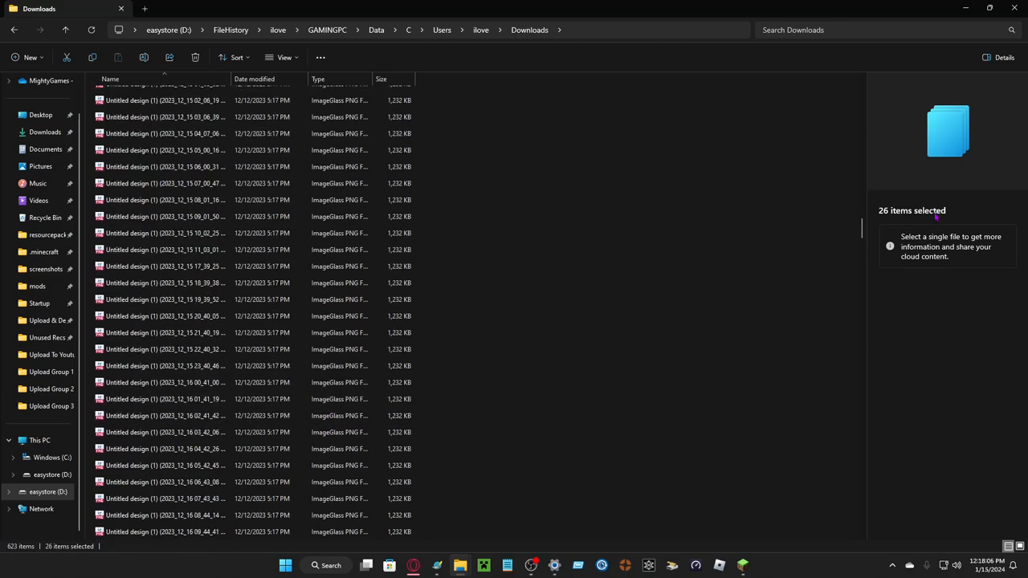
scroll("down", 3)
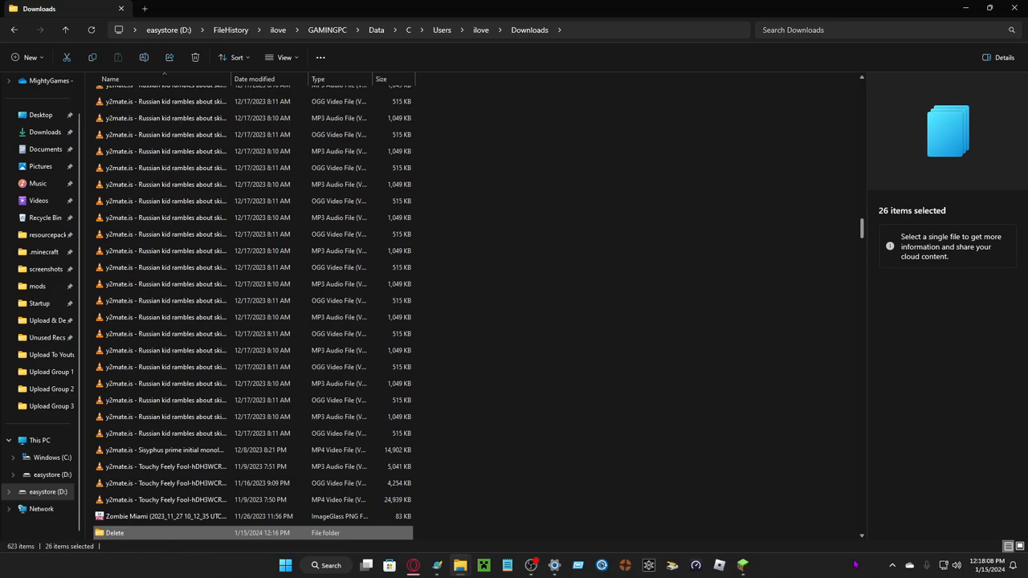
scroll("down", 3)
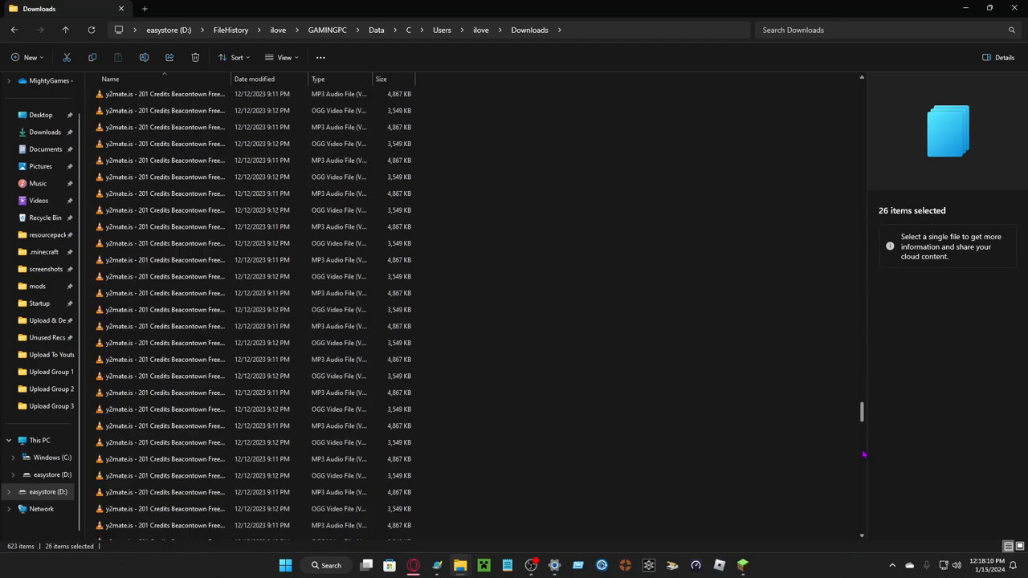
scroll("down", 3)
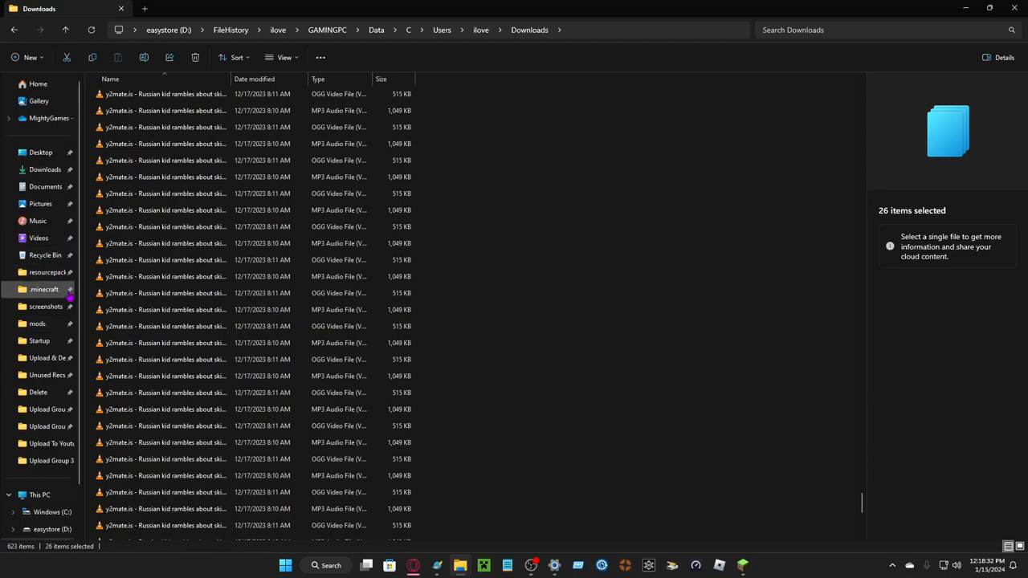
mouse_move(731, 162)
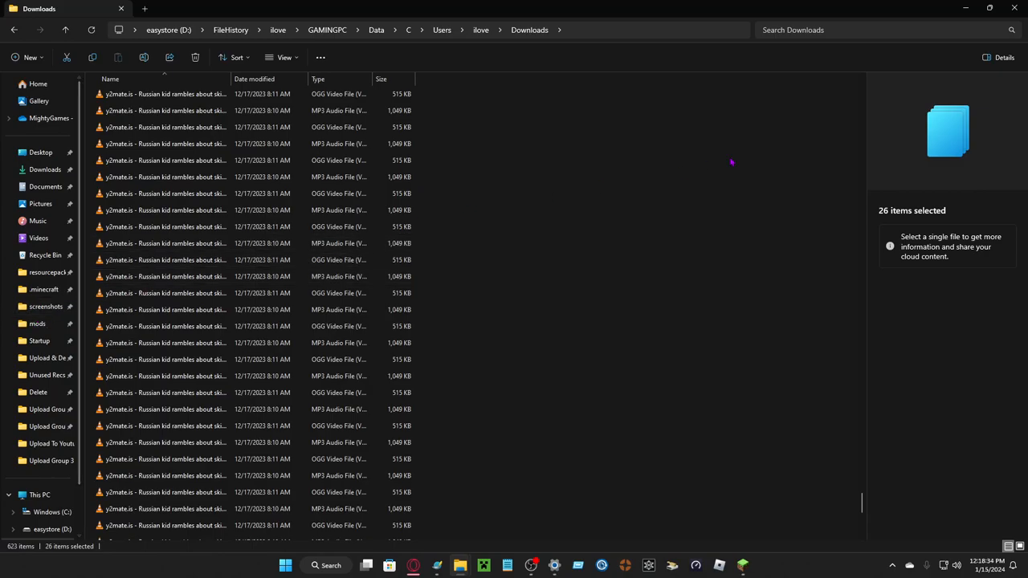
scroll("down", 3)
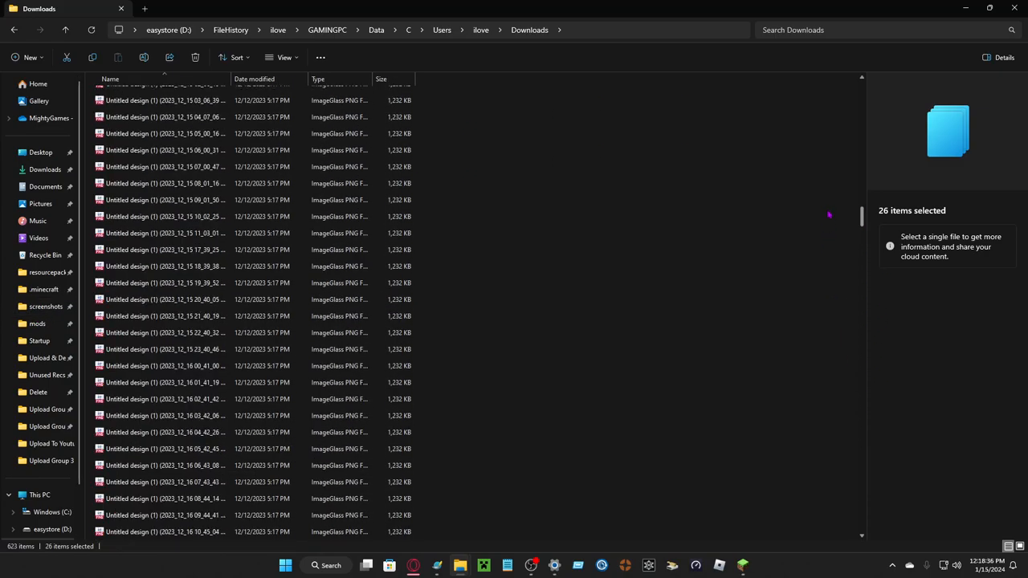
scroll("down", 3)
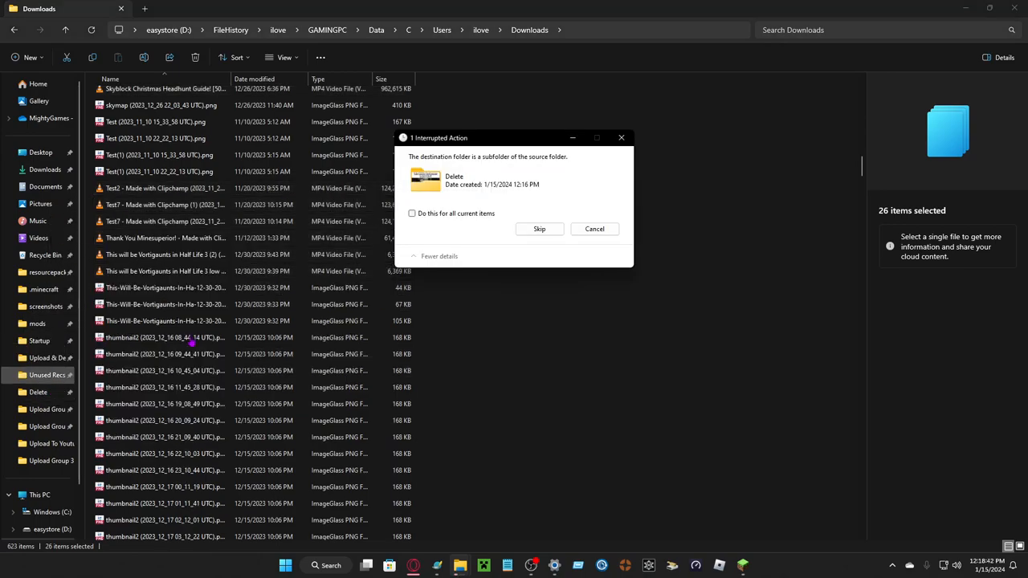
- Skip the Delete folder in the Interrupted Action dialog so the other files move, leaving 615 items
left_click(540, 228)
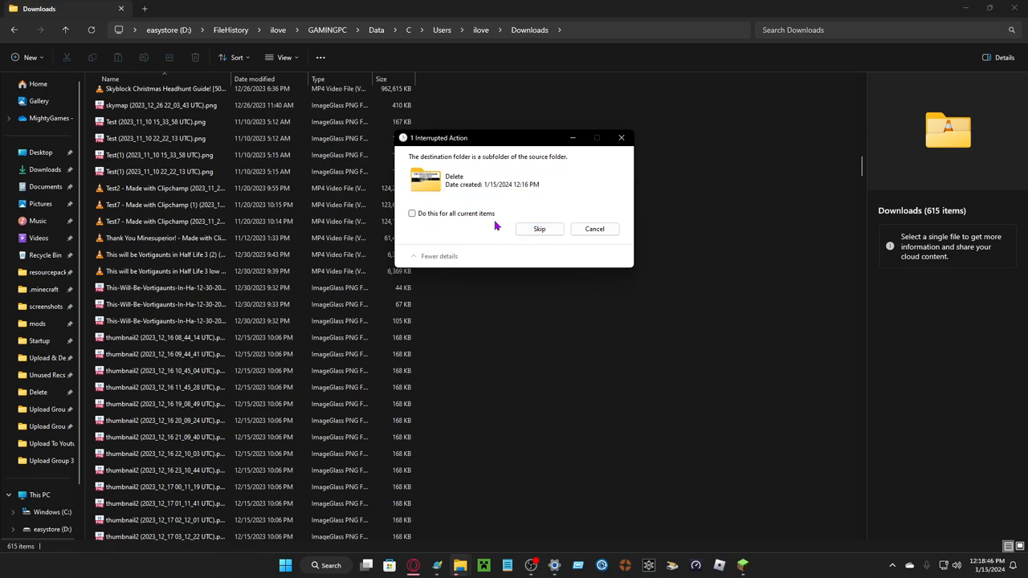
mouse_move(620, 138)
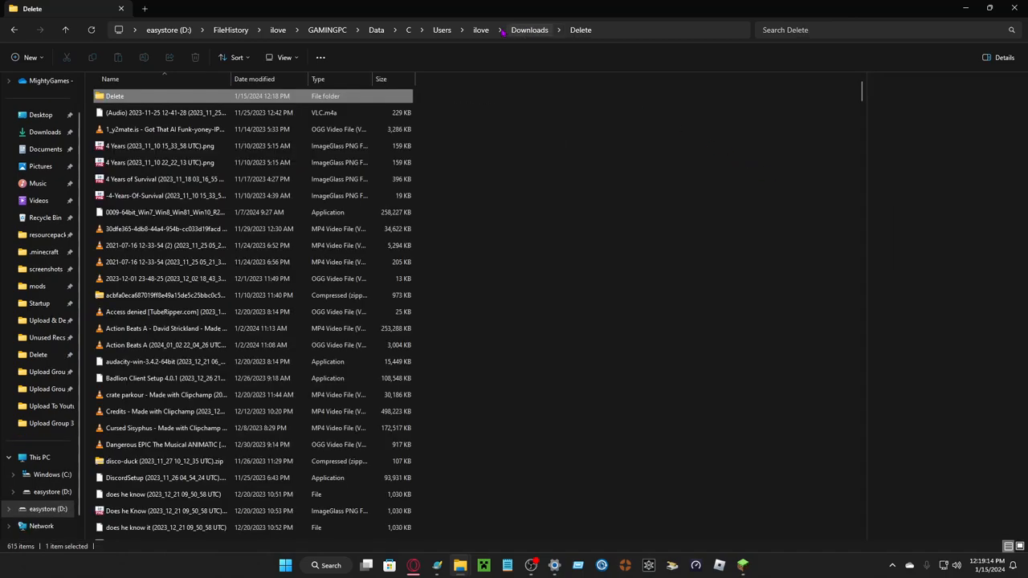
- Go up to the ilove folder and reopen the backed-up Downloads folder
left_click(480, 29)
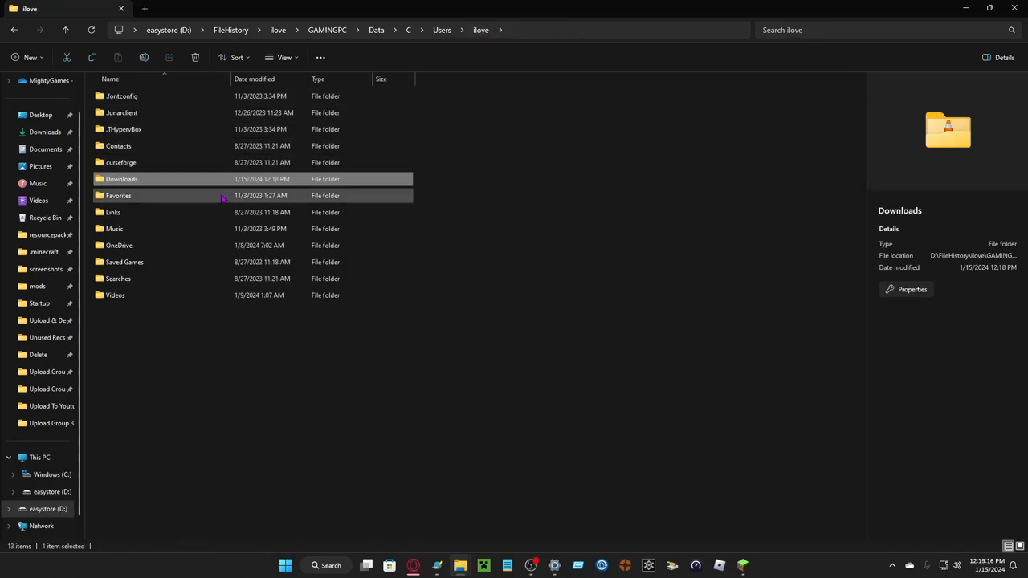
left_click(118, 196)
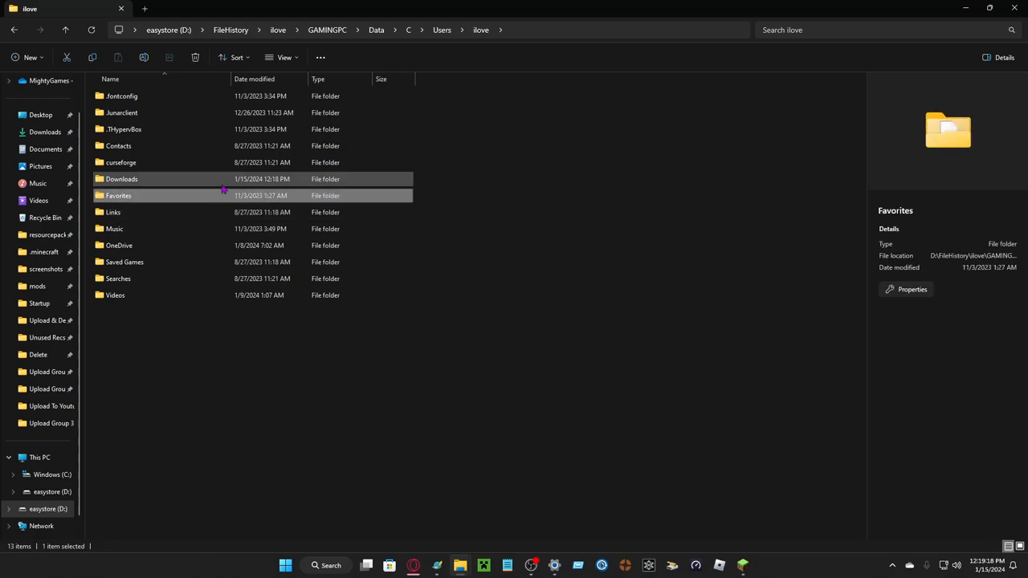
double_click(122, 178)
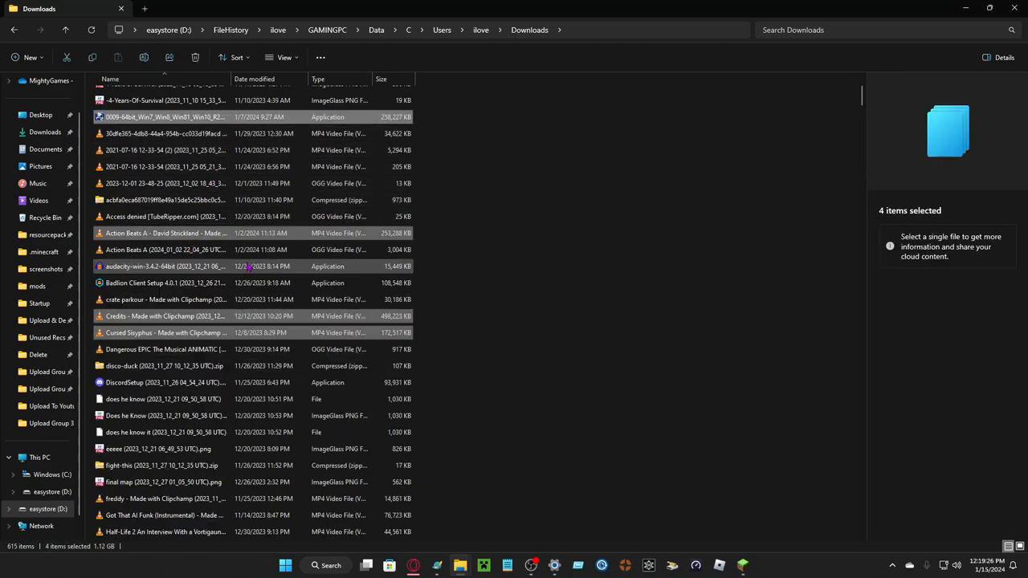
- Select sixteen more unwanted files and move them into the Delete folder, leaving 599 items
scroll("down", 3)
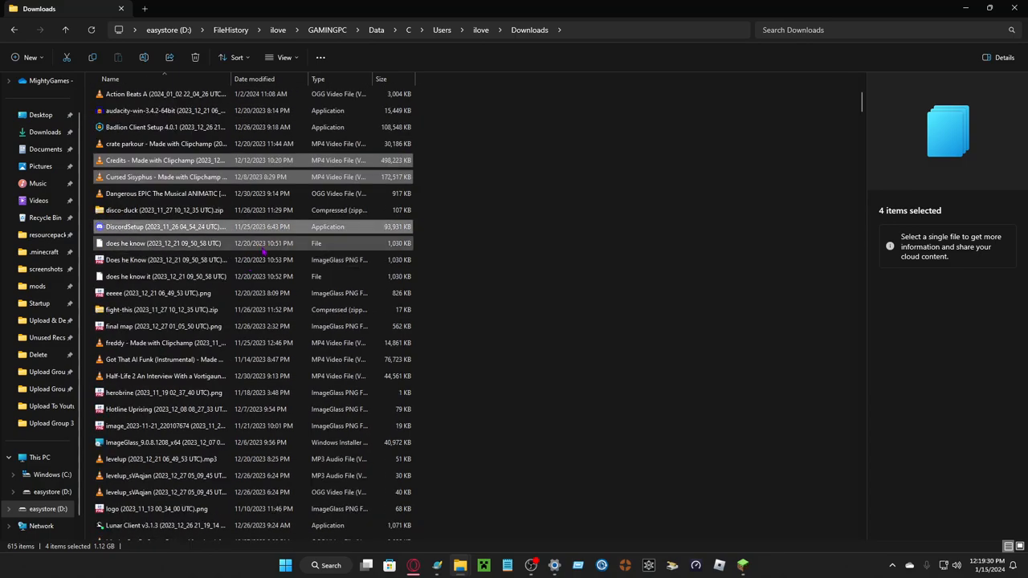
left_click(167, 376)
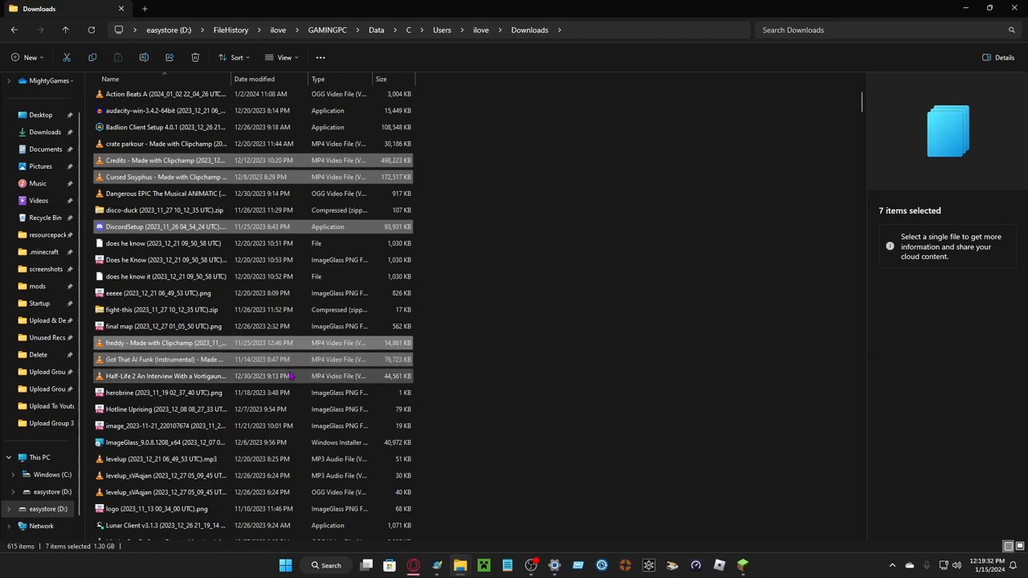
scroll("down", 3)
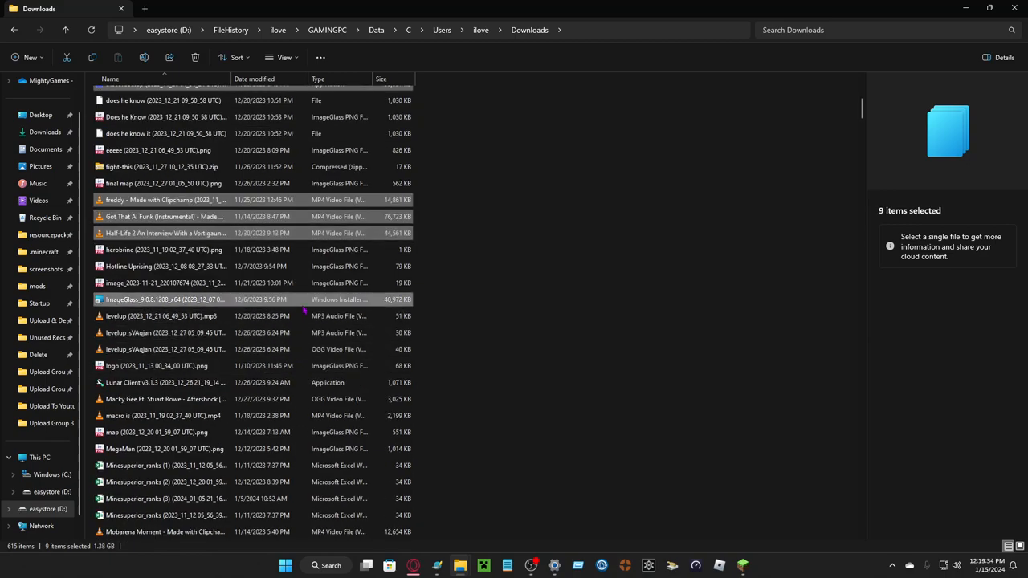
scroll("down", 3)
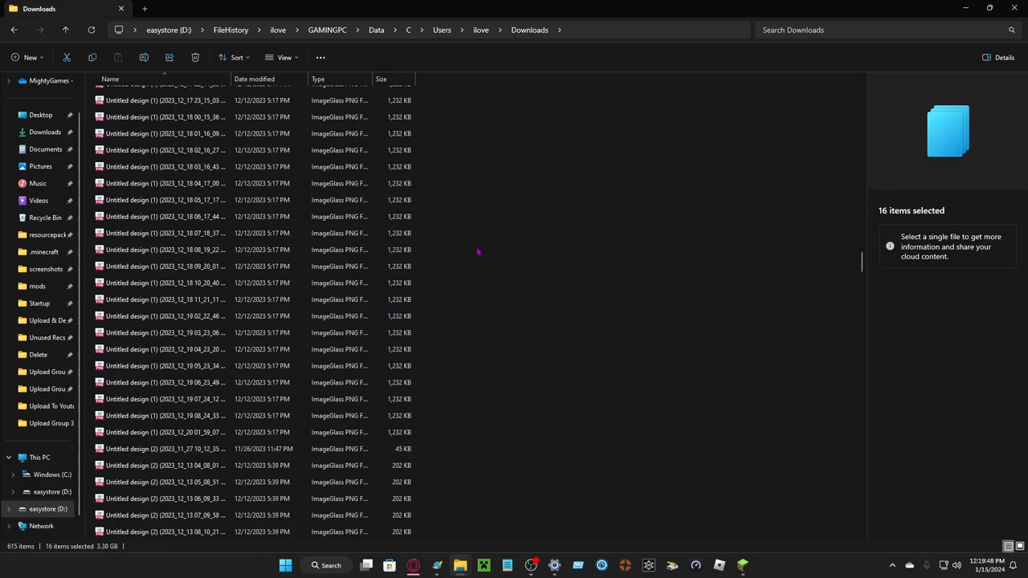
scroll("down", 3)
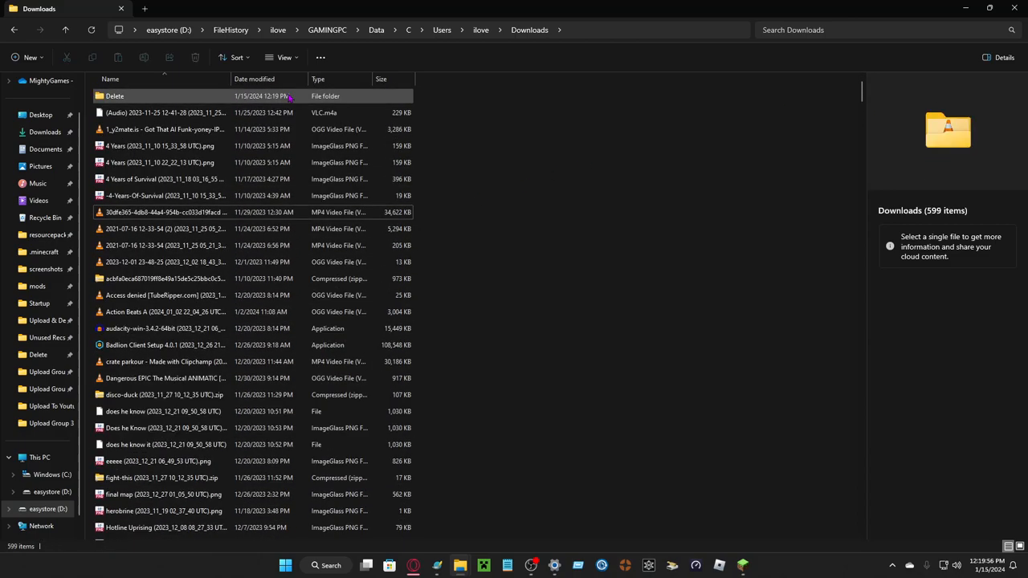
- Check the Delete folder's 24 items, then return to Downloads via the address bar
double_click(116, 97)
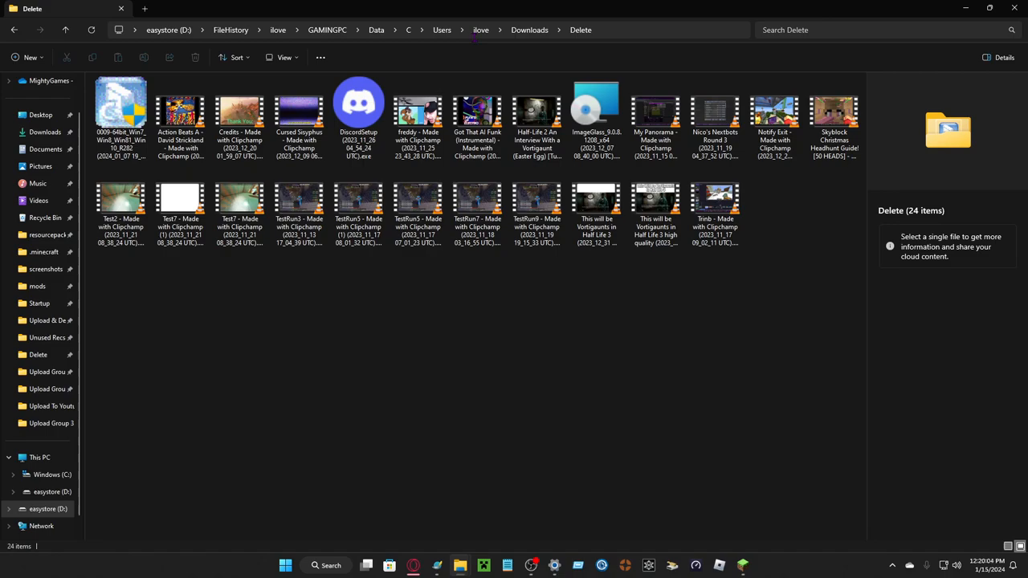
left_click(299, 112)
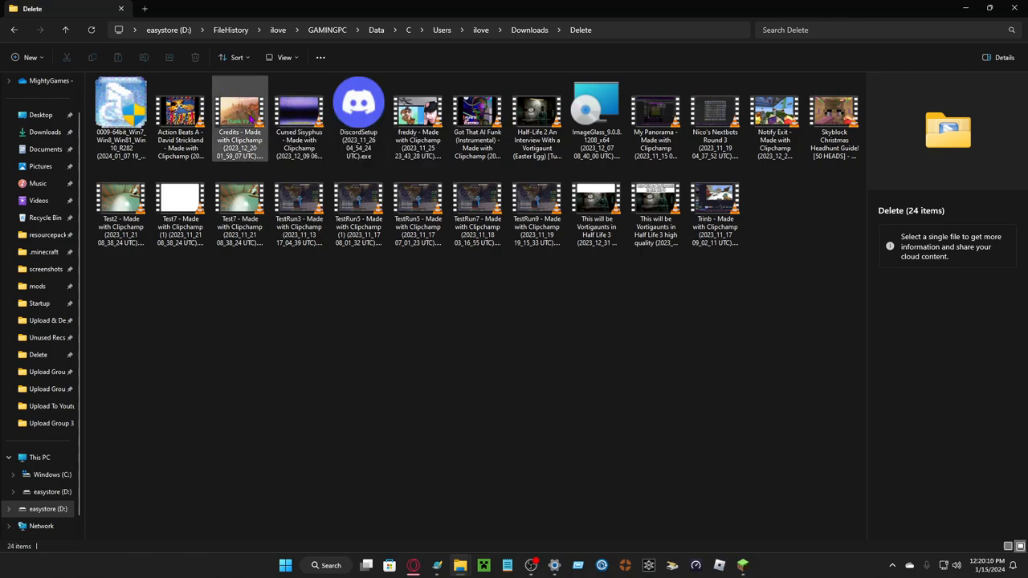
double_click(239, 112)
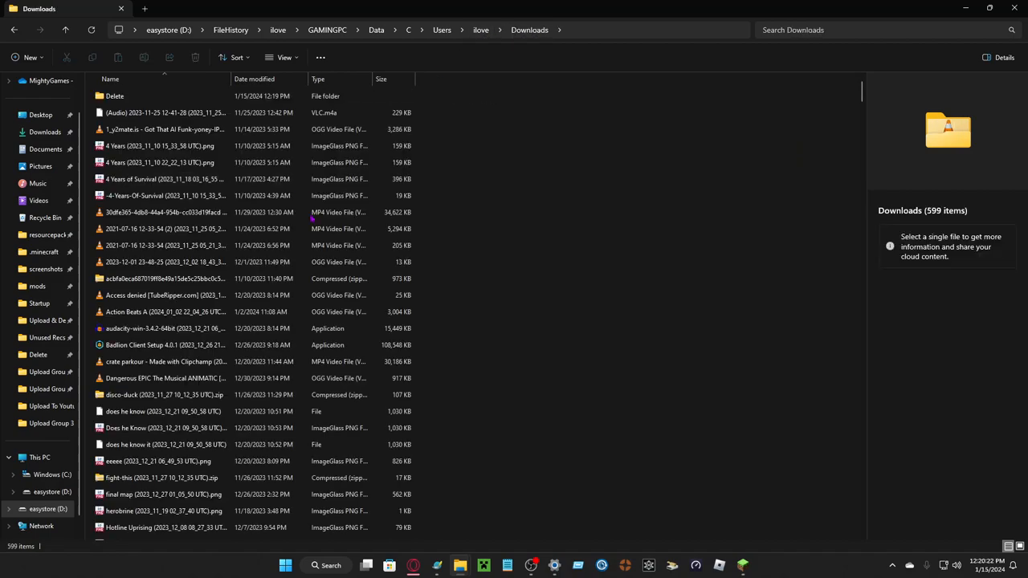
- Go up to the ilove user folder and open its backed-up OneDrive folder
left_click(164, 343)
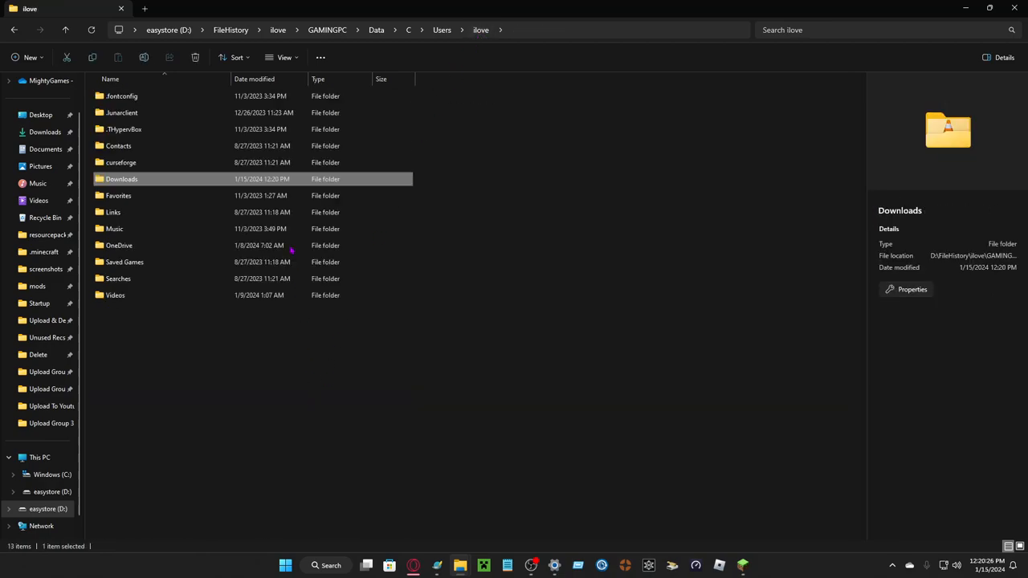
double_click(118, 196)
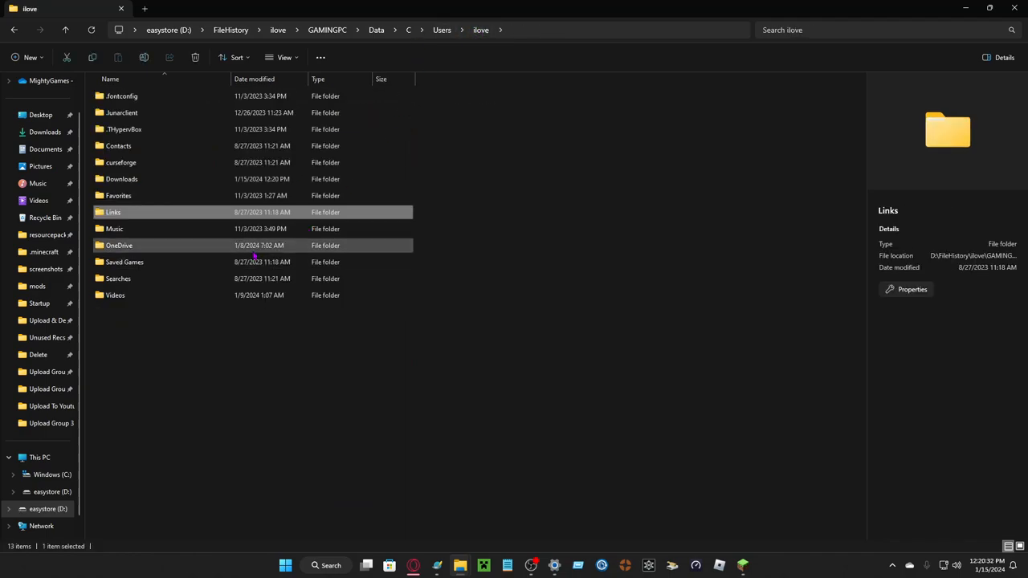
double_click(119, 244)
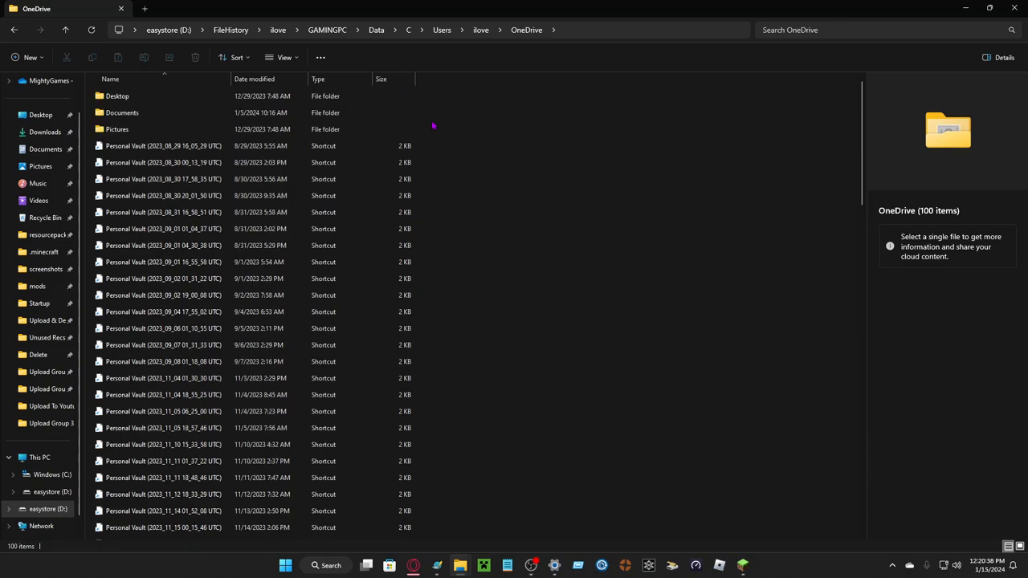
- Browse the OneDrive Pictures Screenshots folder, previewing one of its 231 PNG screenshots
double_click(117, 129)
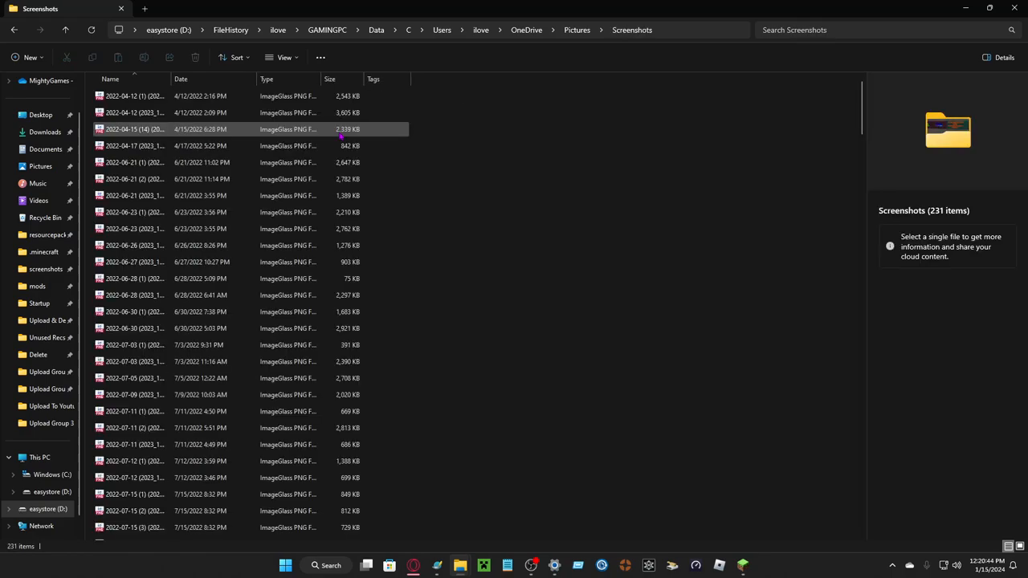
scroll("down", 3)
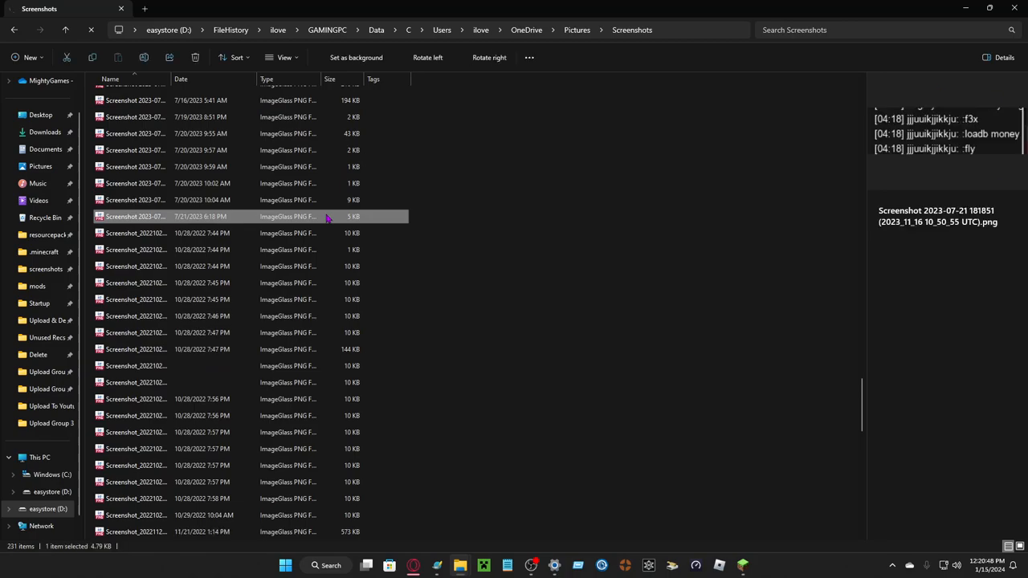
left_click(135, 183)
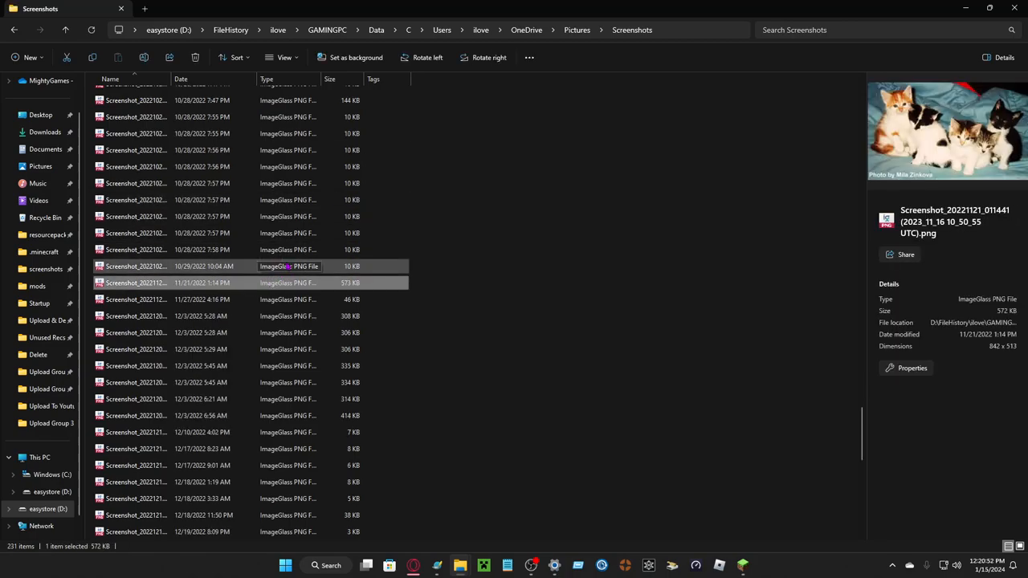
scroll("down", 3)
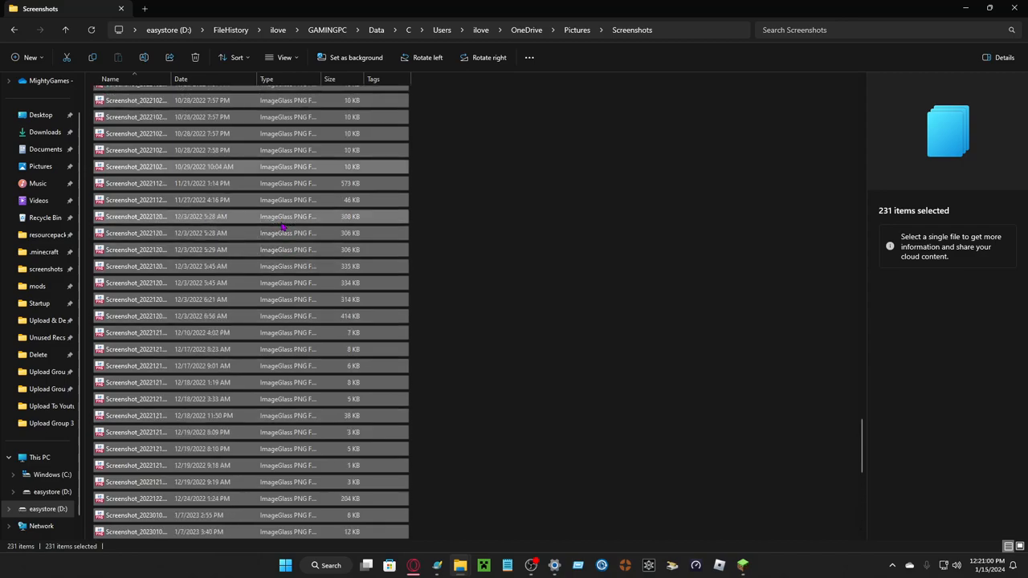
scroll("down", 3)
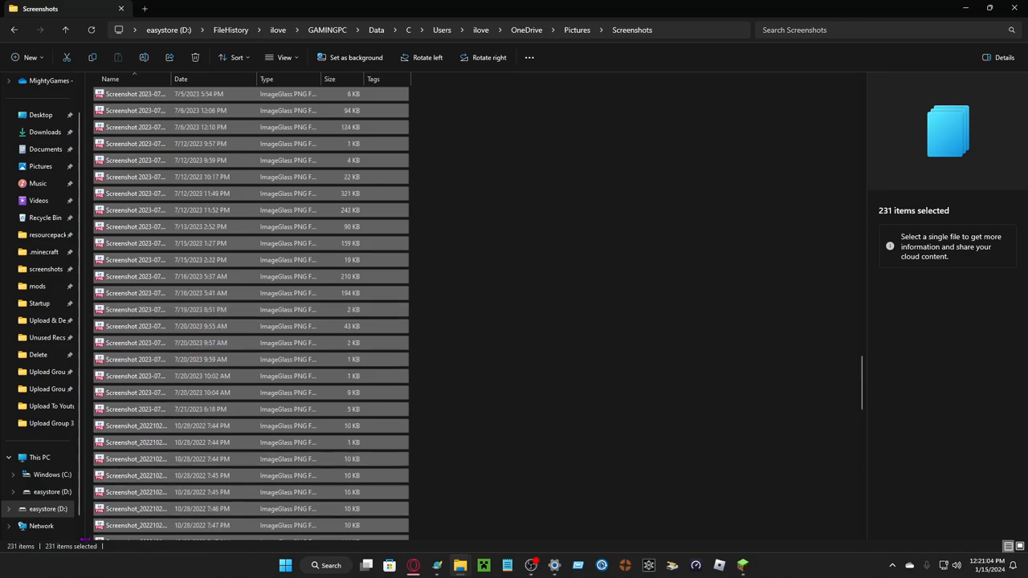
scroll("down", 3)
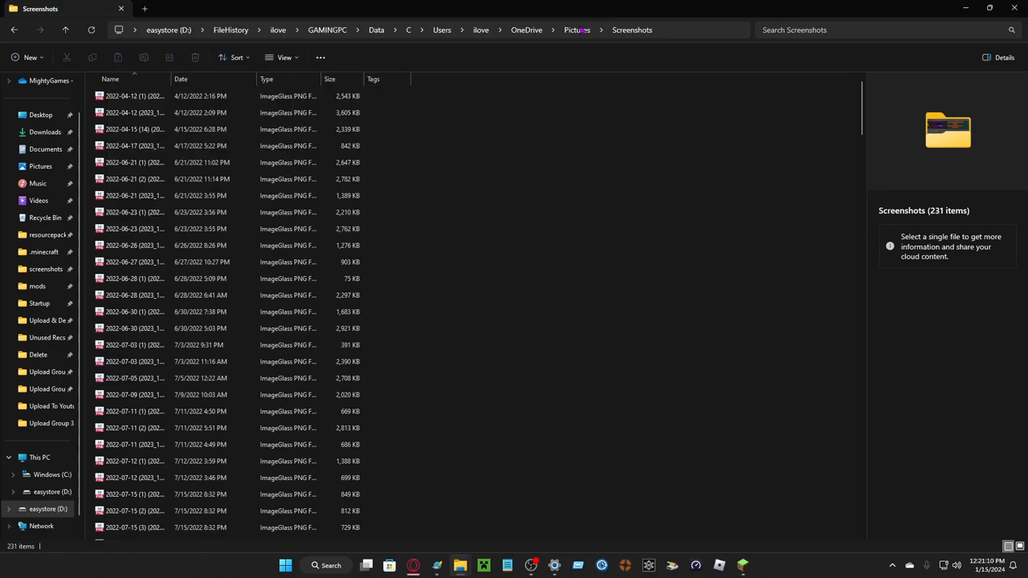
- Check the Pictures subfolders, leaving the empty Camera Roll folder
left_click(576, 29)
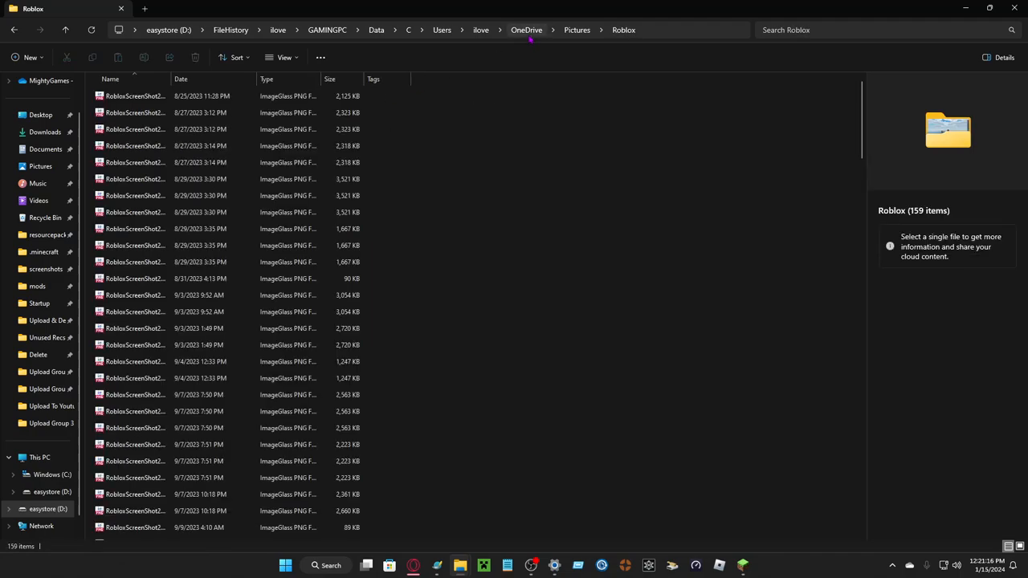
scroll("down", 3)
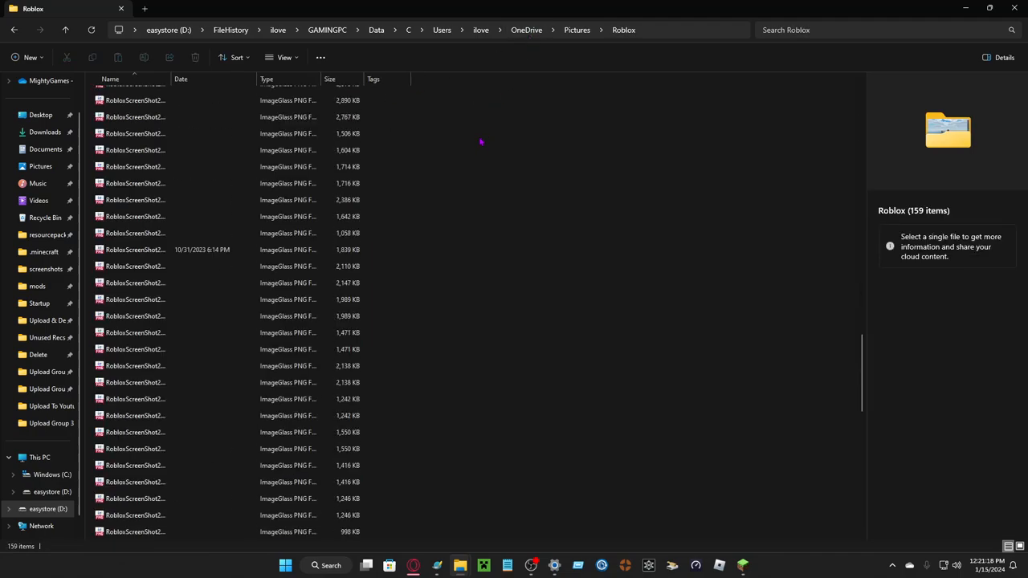
scroll("down", 3)
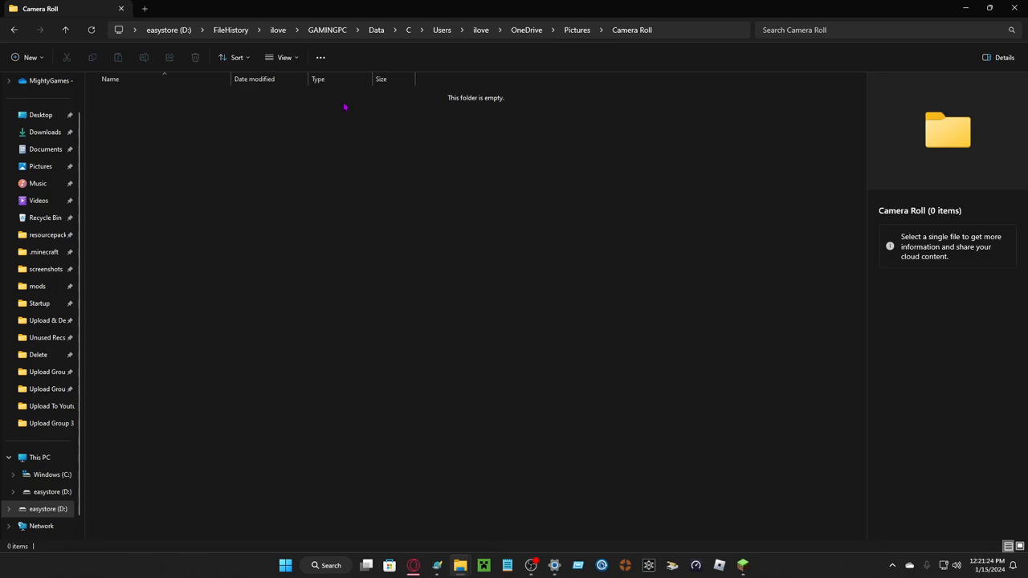
left_click(526, 29)
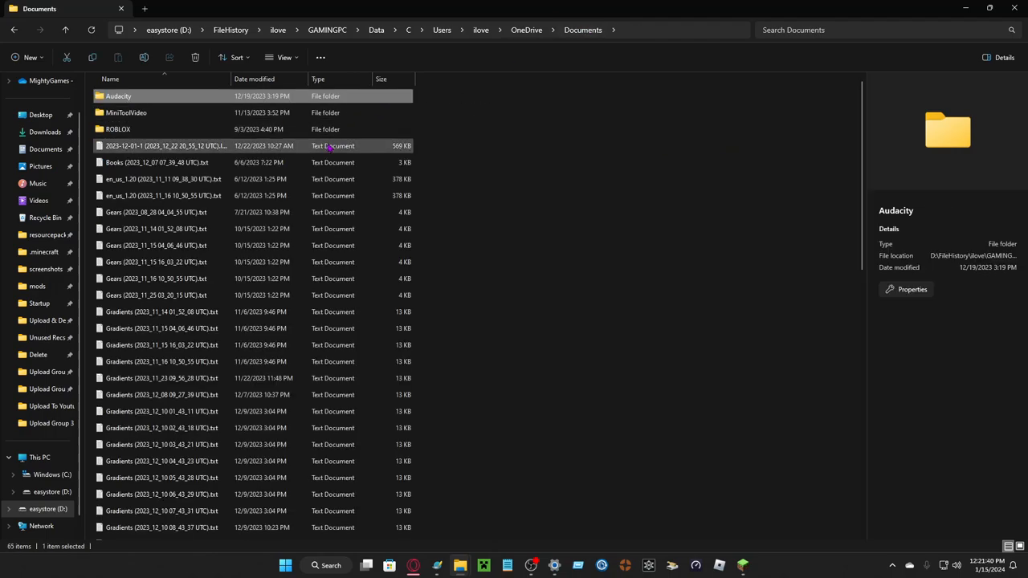
- Look into the ROBLOX folder in Documents, then return up through OneDrive to the ilove user folder
double_click(118, 128)
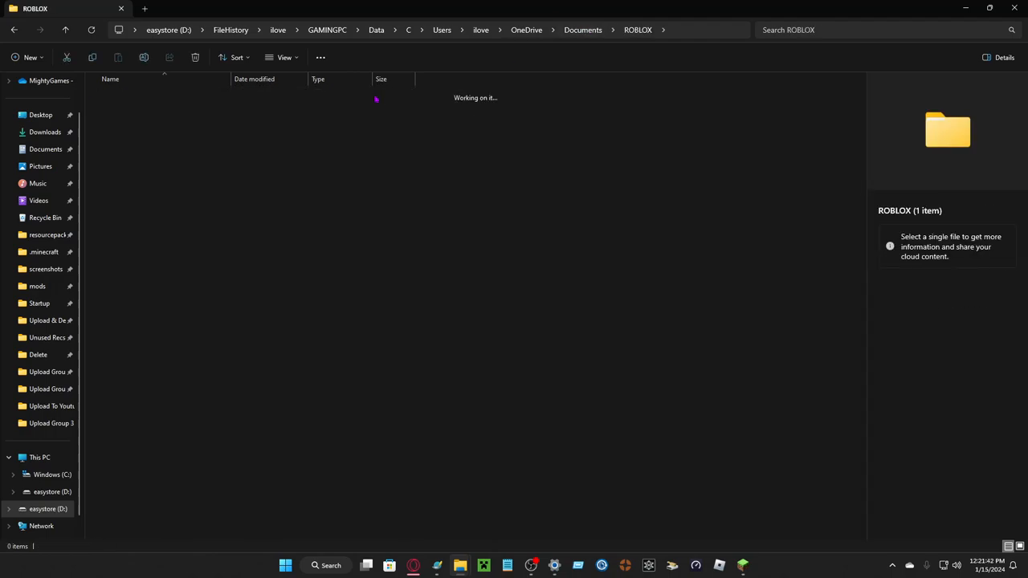
left_click(583, 29)
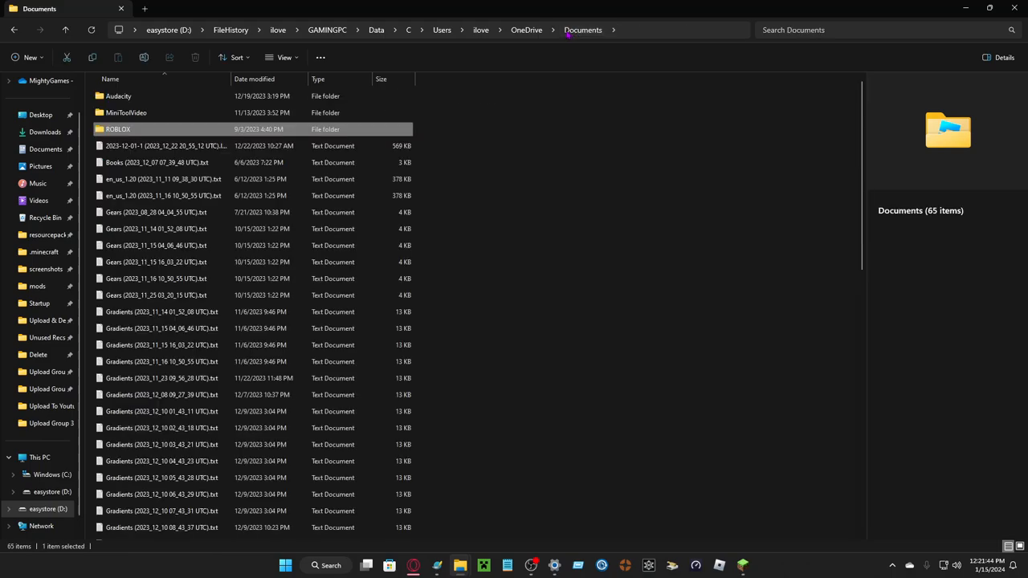
left_click(40, 114)
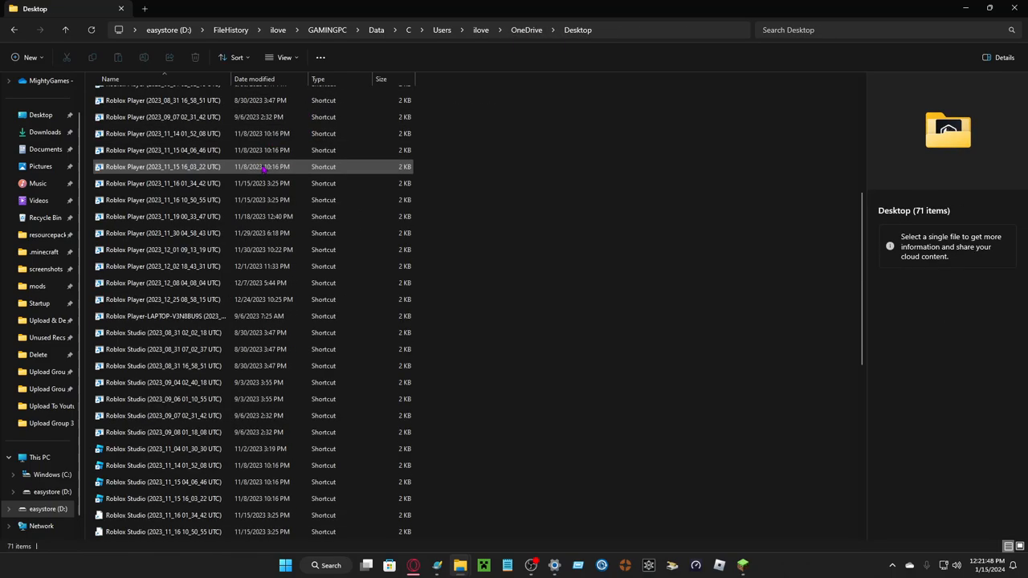
left_click(480, 28)
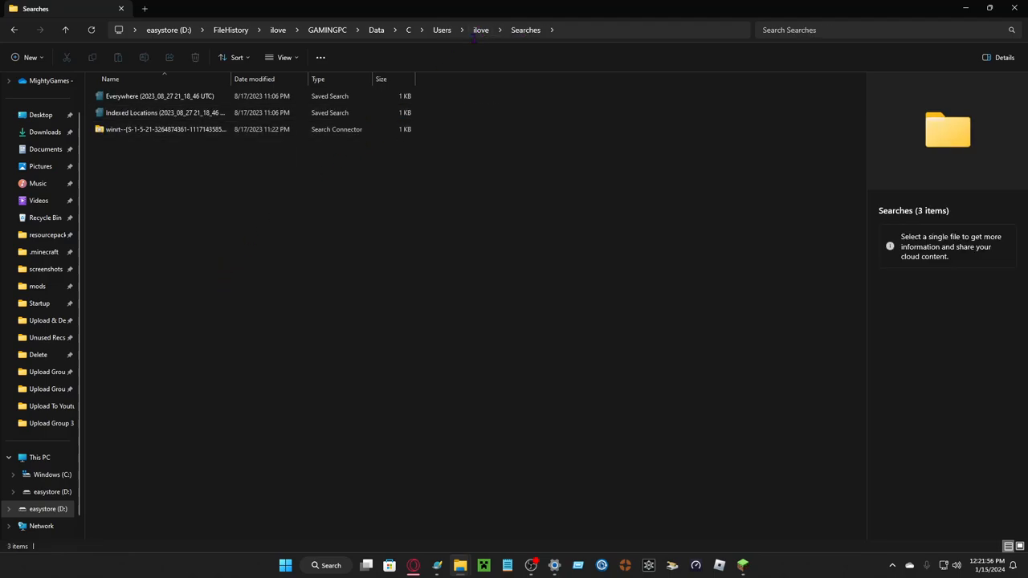
left_click(480, 29)
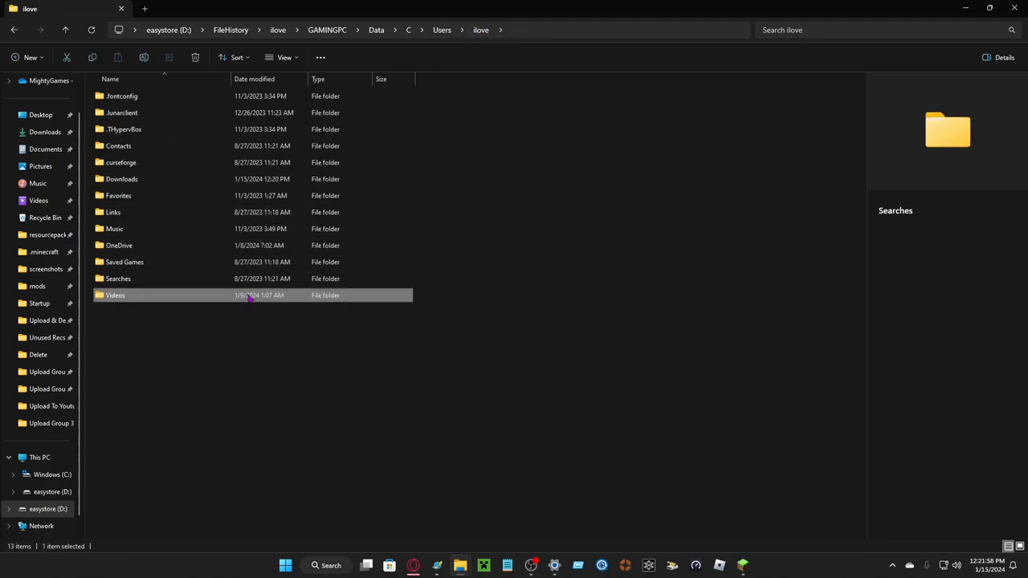
- Open the backed-up Videos folder and check a December recording
double_click(116, 295)
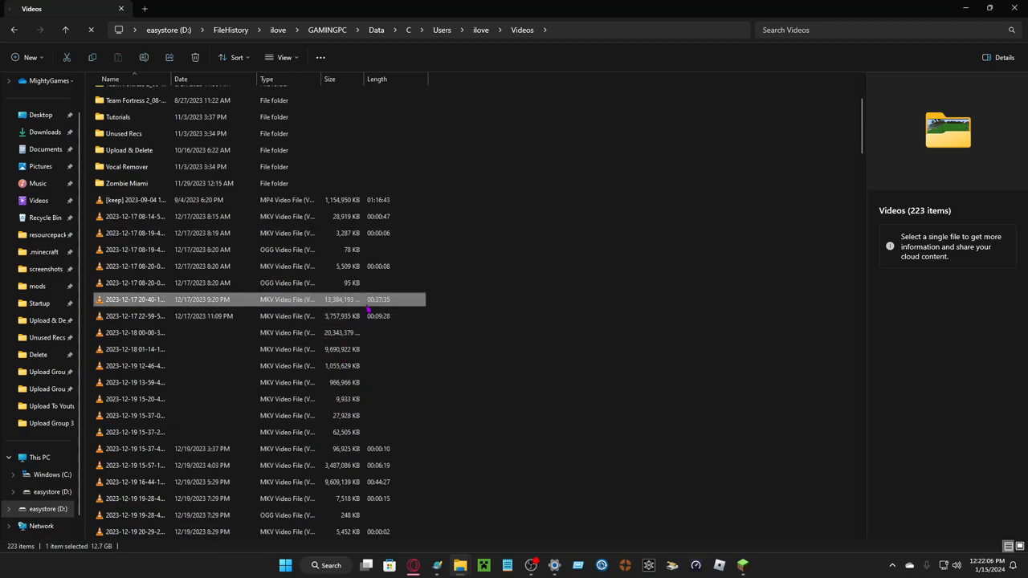
double_click(134, 299)
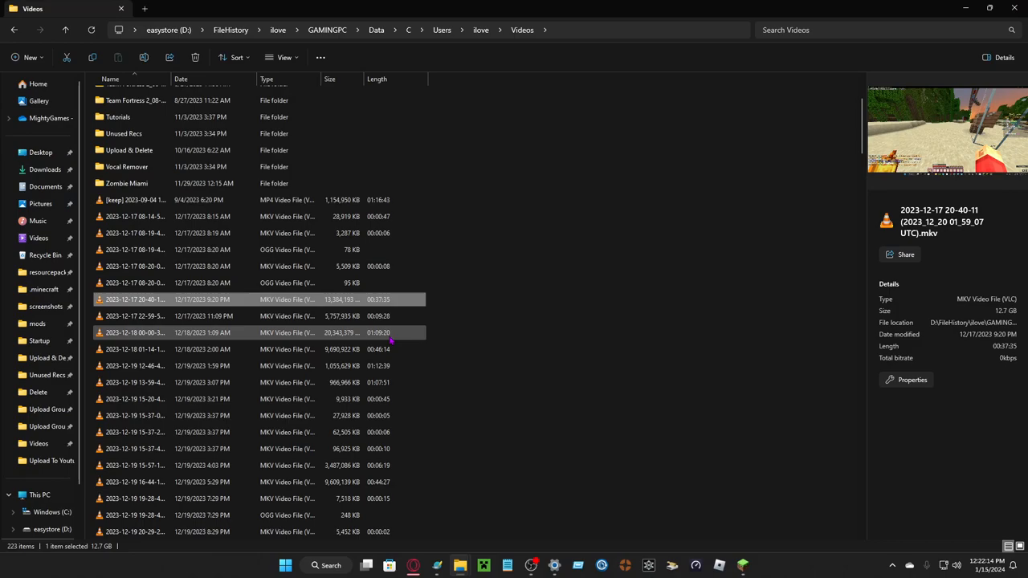
scroll("down", 3)
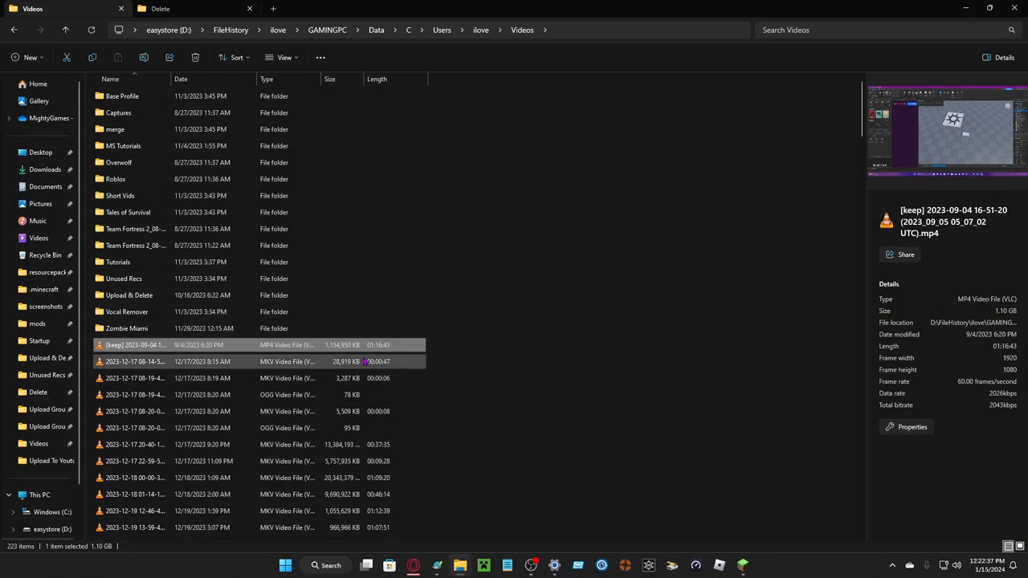
- Play two December recordings to review them and start selecting recordings to remove
left_click(135, 443)
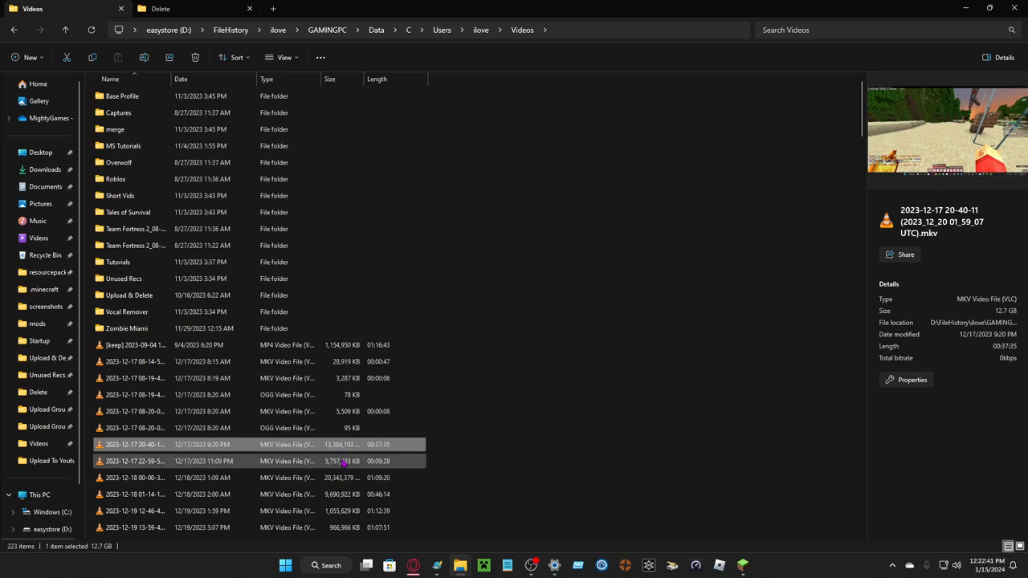
double_click(135, 443)
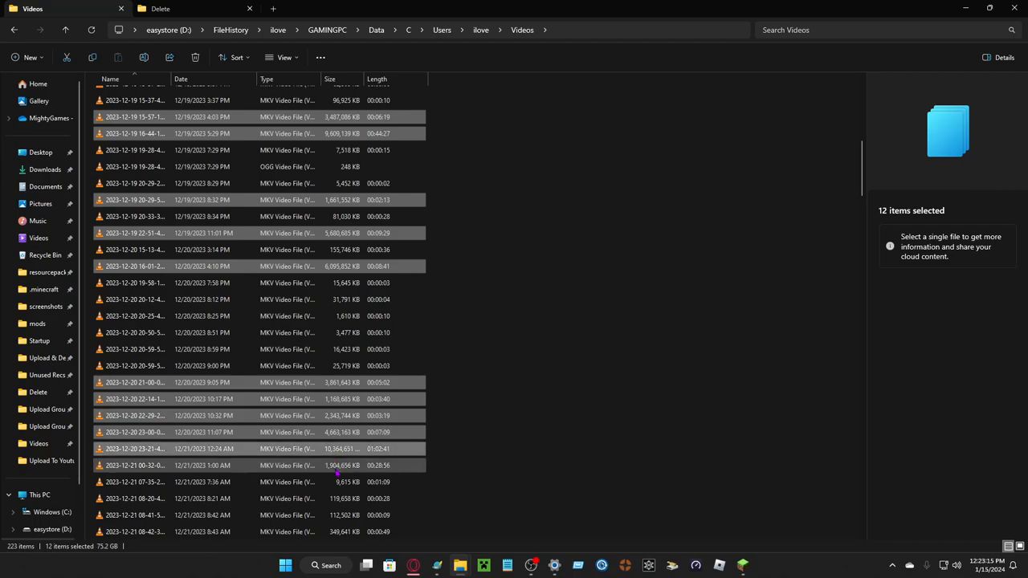
scroll("down", 3)
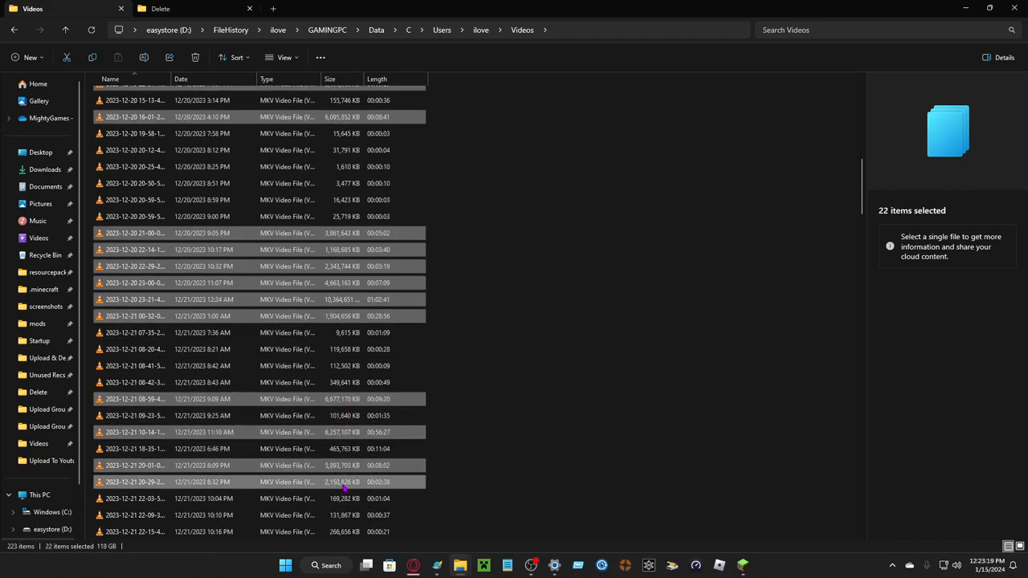
scroll("down", 3)
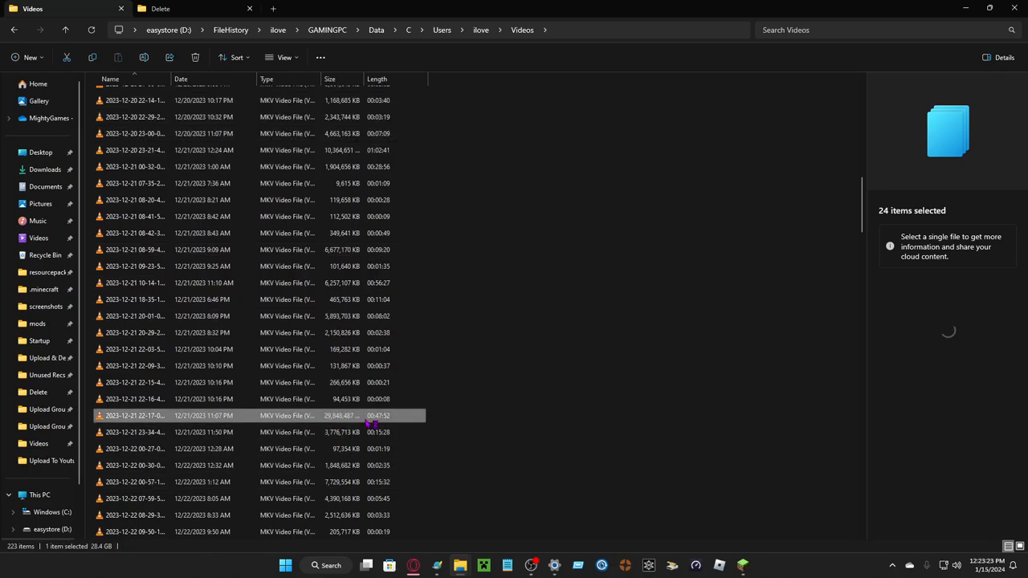
double_click(135, 414)
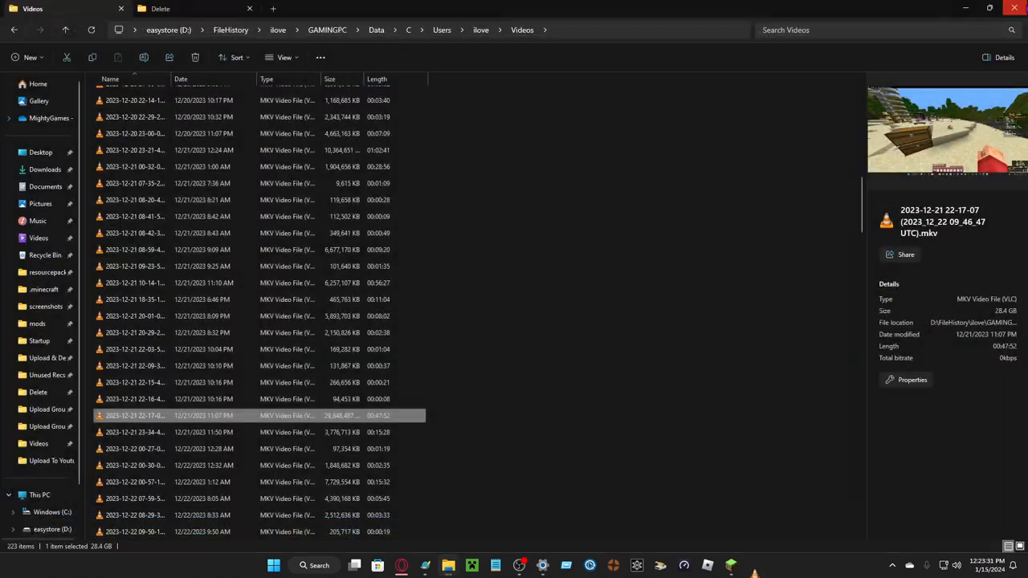
left_click(135, 432)
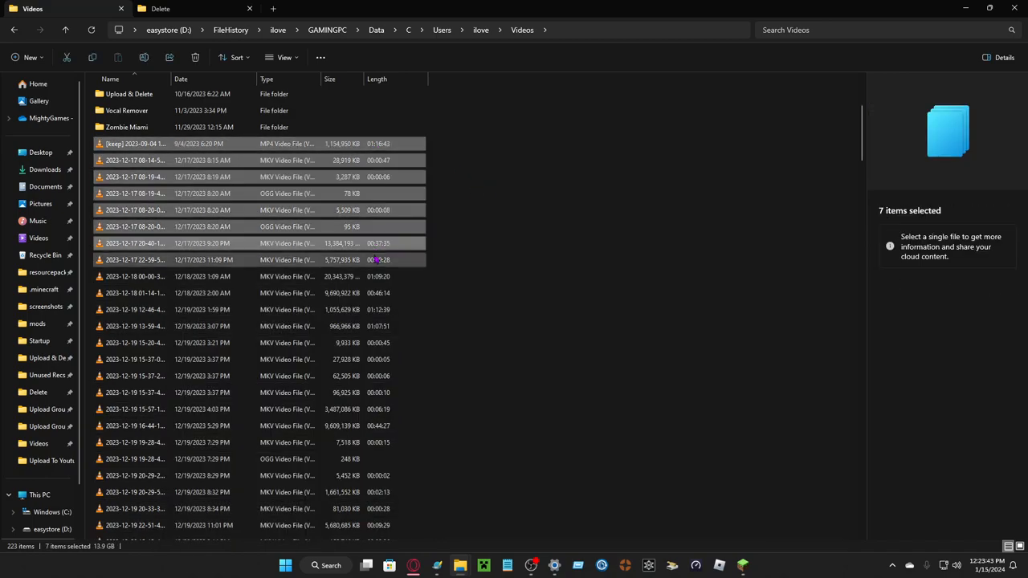
- Add more December recordings to the selection, reaching 56 files of about 306 GB
left_click(449, 247)
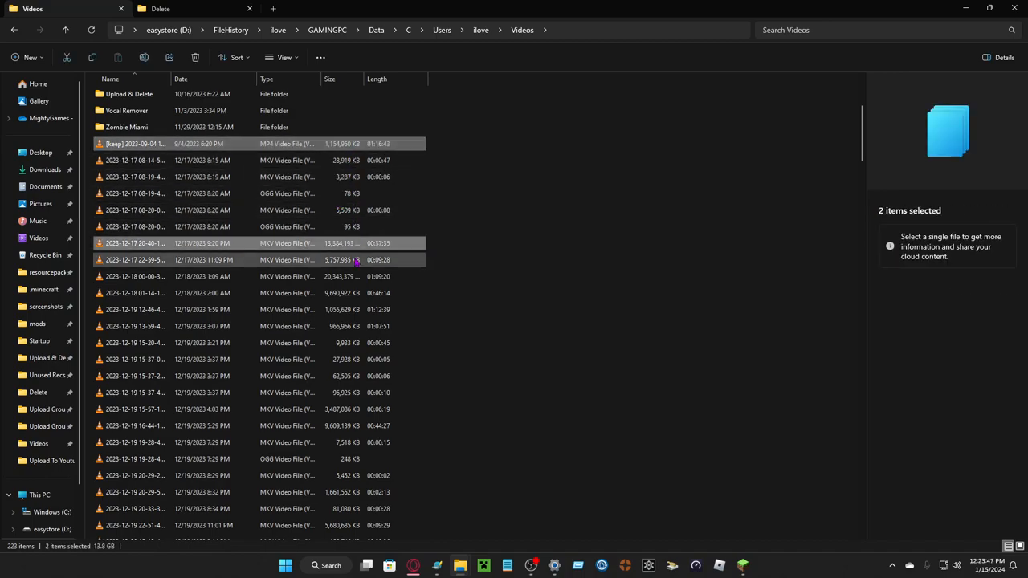
left_click(135, 308)
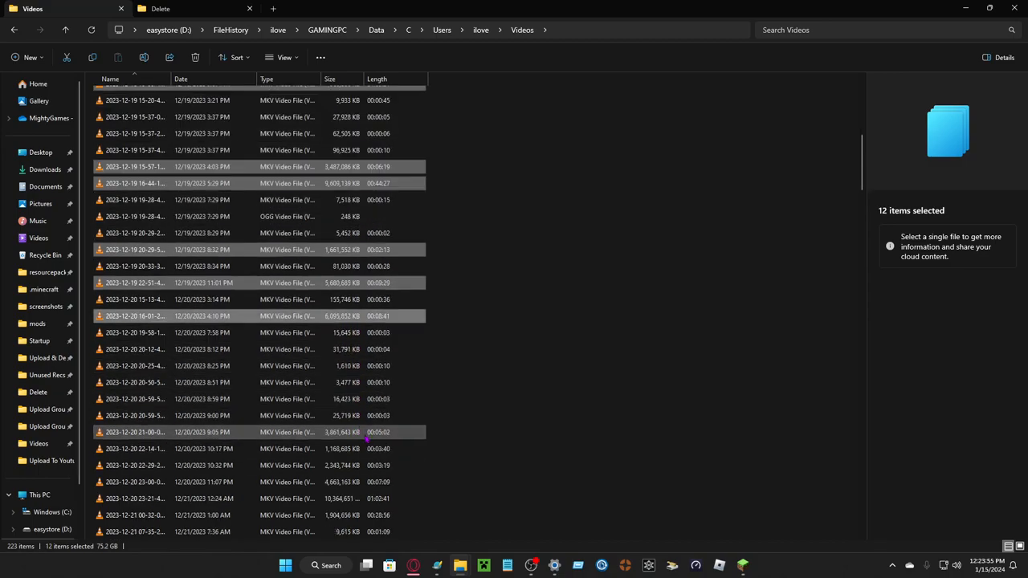
scroll("down", 3)
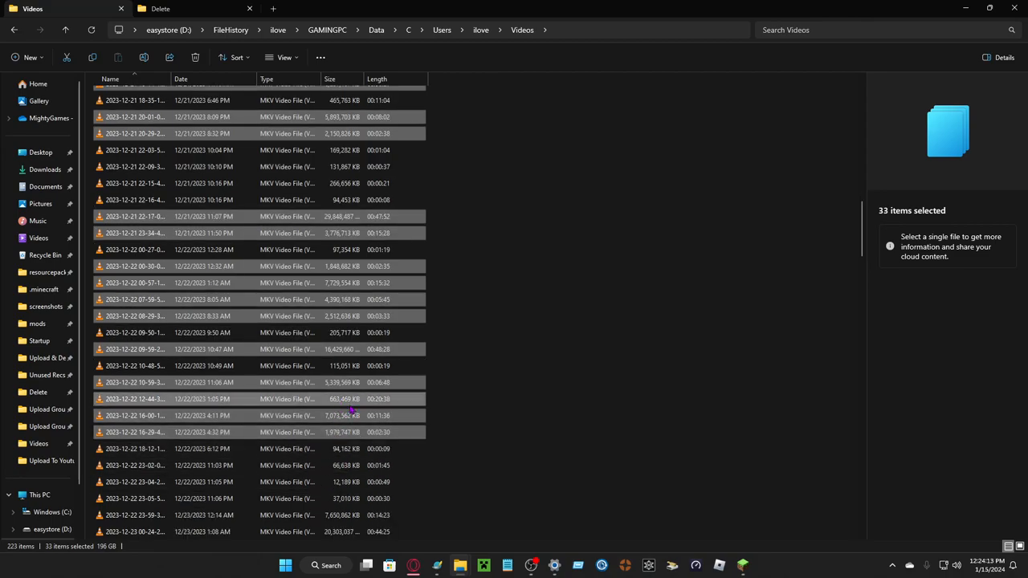
scroll("down", 3)
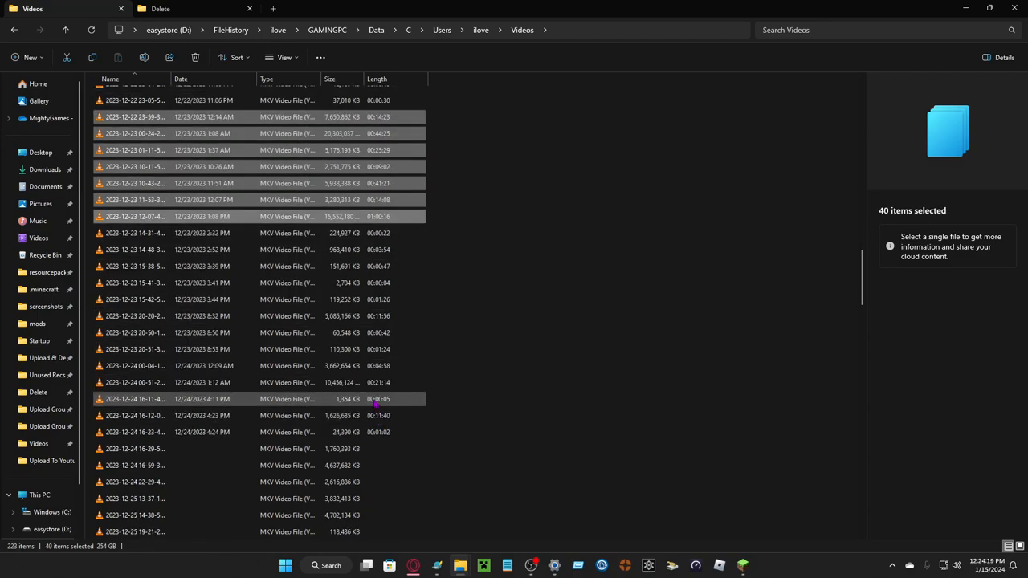
left_click(135, 398)
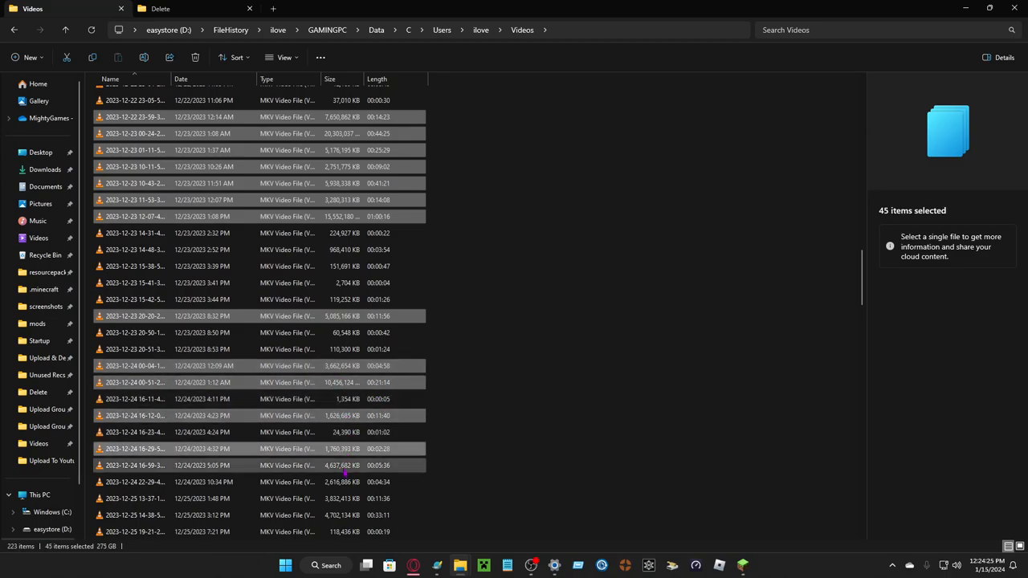
scroll("down", 3)
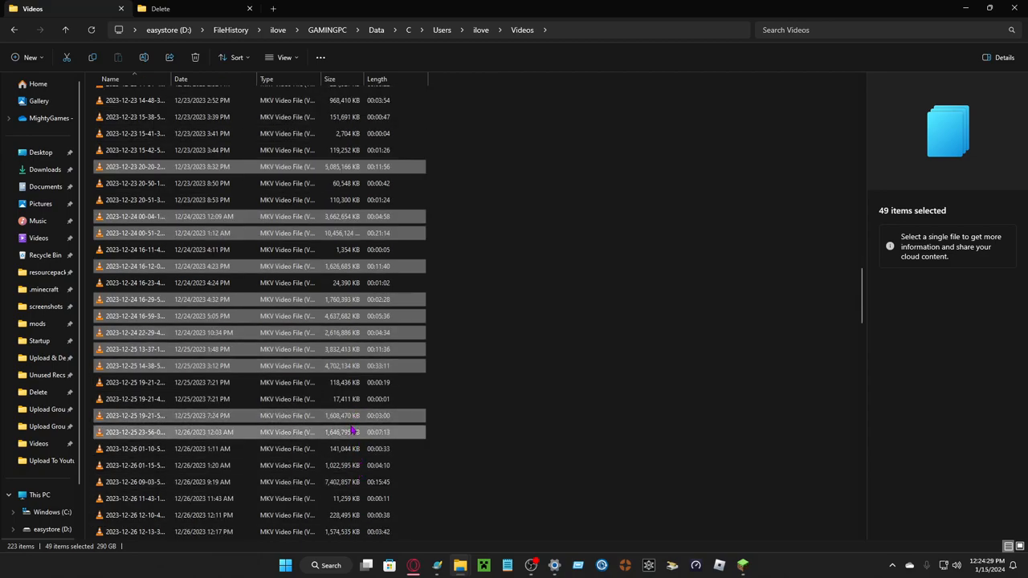
scroll("down", 3)
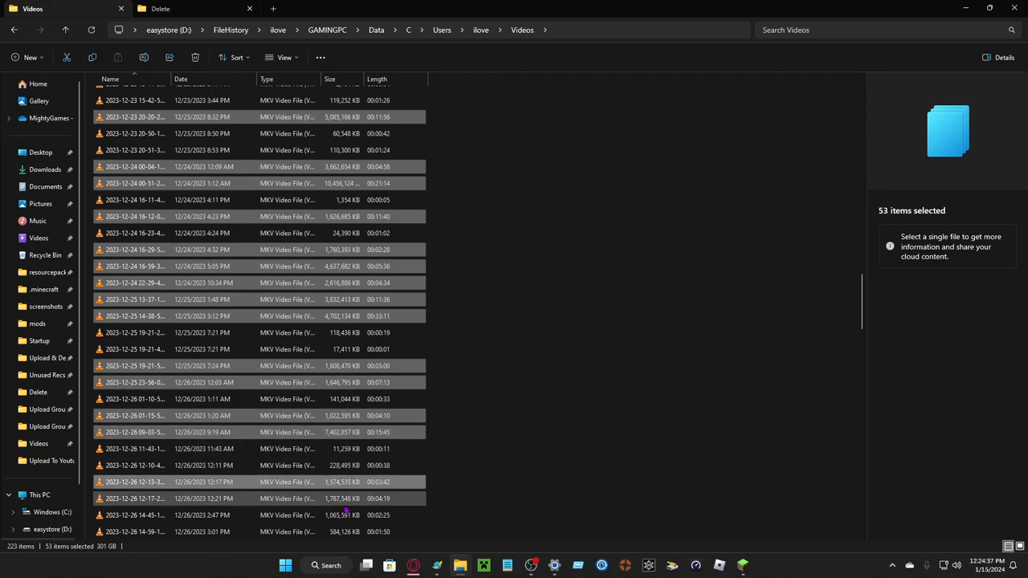
scroll("down", 3)
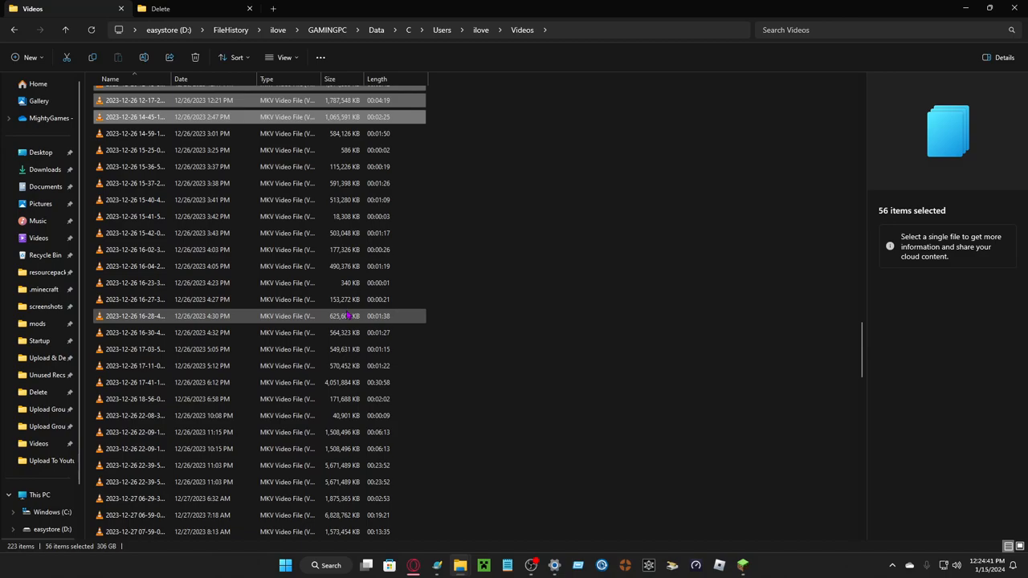
- Select the remaining recordings, 86 in all, and move them out, leaving 135 items in Videos
left_click(135, 414)
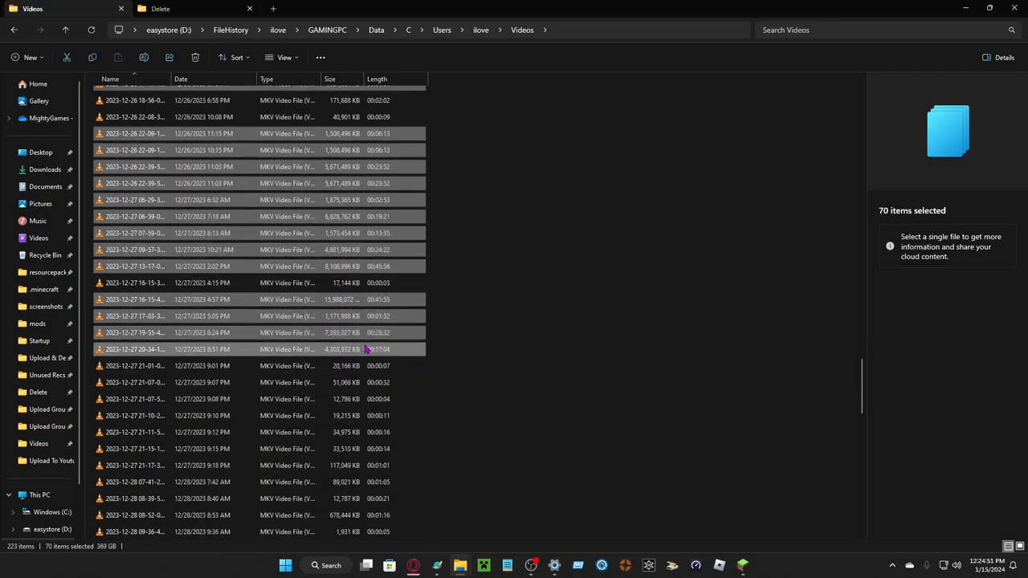
scroll("down", 3)
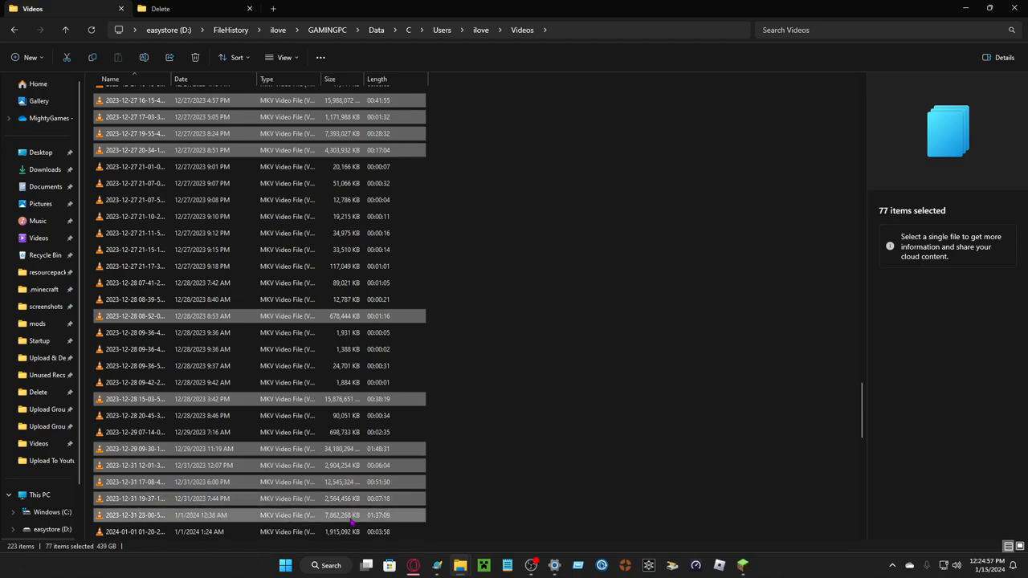
scroll("down", 3)
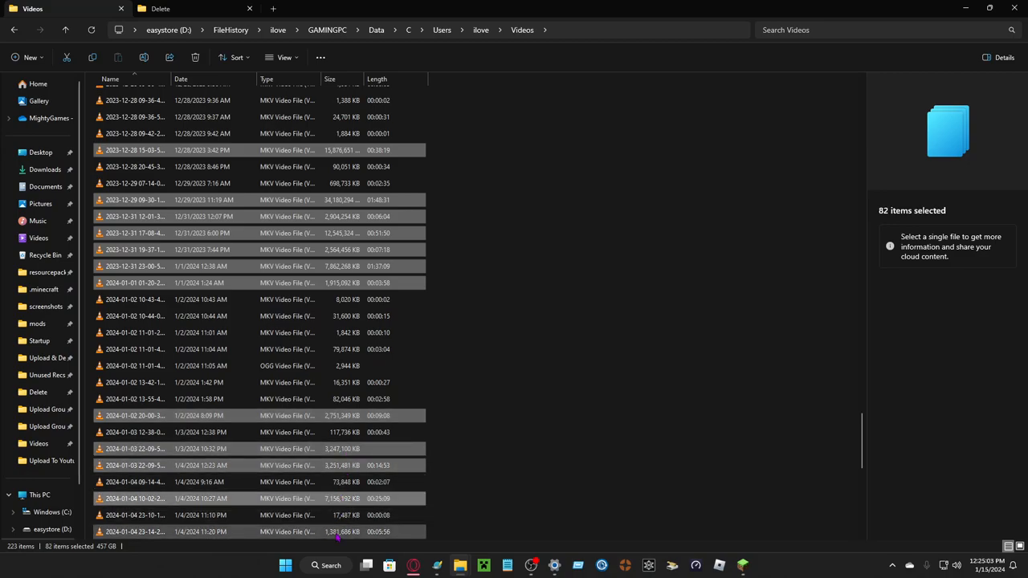
scroll("down", 3)
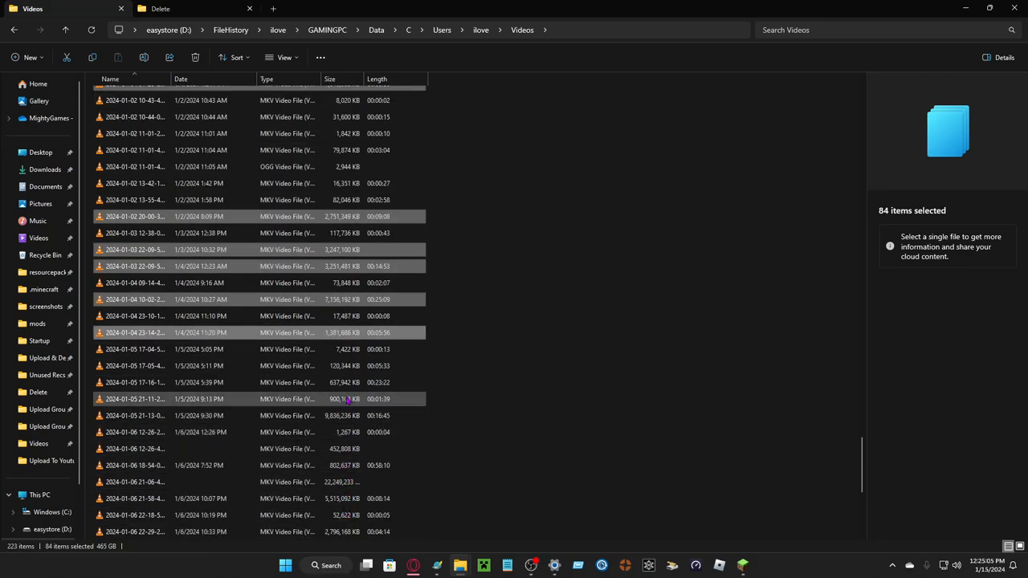
left_click(135, 415)
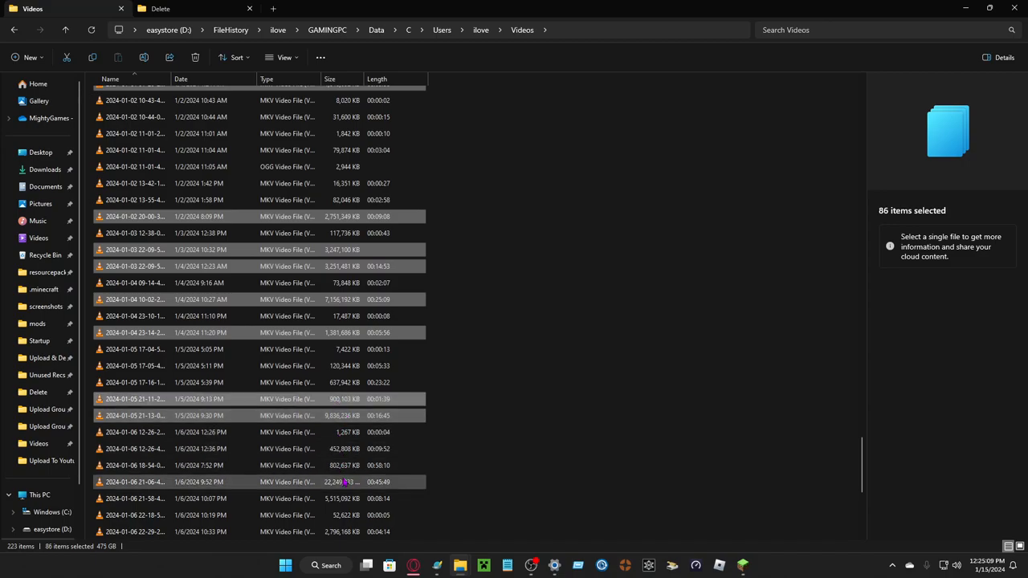
scroll("down", 3)
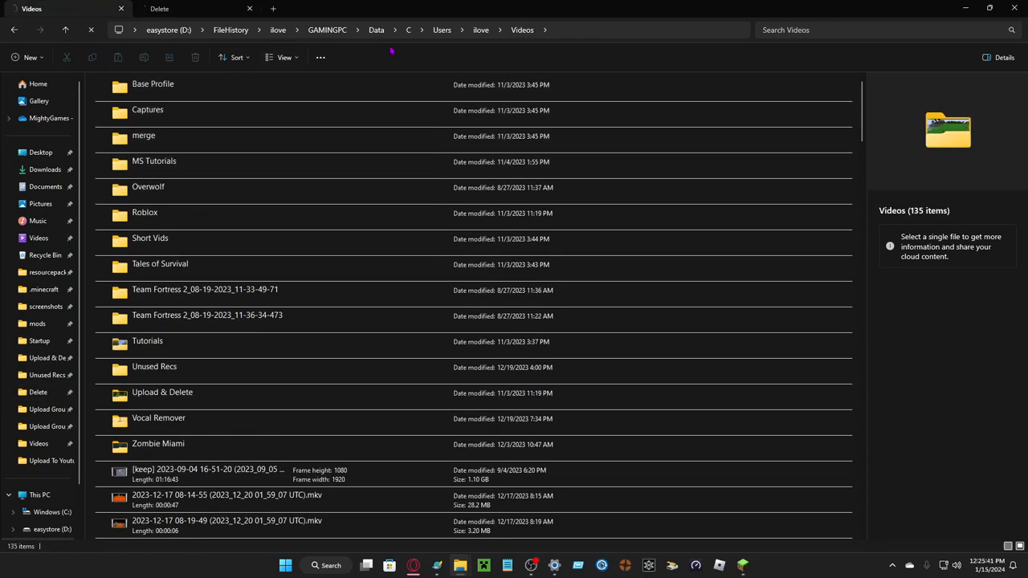
mouse_move(478, 76)
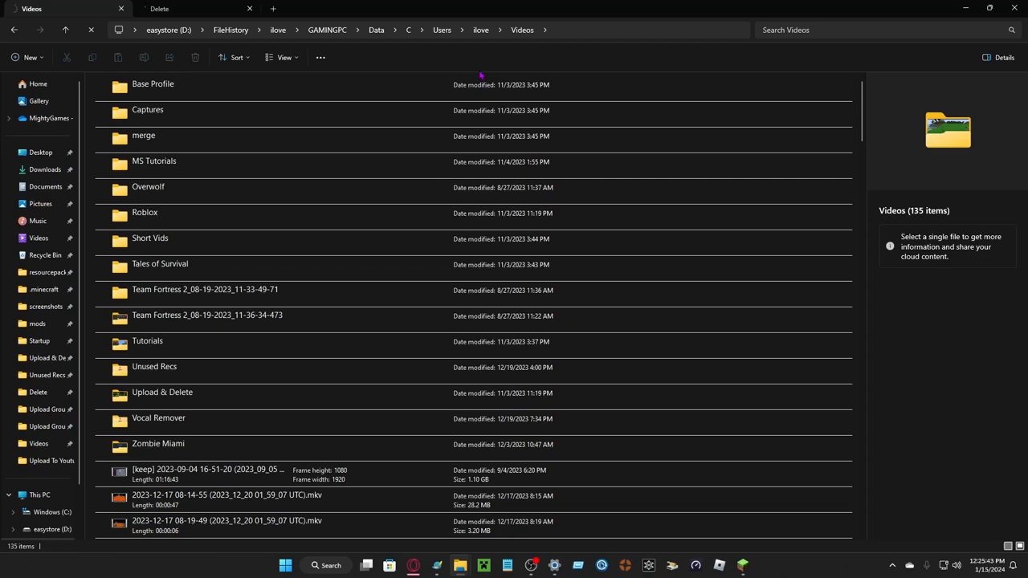
- Show Videos in Details view and peek into the three-item Zombie Miami subfolder
left_click(284, 57)
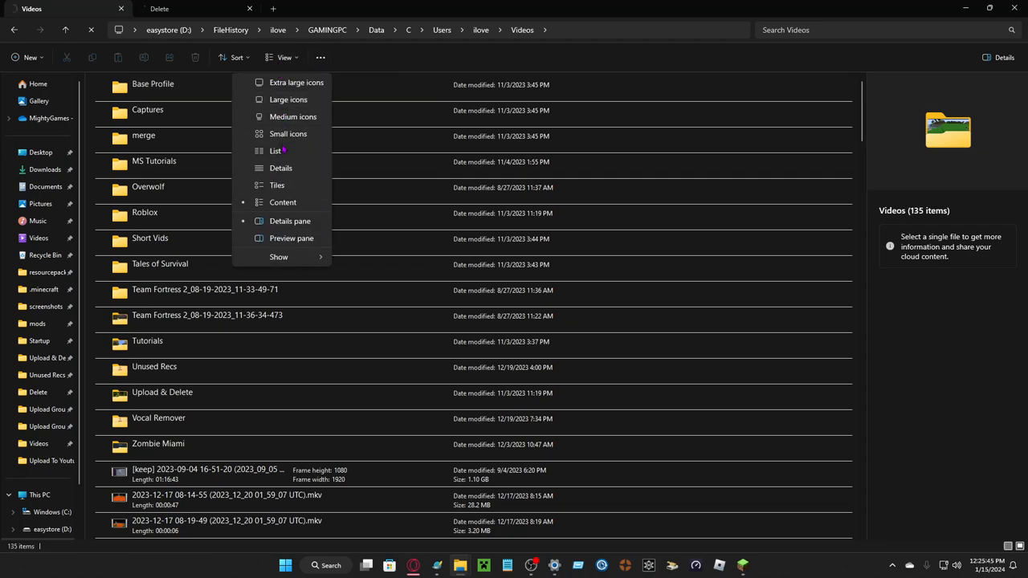
left_click(279, 169)
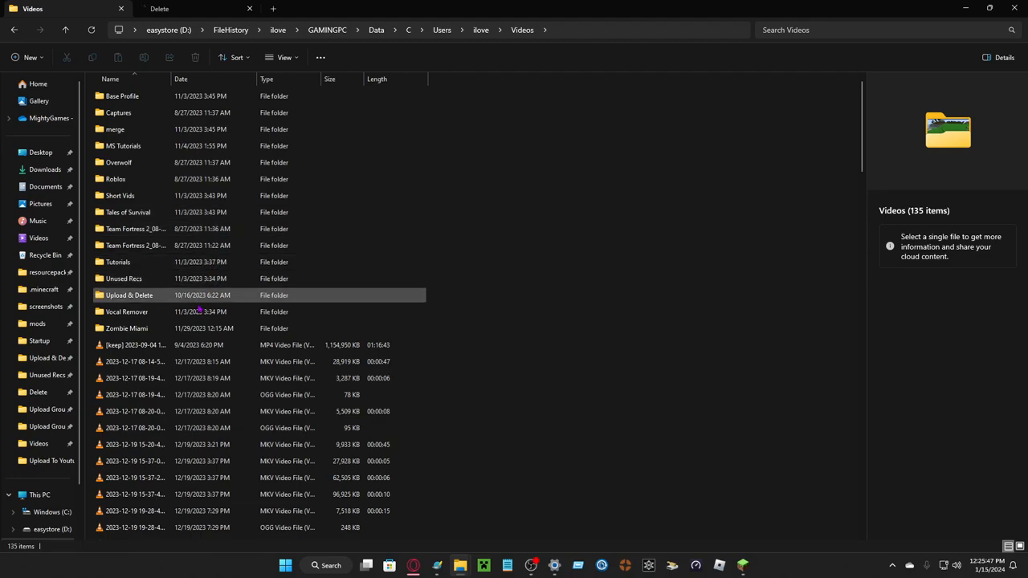
double_click(125, 327)
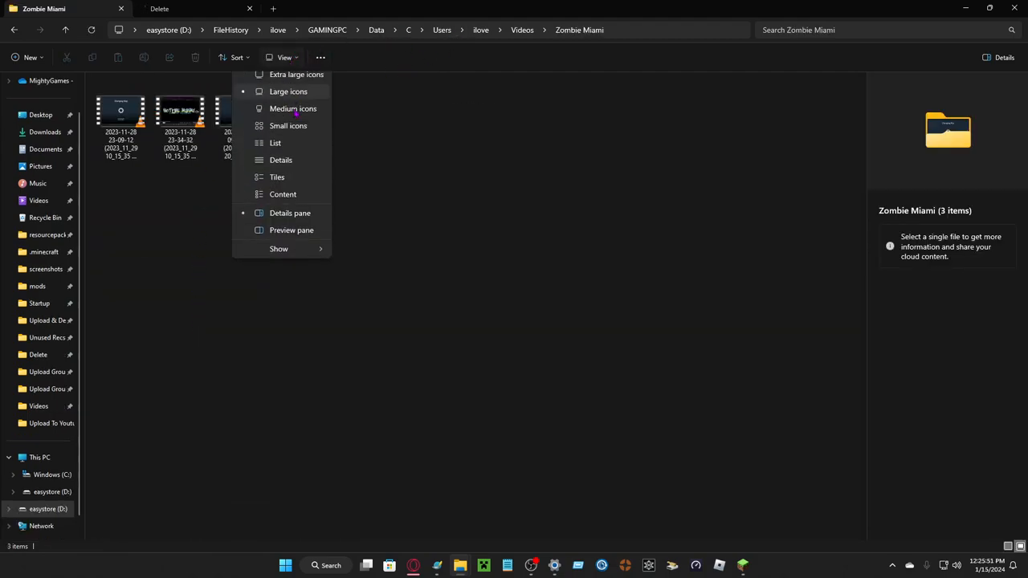
left_click(280, 160)
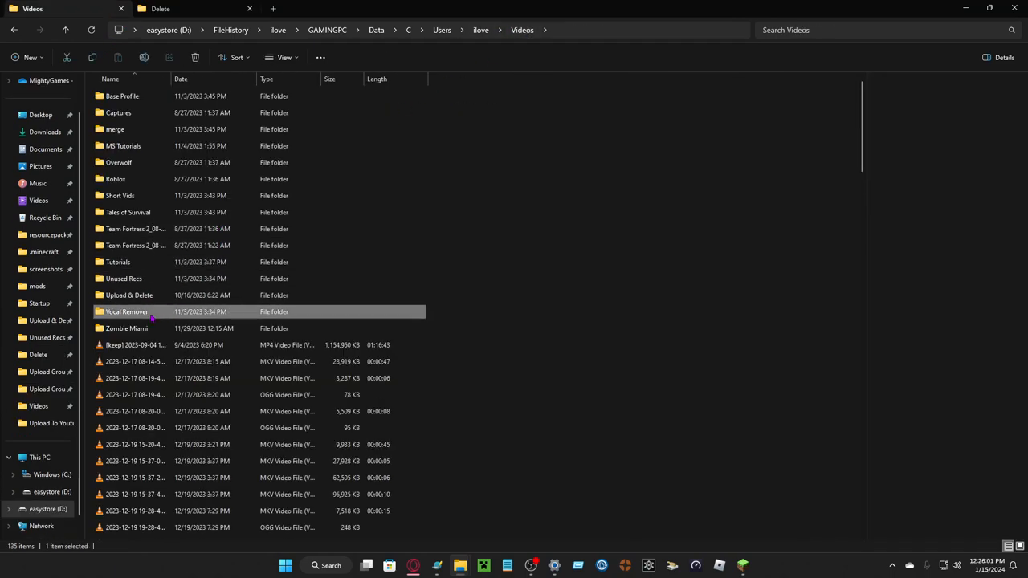
- Inspect the Vocal Remover, Upload & Delete and Unused Recs subfolders in Details view, returning to Videos
double_click(127, 311)
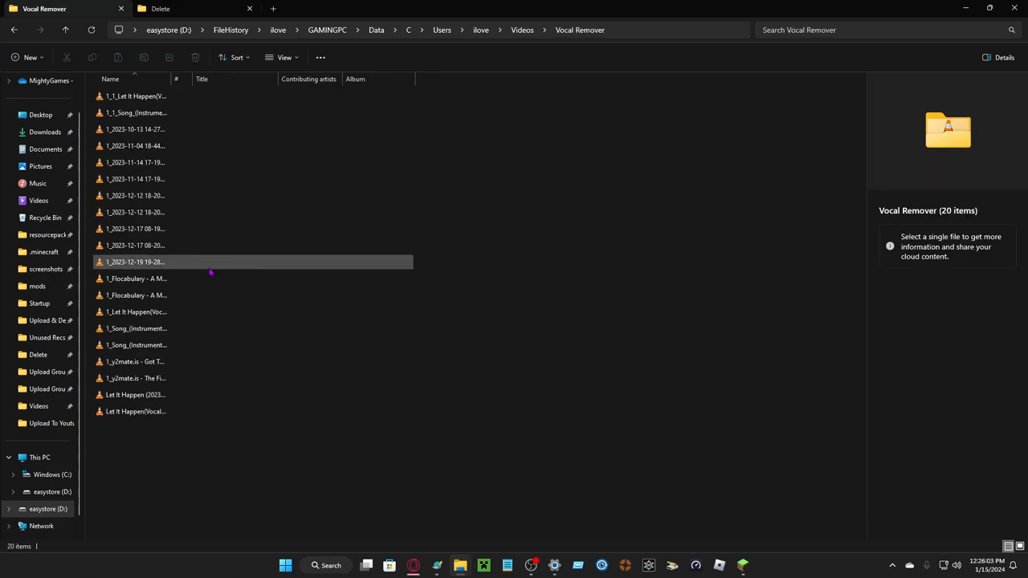
left_click(522, 29)
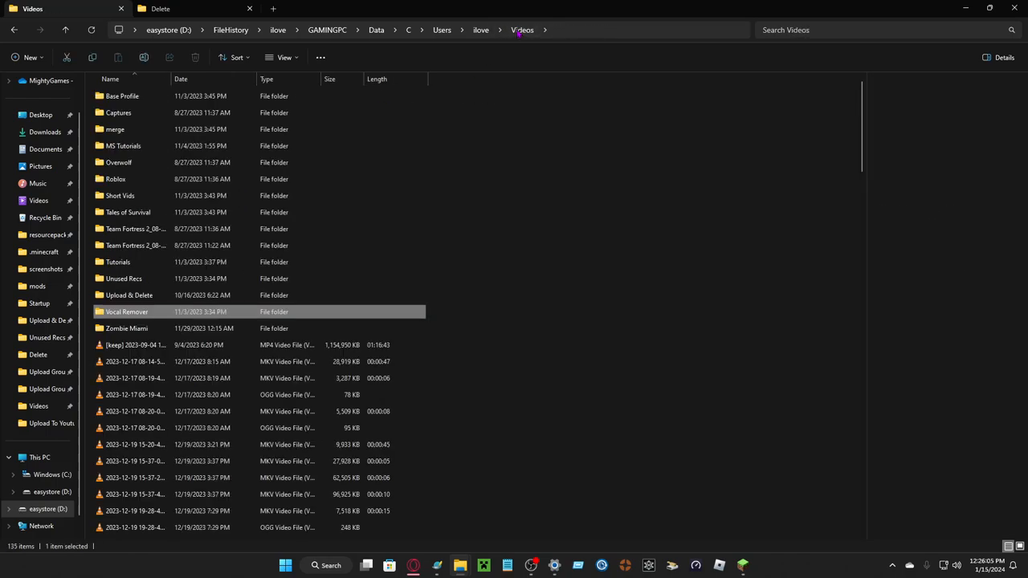
double_click(129, 296)
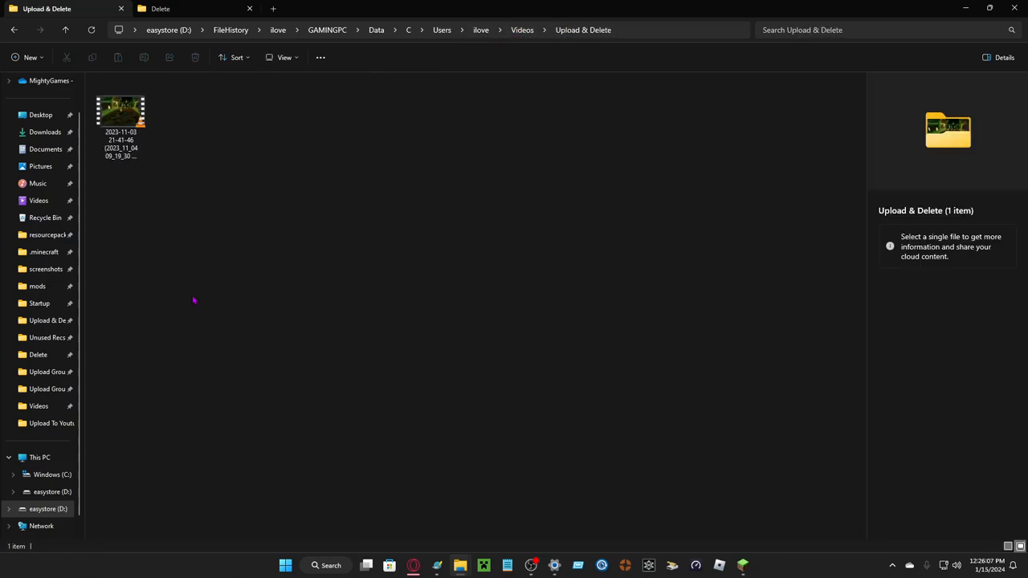
left_click(284, 57)
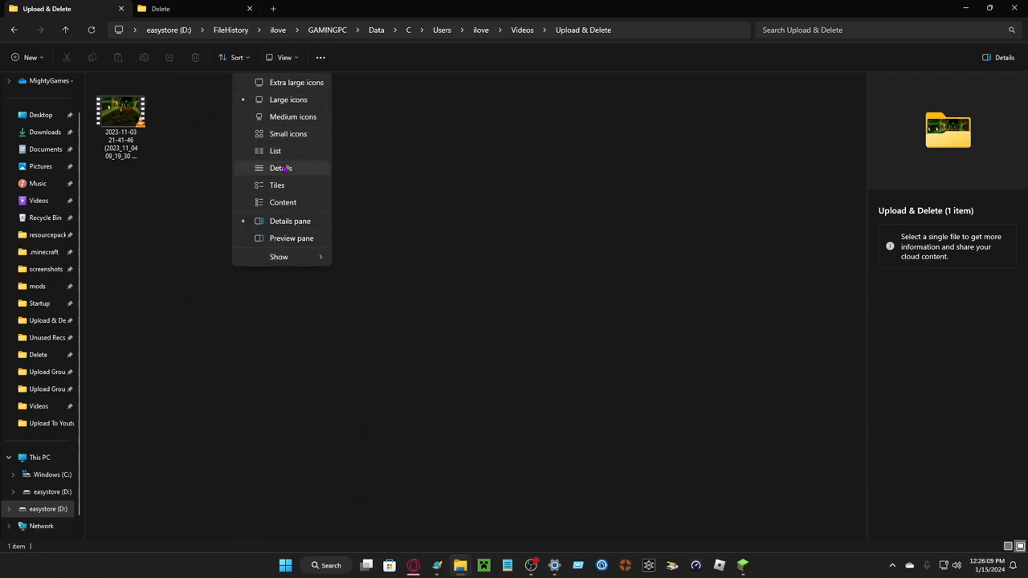
left_click(281, 169)
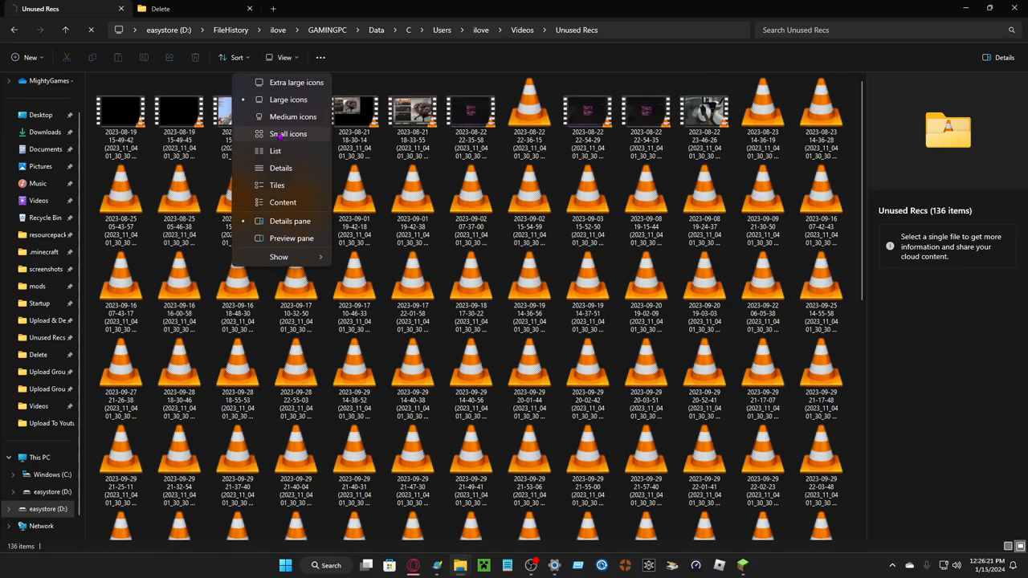
left_click(280, 169)
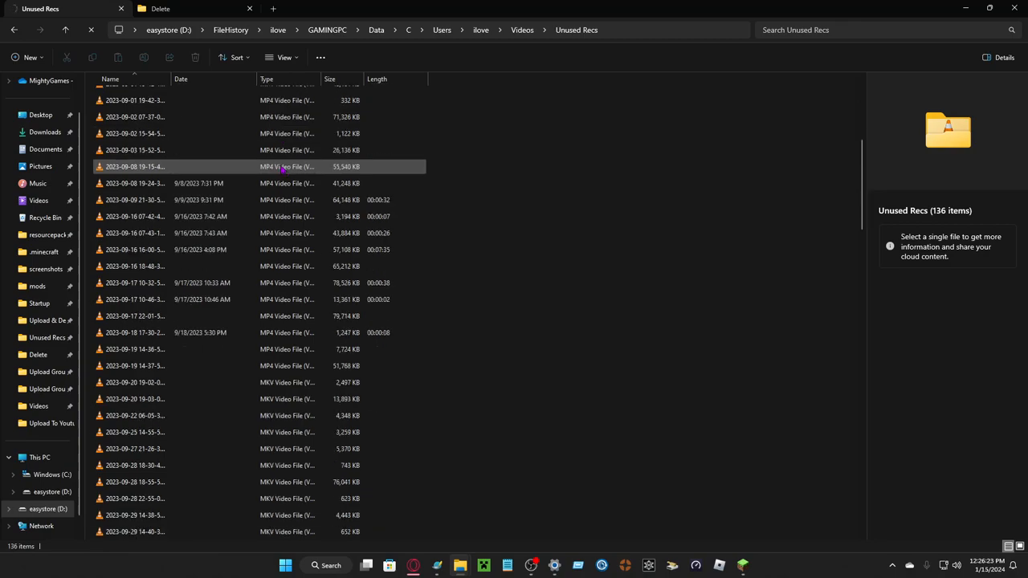
scroll("down", 3)
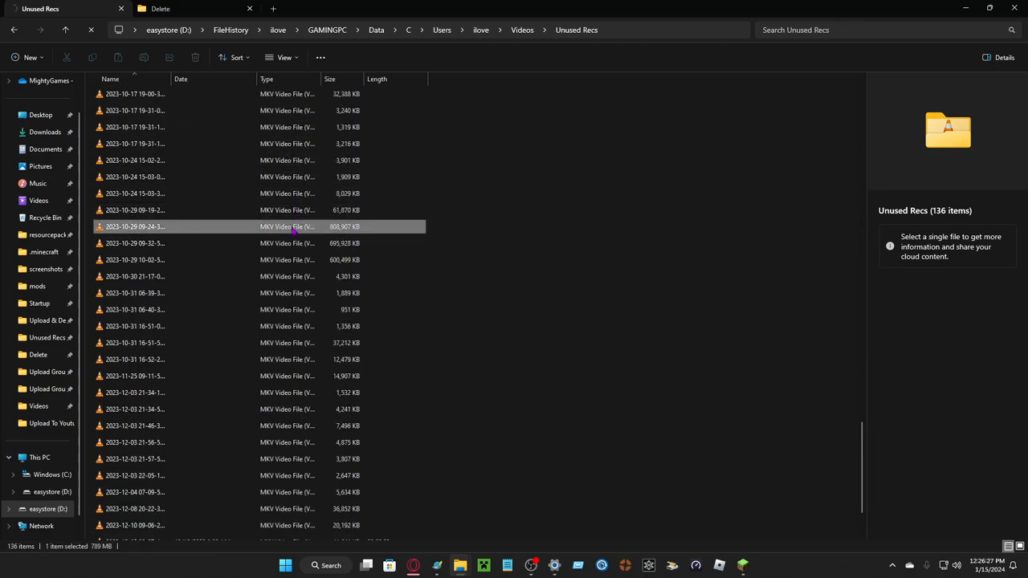
left_click(135, 226)
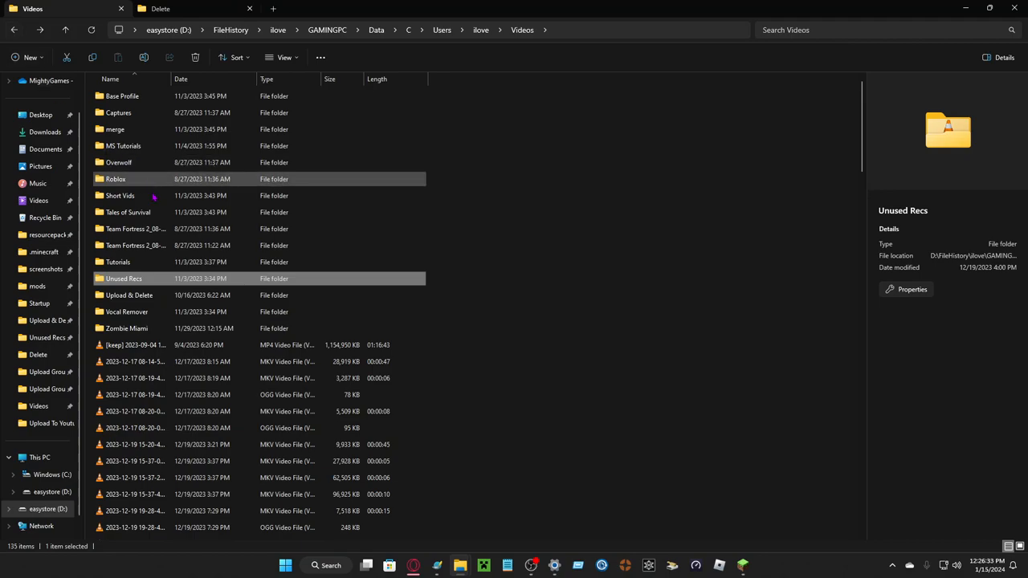
- Inspect the Tutorials and both Team Fortress 2 recordings subfolders in Details view, returning to Videos
double_click(117, 262)
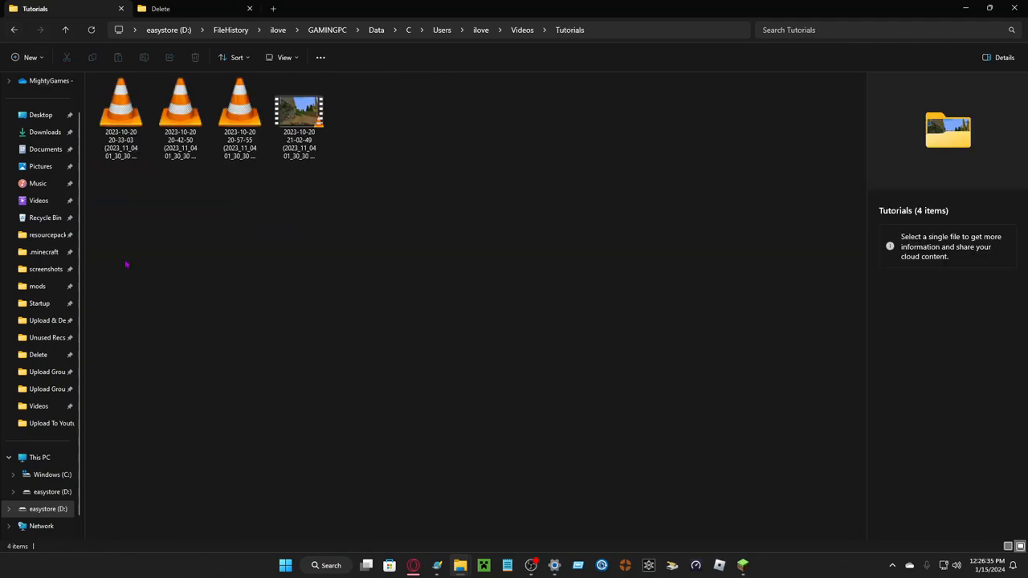
left_click(284, 58)
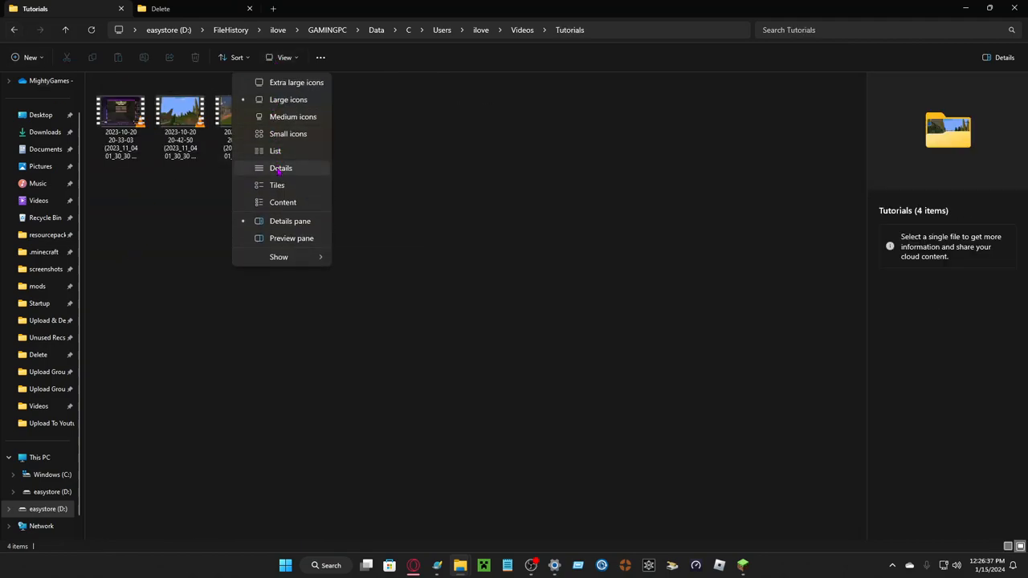
left_click(279, 168)
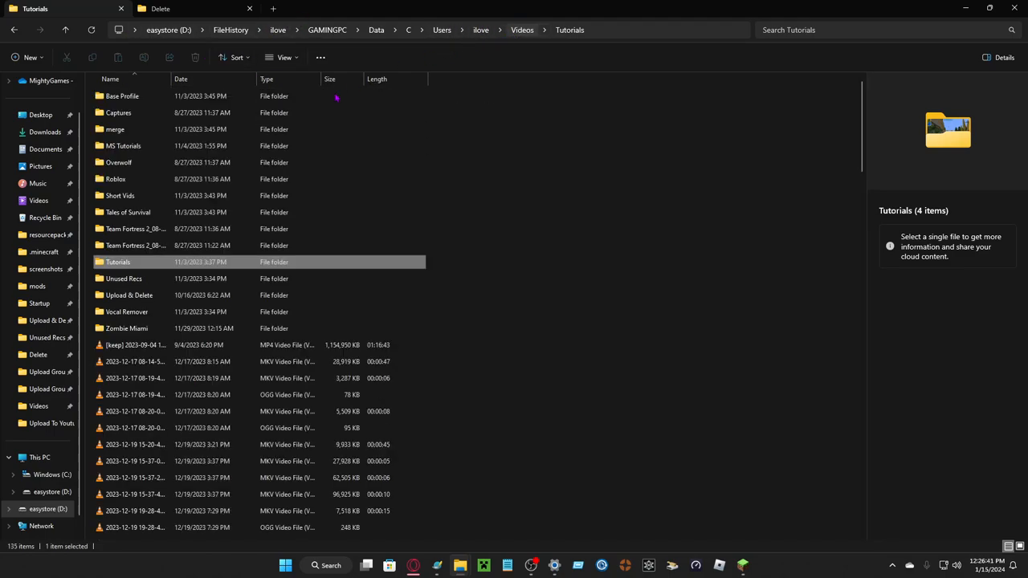
double_click(135, 262)
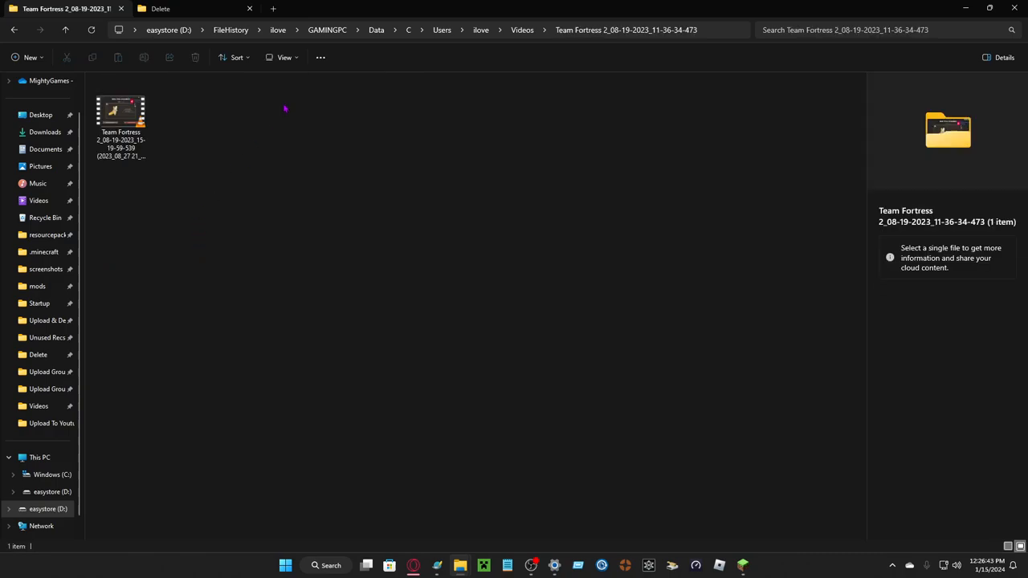
left_click(284, 58)
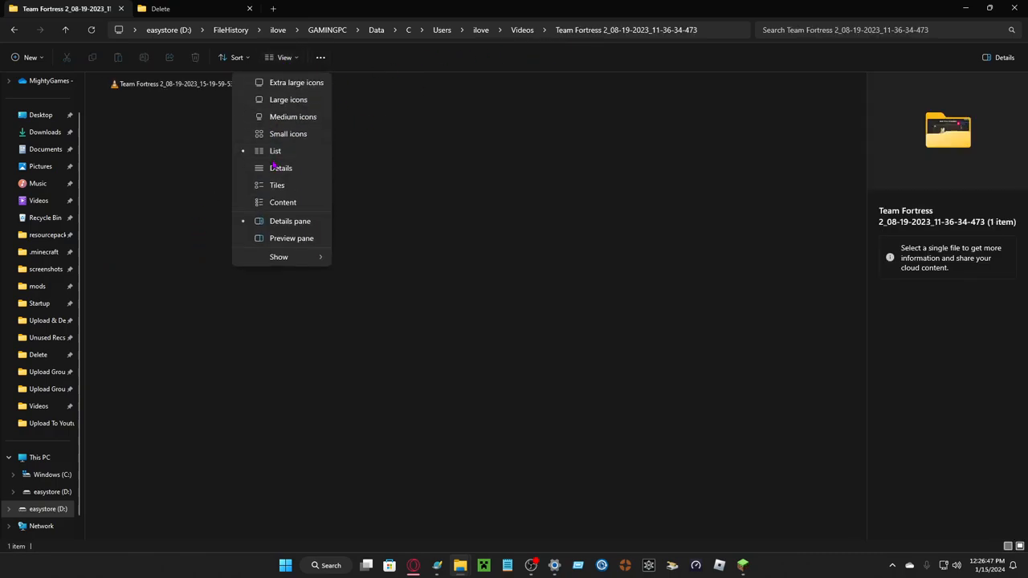
left_click(280, 169)
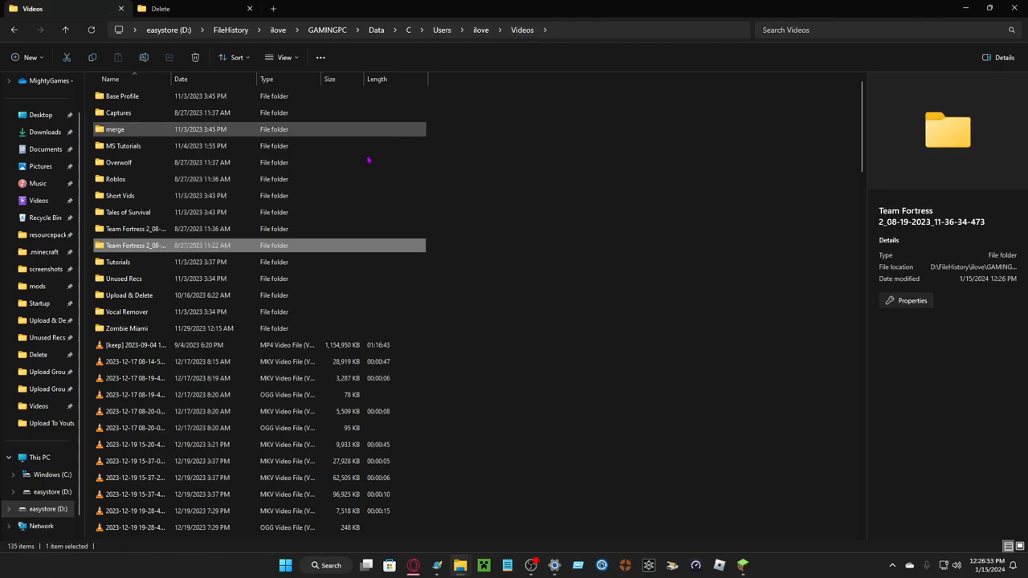
double_click(135, 244)
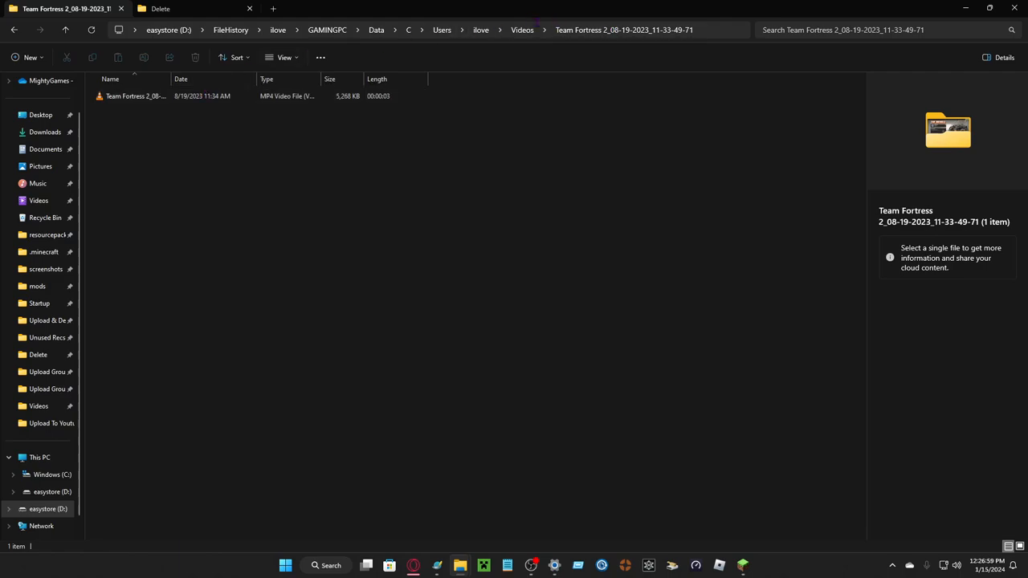
left_click(522, 29)
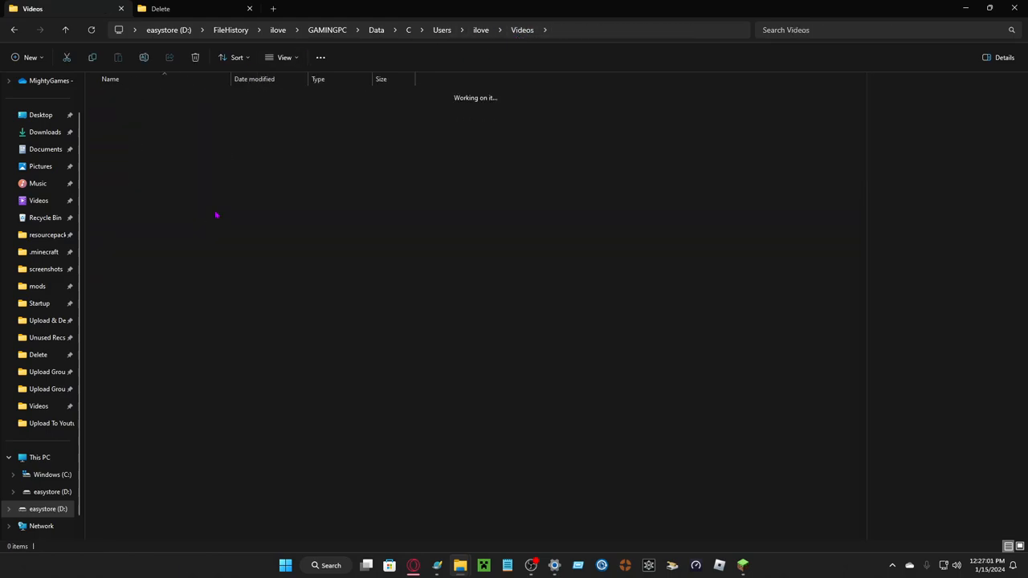
- List the Tales of Survival and Short Vids clips with details, then open the 67-item Roblox folder
left_click(284, 58)
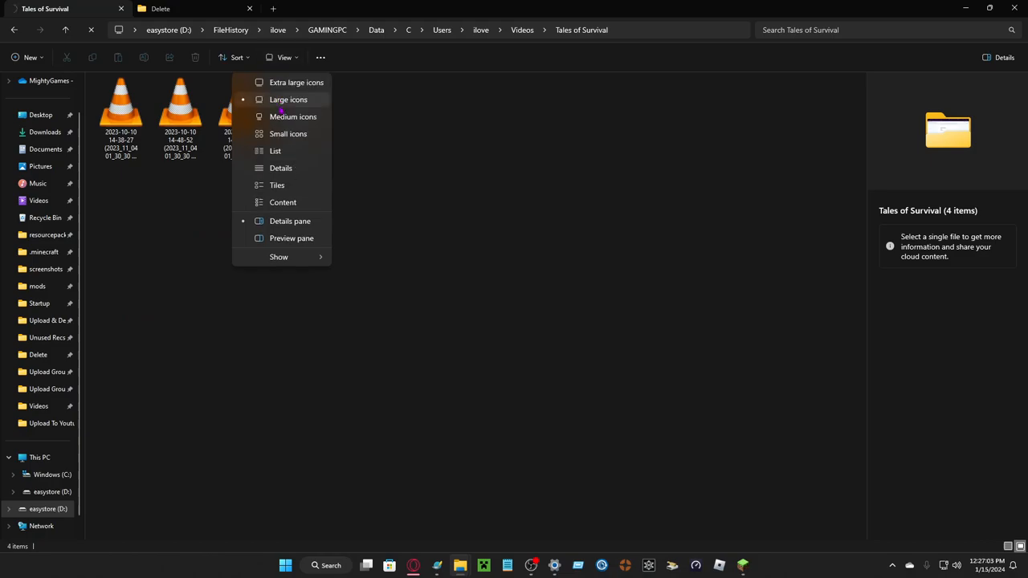
left_click(279, 169)
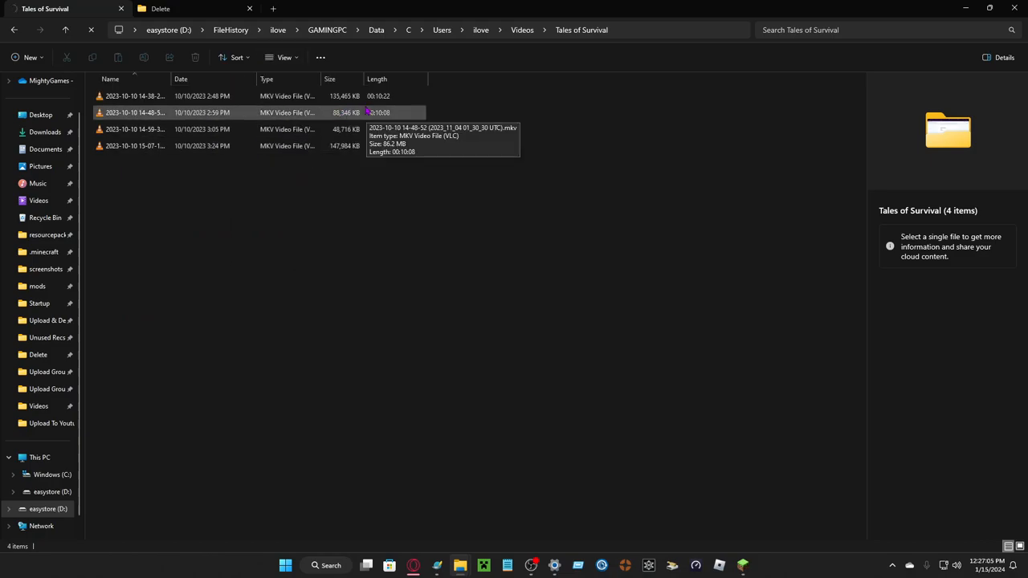
left_click(522, 29)
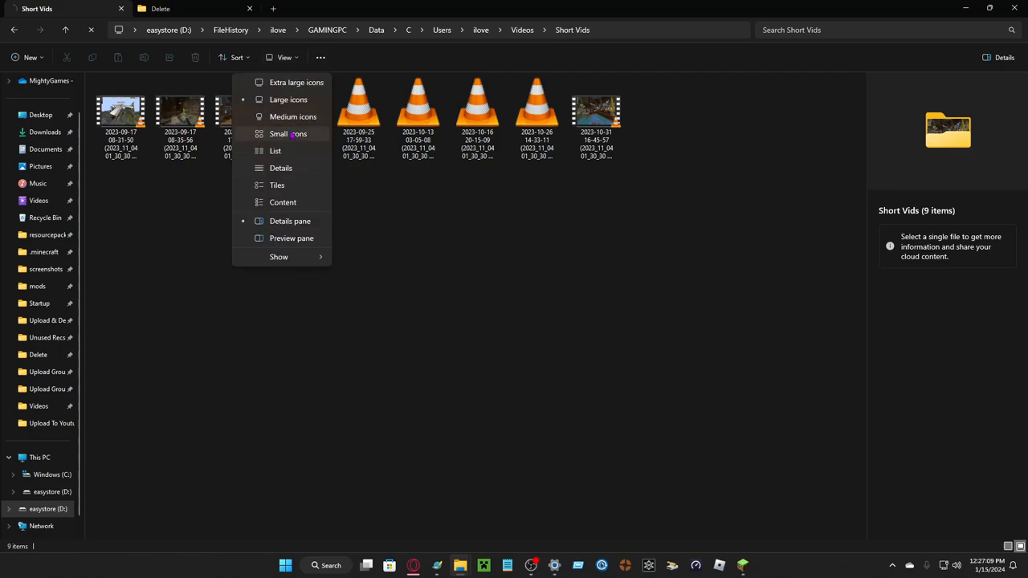
left_click(280, 168)
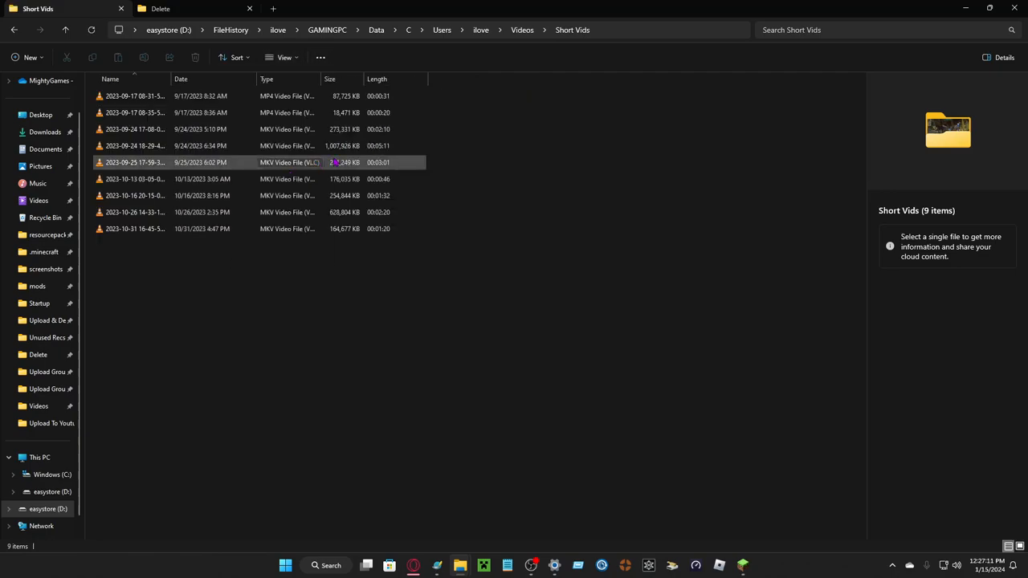
left_click(522, 29)
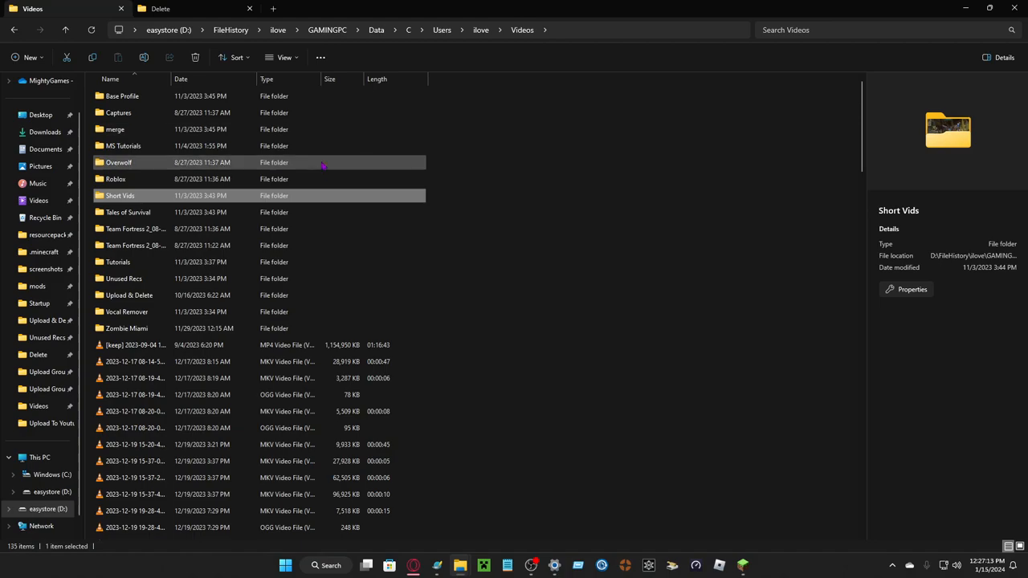
double_click(116, 179)
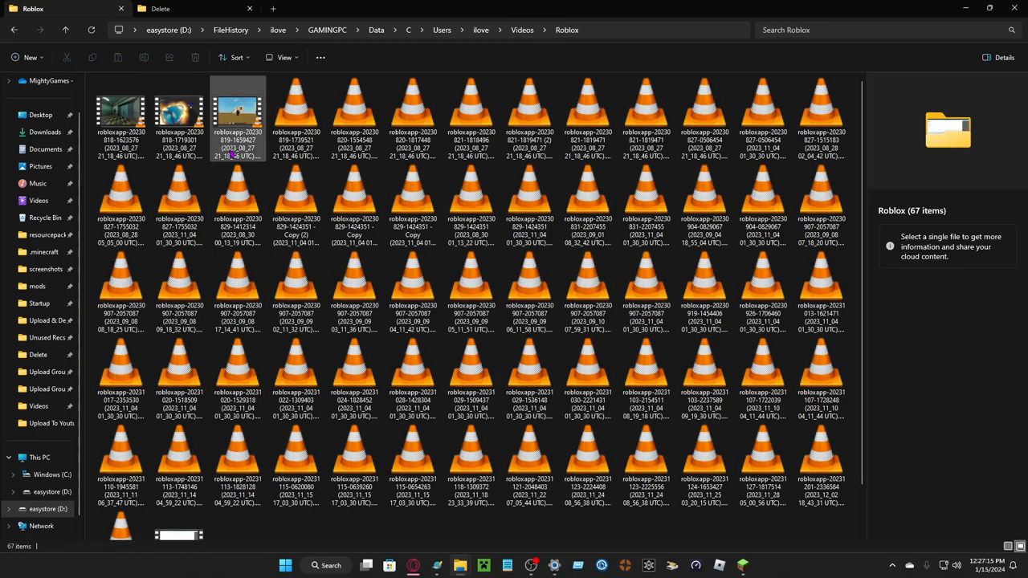
- Play a Roblox .wmv clip, choosing a player for it
left_click(284, 58)
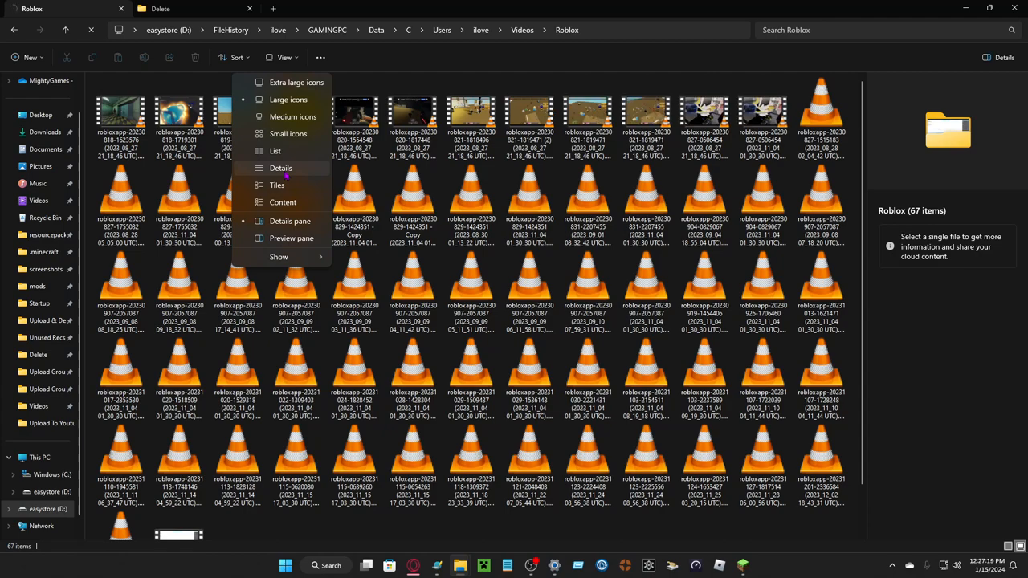
double_click(471, 113)
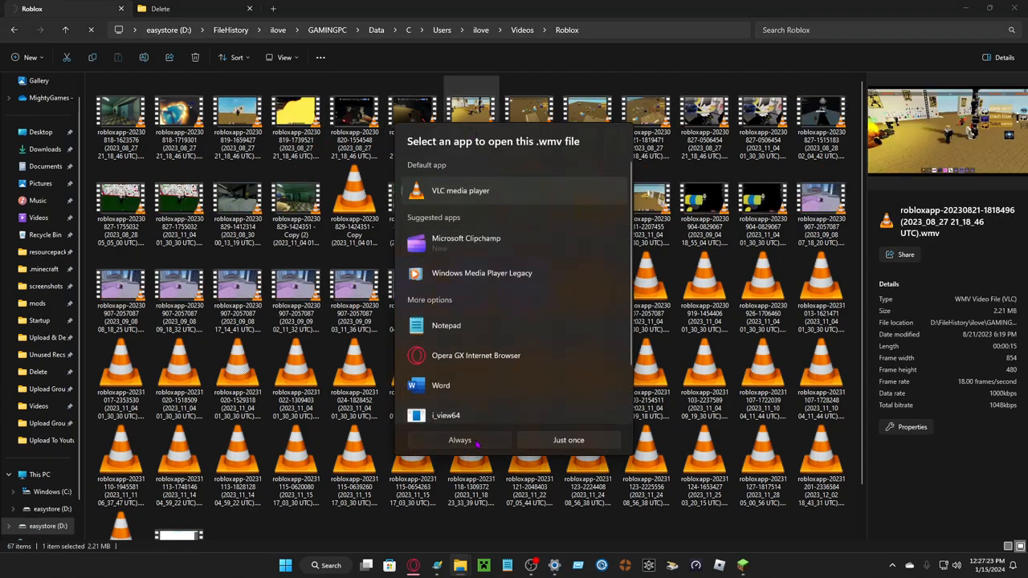
left_click(568, 440)
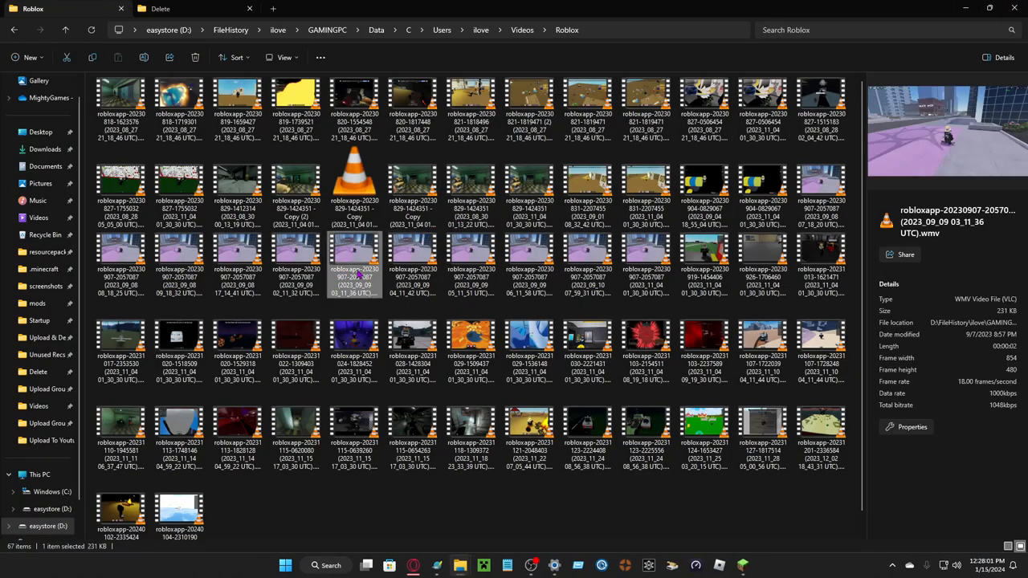
double_click(353, 265)
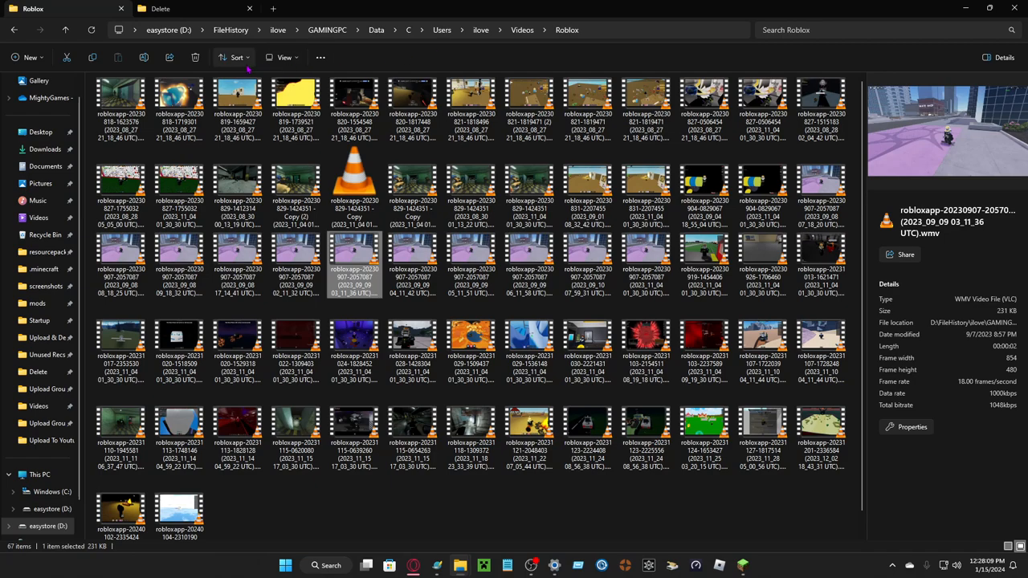
- List the Roblox clips with dates, sizes and lengths, then return to the Videos folder
left_click(283, 57)
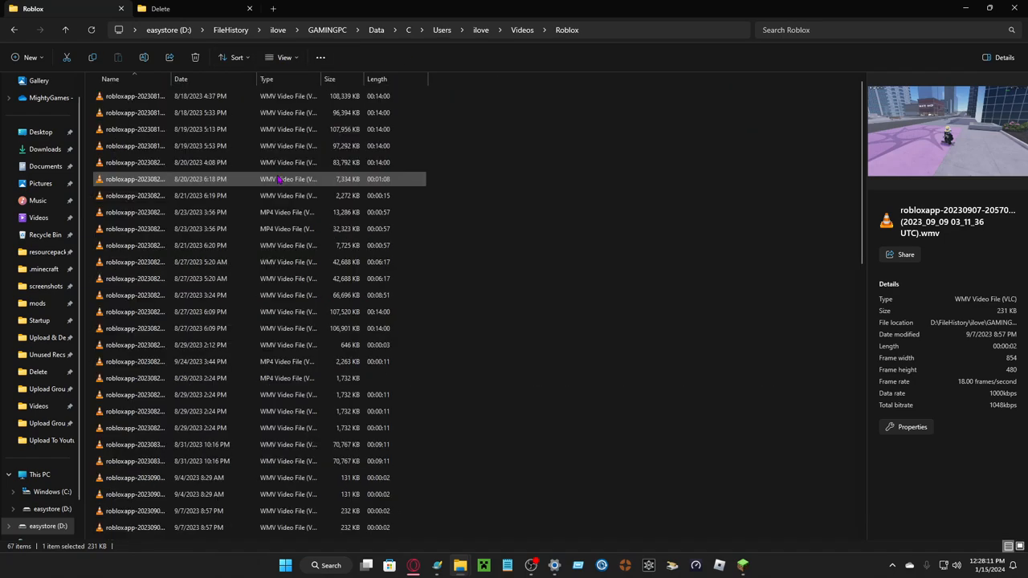
scroll("down", 3)
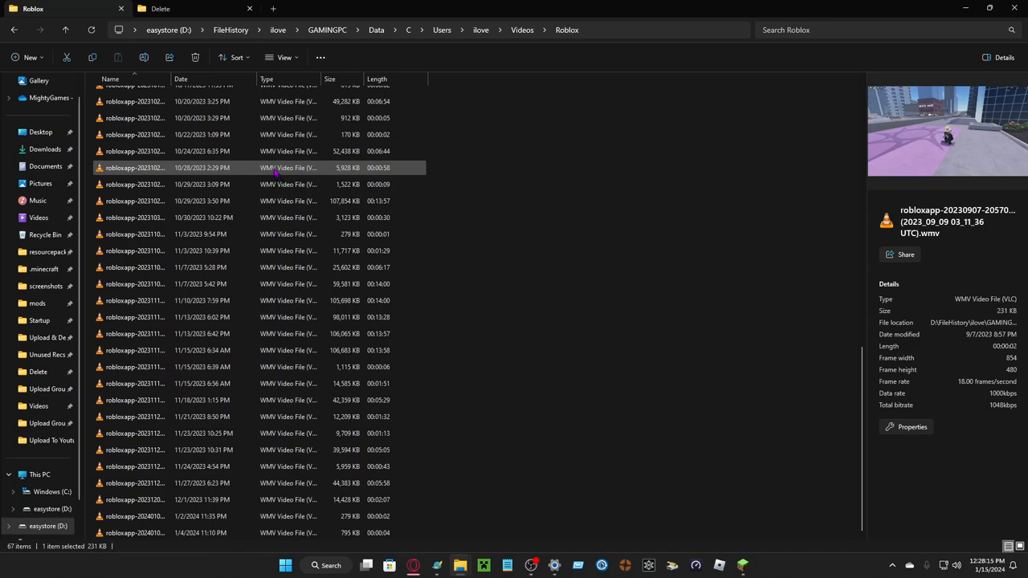
left_click(521, 29)
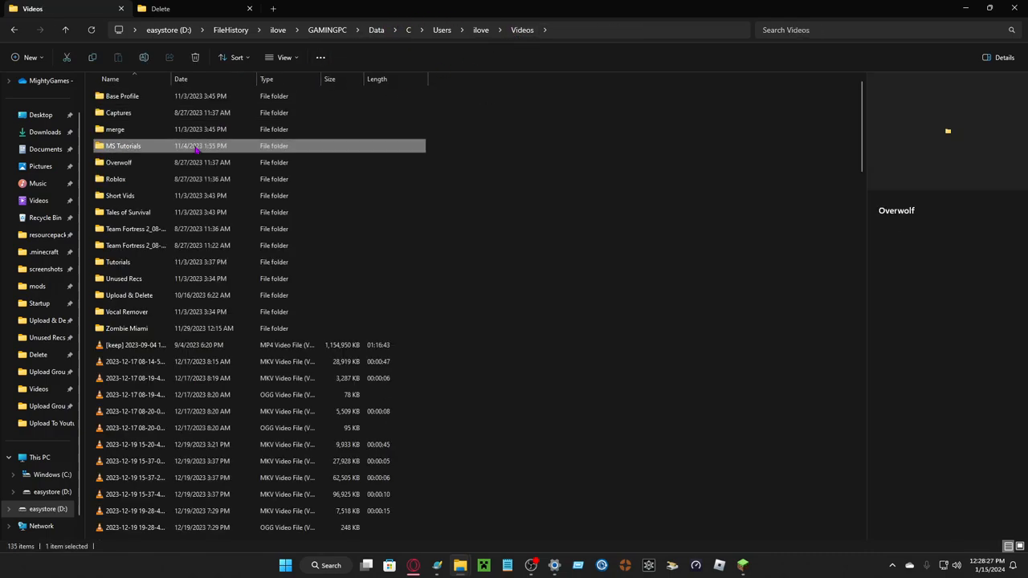
- Browse into the MS Tutorials folder and list its contents in Details layout
double_click(122, 144)
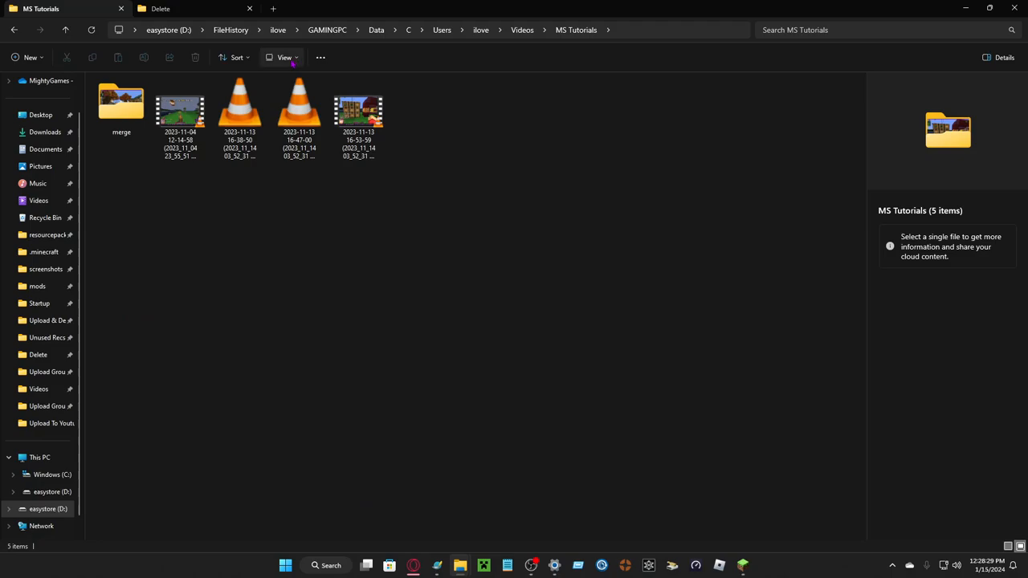
left_click(284, 58)
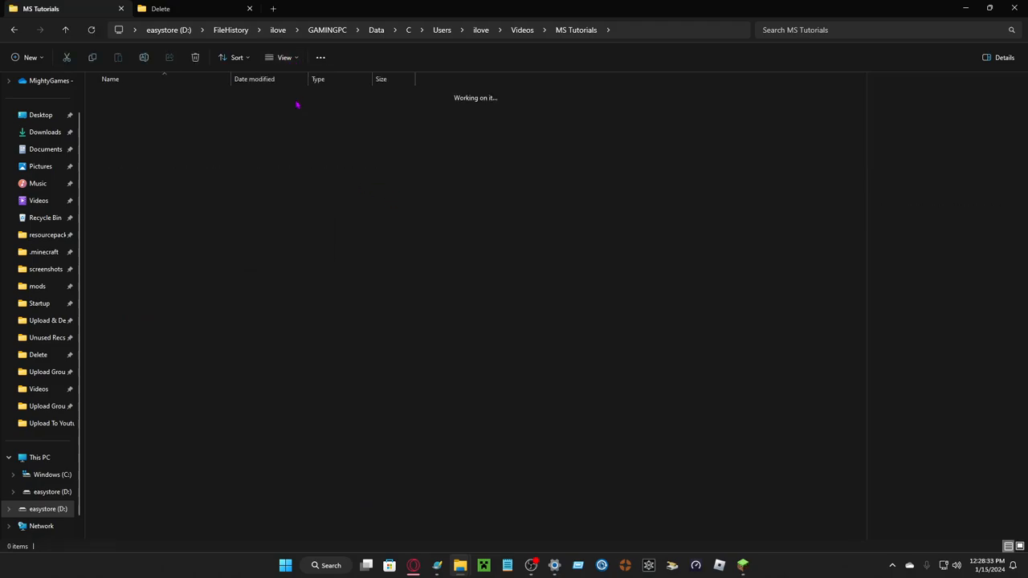
left_click(285, 58)
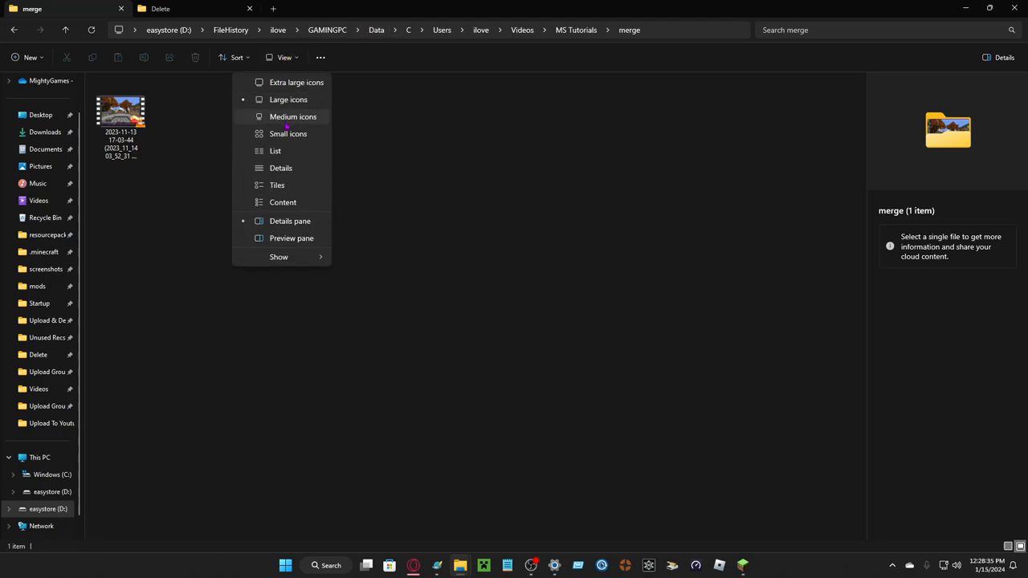
left_click(279, 168)
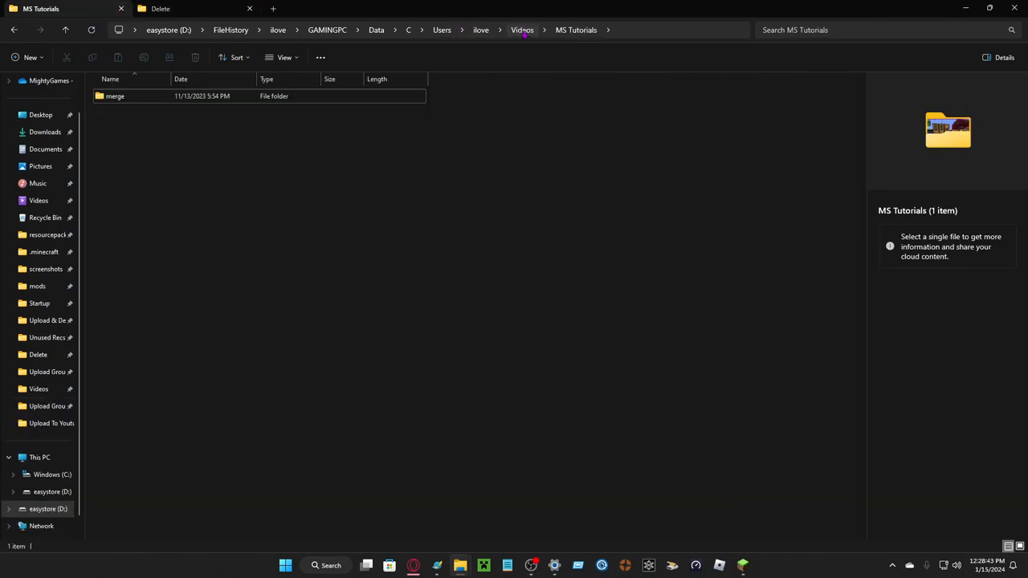
- Browse into the Videos\merge folder and list the merge clips in Details layout
double_click(115, 96)
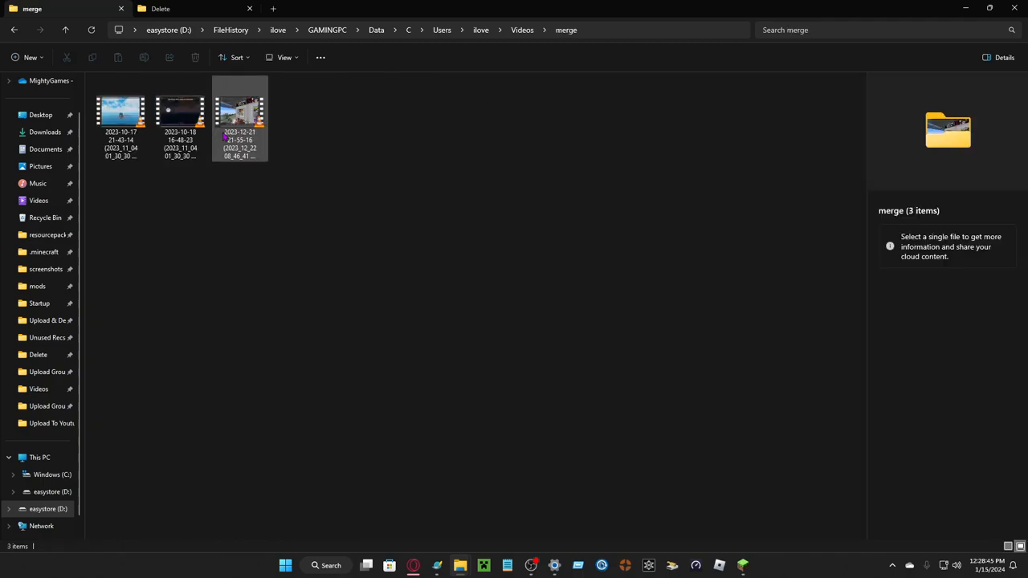
left_click(284, 58)
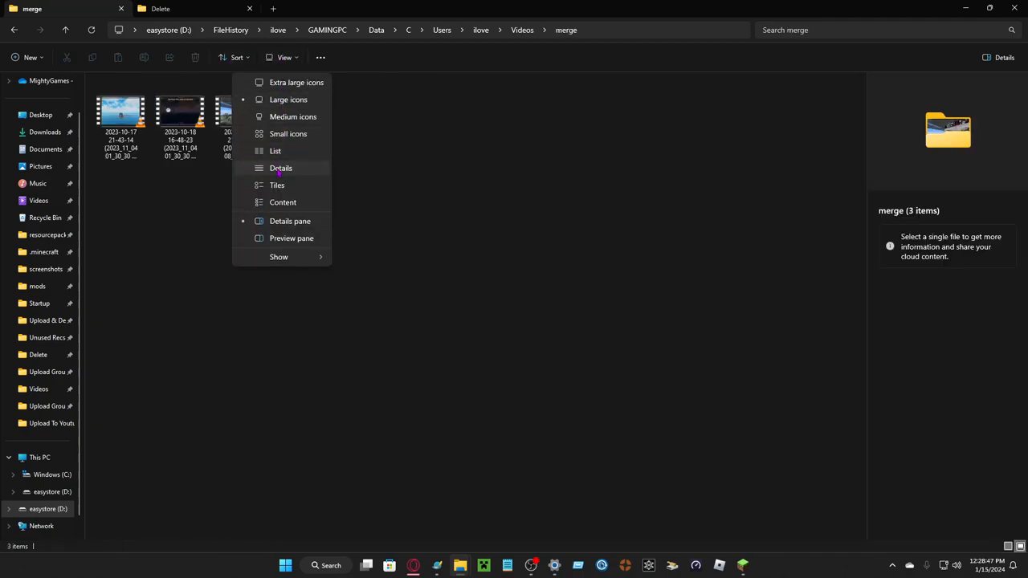
left_click(279, 168)
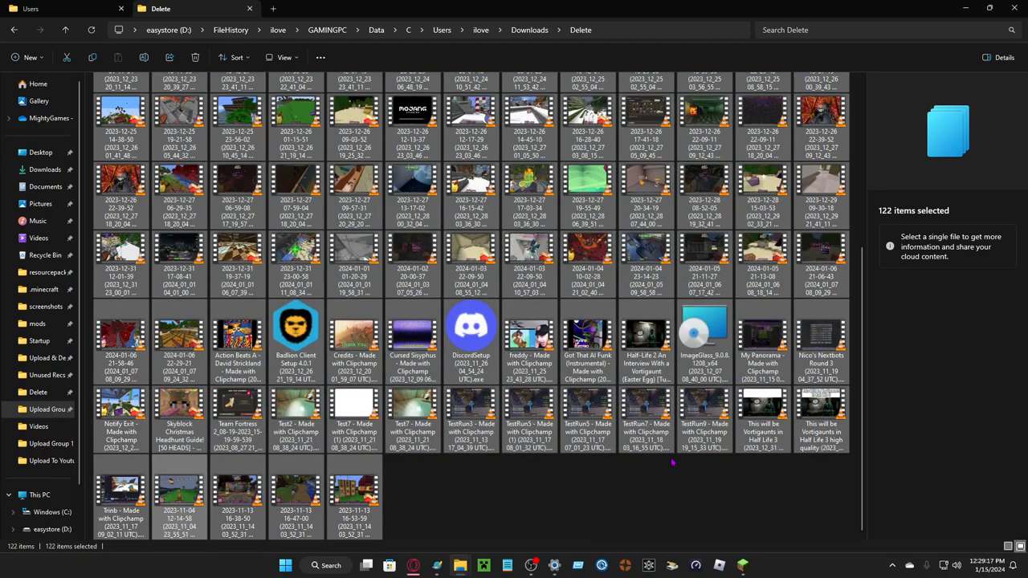
- Permanently delete all 122 selected files from the Delete folder, confirming with Yes
left_click(38, 495)
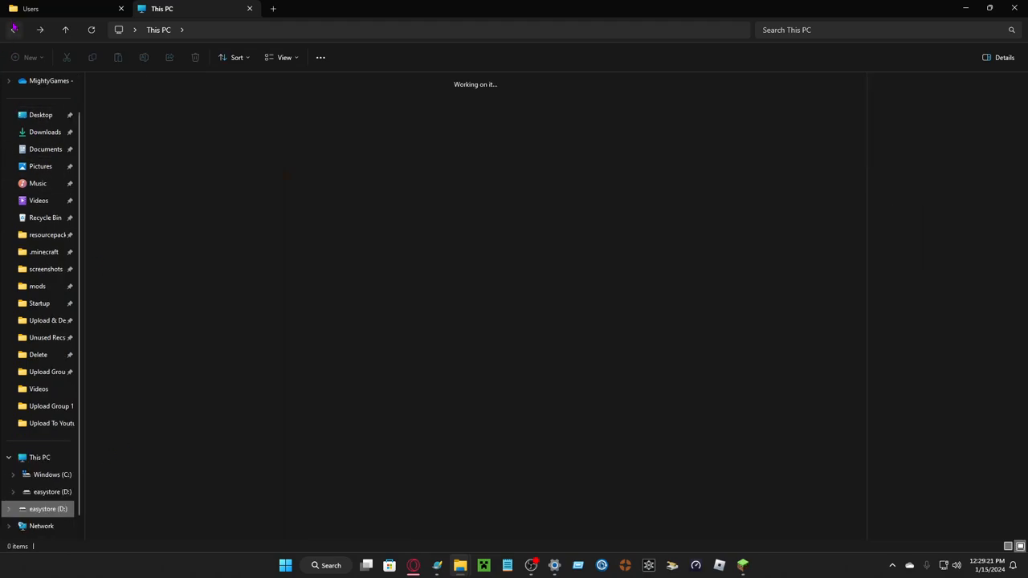
left_click(38, 354)
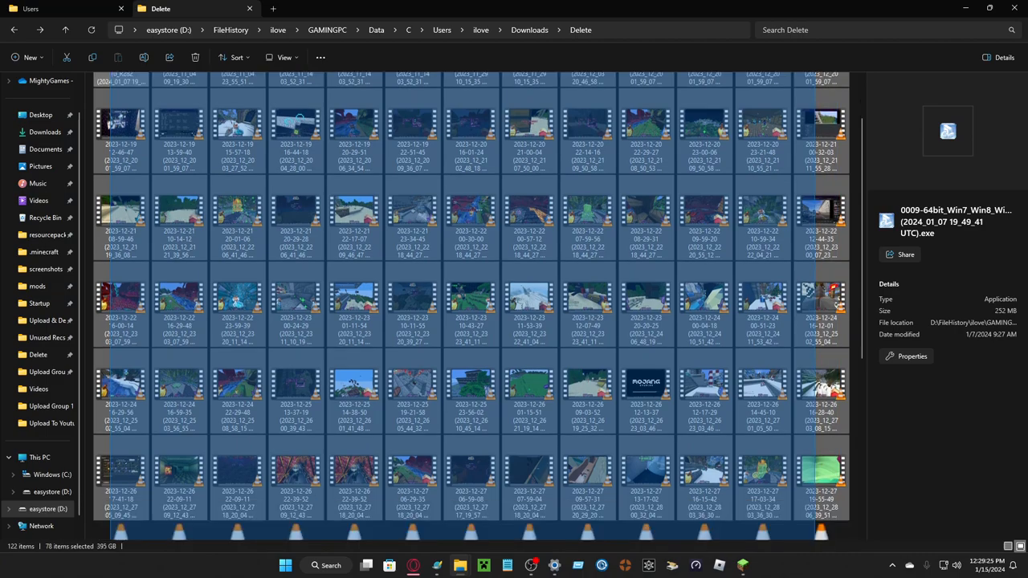
scroll("down", 3)
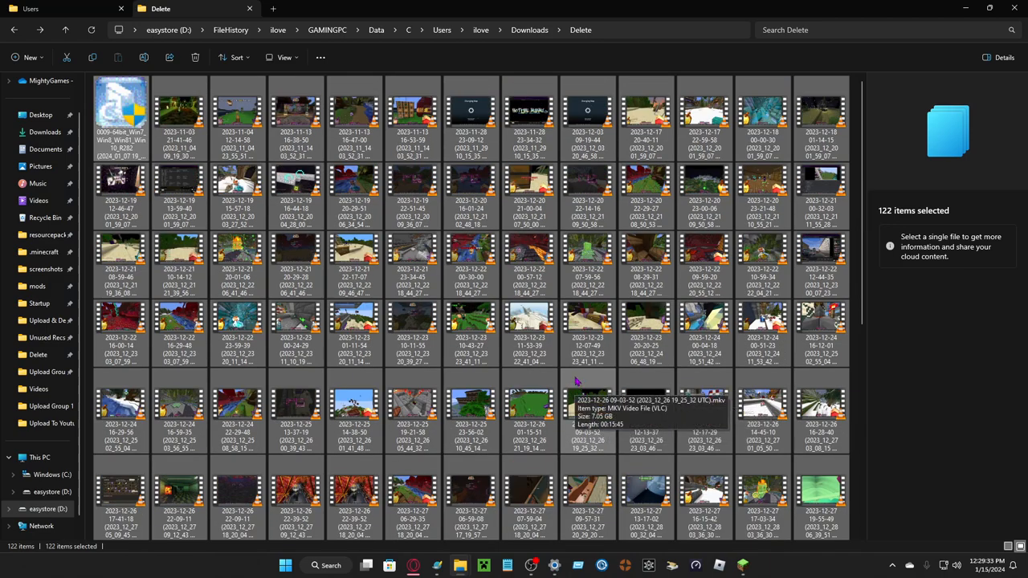
mouse_move(540, 363)
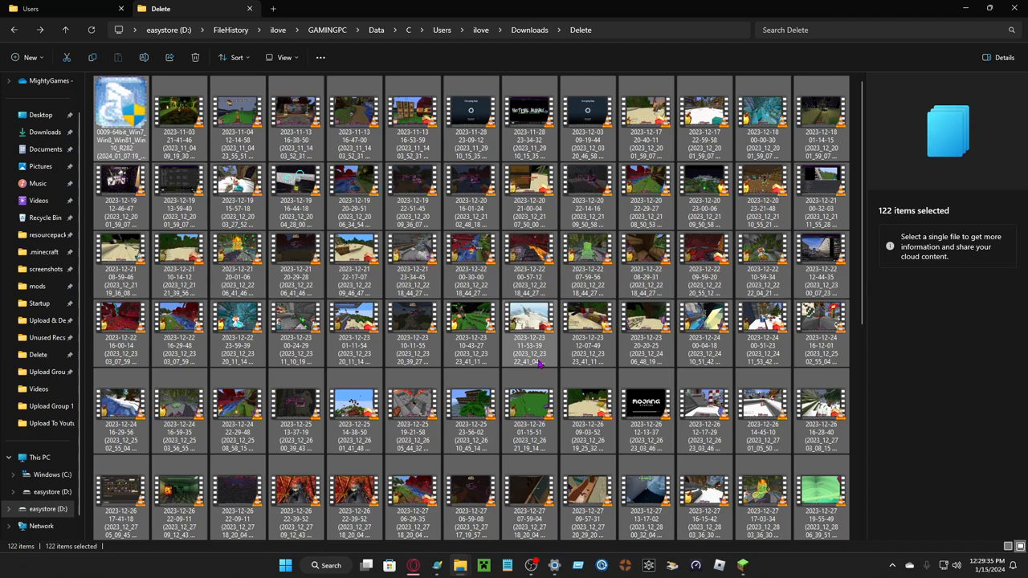
mouse_move(530, 362)
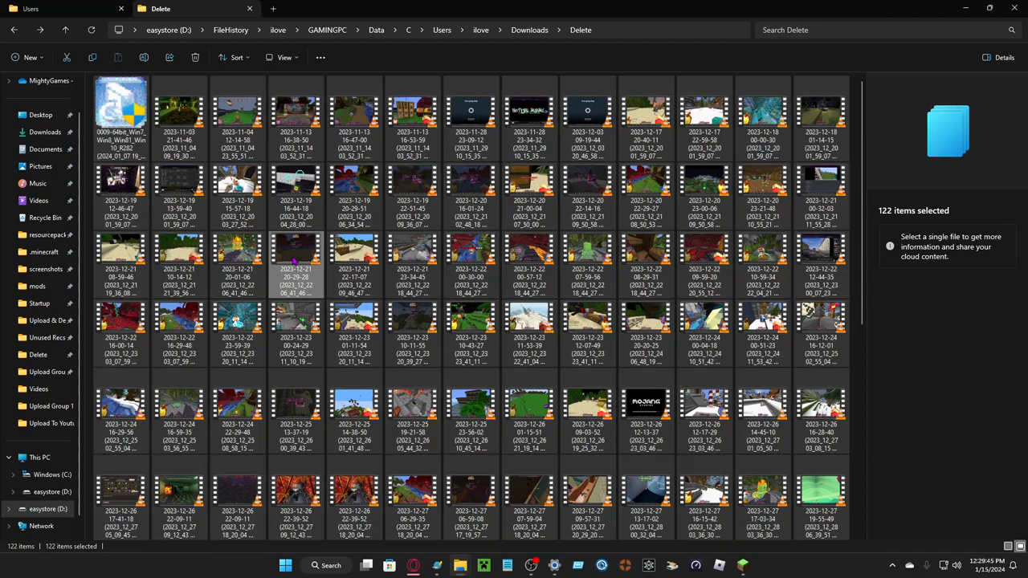
right_click(295, 265)
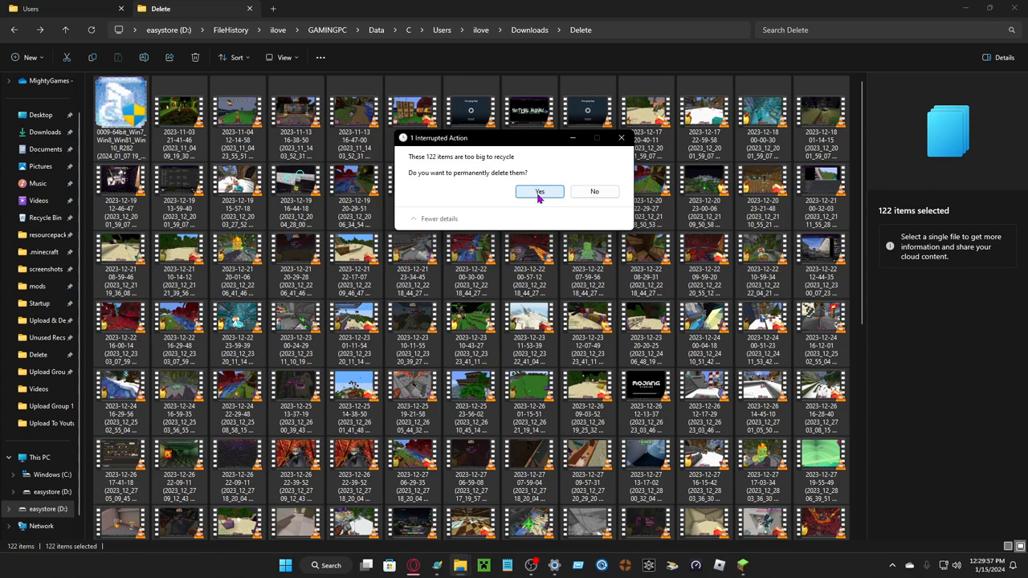
left_click(539, 191)
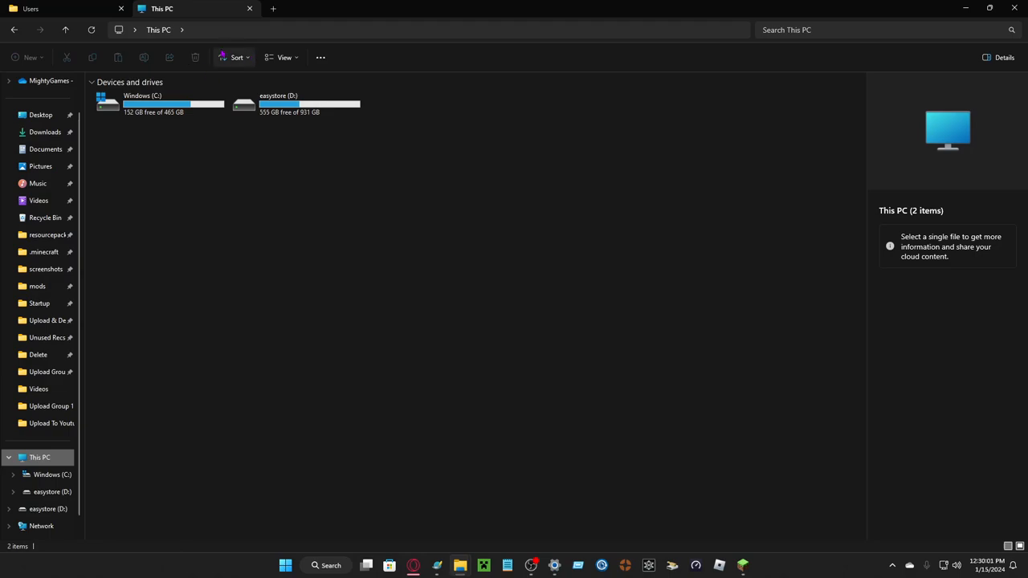
- Show the easystore (D:) drive in This PC at 555 GB free of 931 GB
left_click(91, 28)
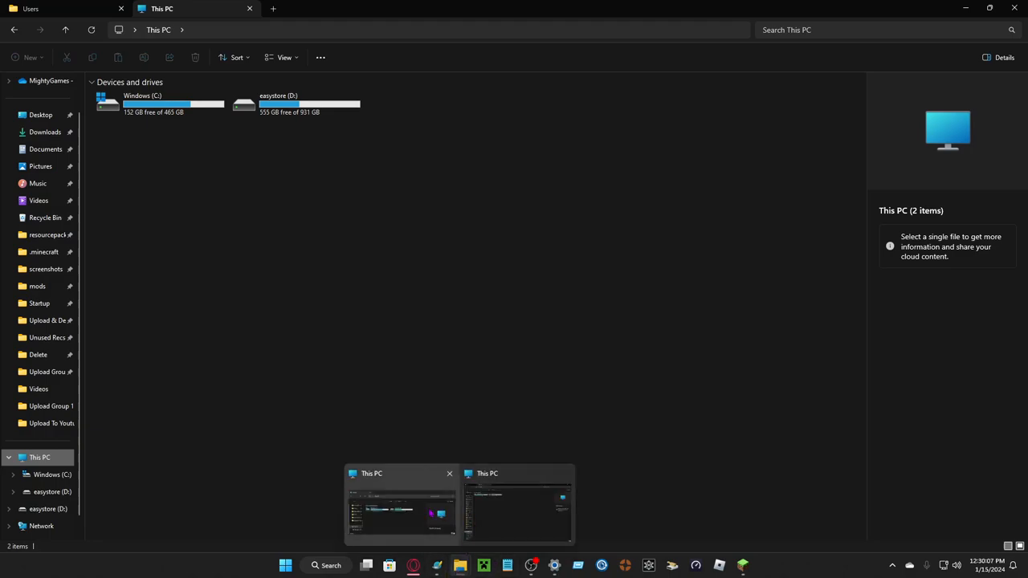
left_click(295, 103)
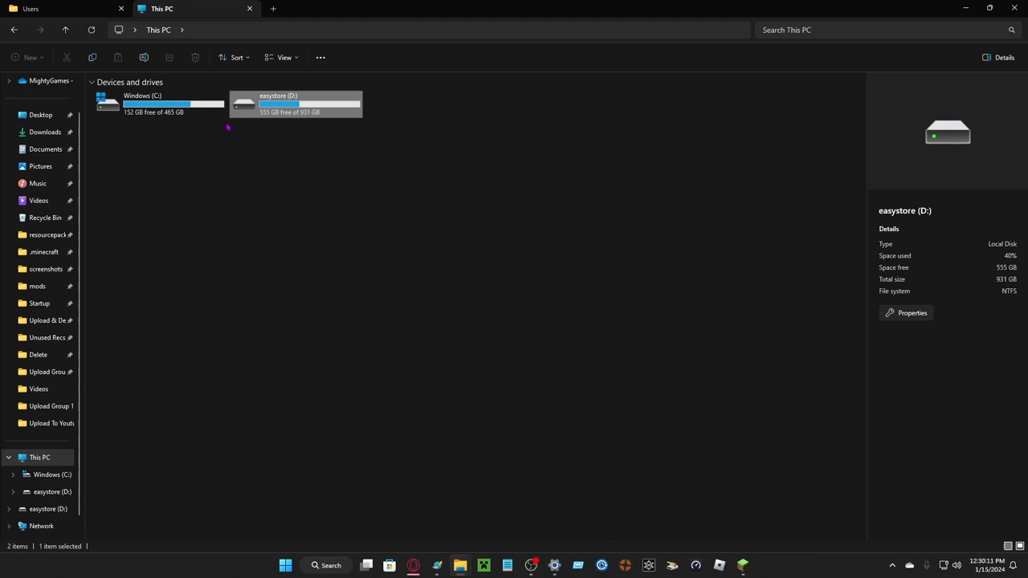
left_click(216, 164)
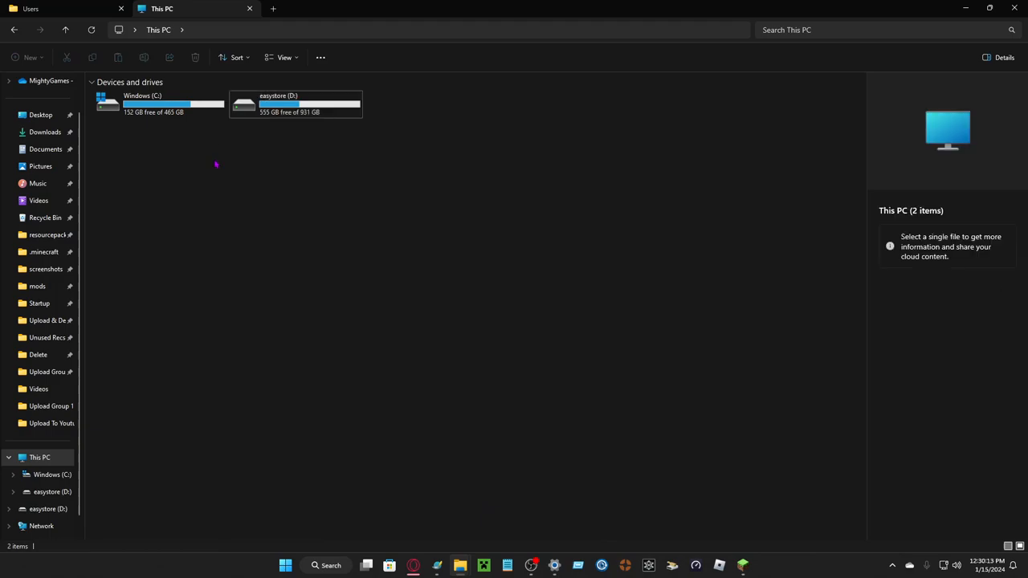